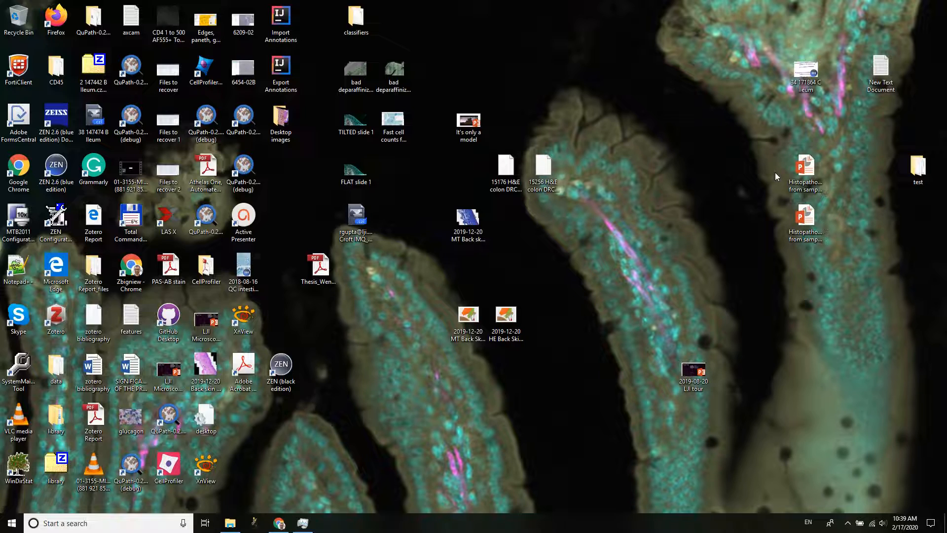
pyautogui.moveTo(272, 217)
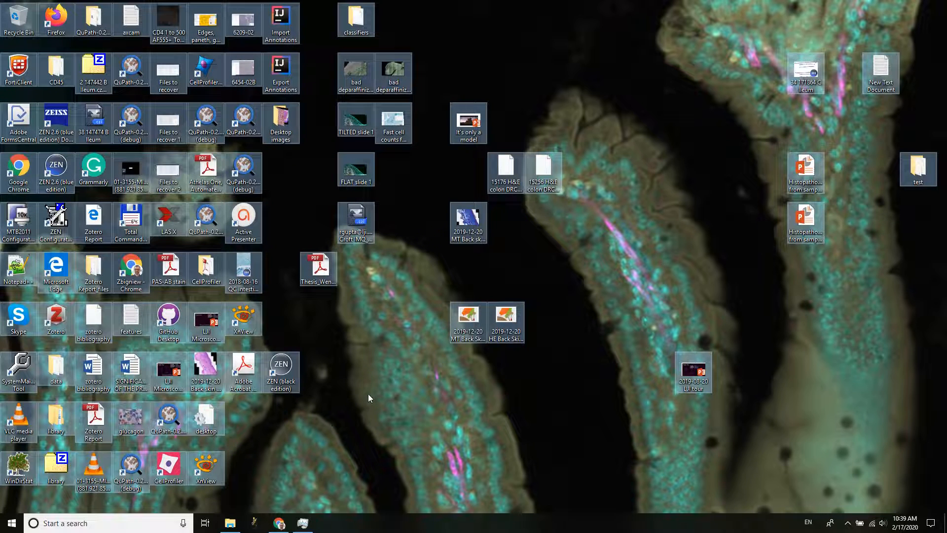
pyautogui.moveTo(422, 414)
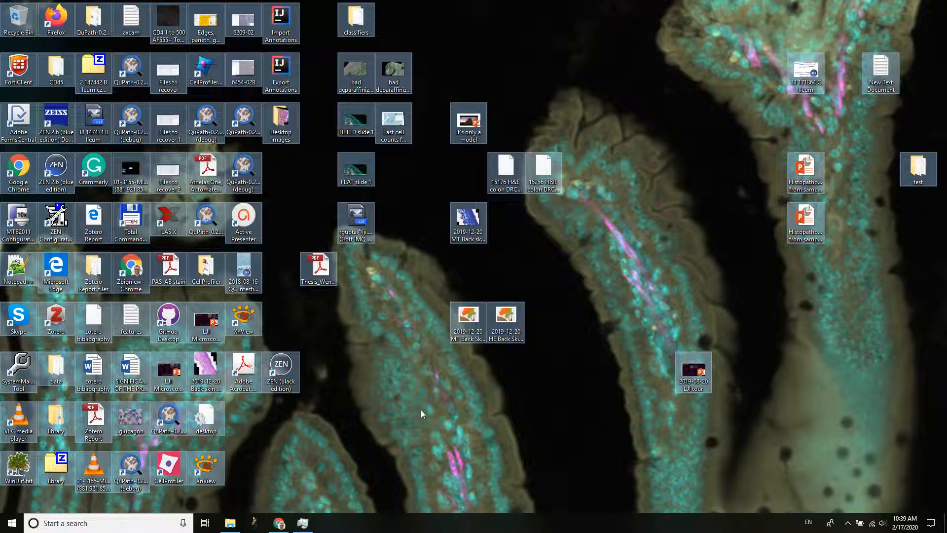
# - Create a new desktop folder named 'old desktop stuff'
pyautogui.rightClick(422, 414)
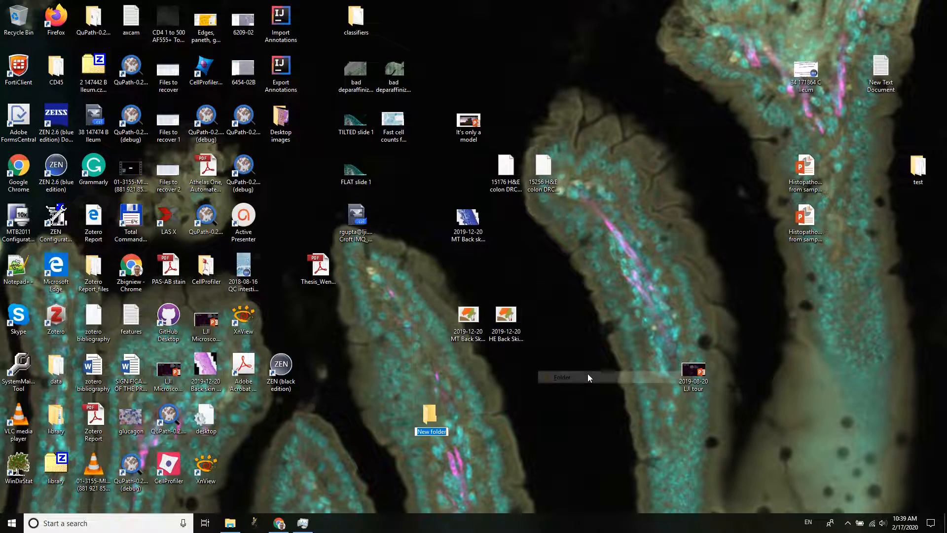
pyautogui.write('old desktop stuff')
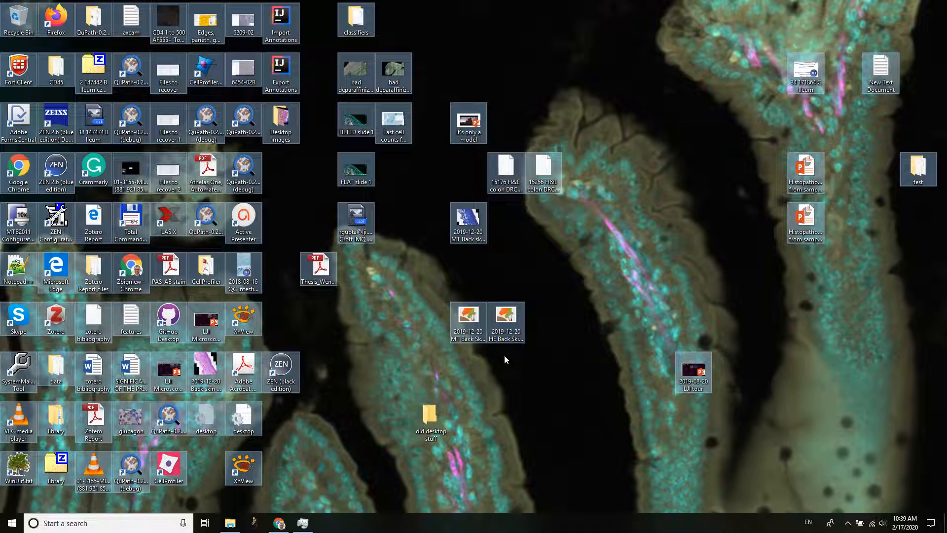
pyautogui.moveTo(468, 317)
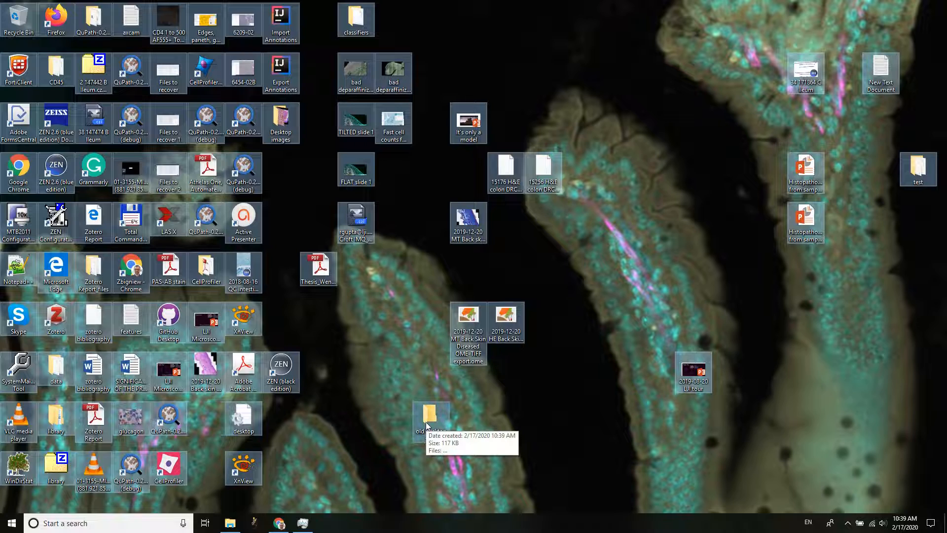
pyautogui.moveTo(430, 426)
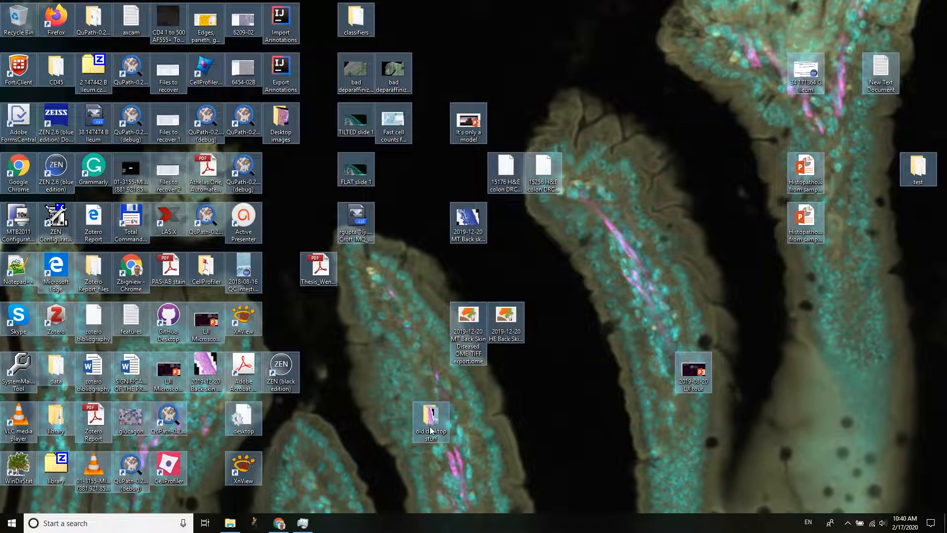
# - Open 'old desktop stuff' in File Explorer, select all 93 shortcuts and press Delete
pyautogui.doubleClick(431, 419)
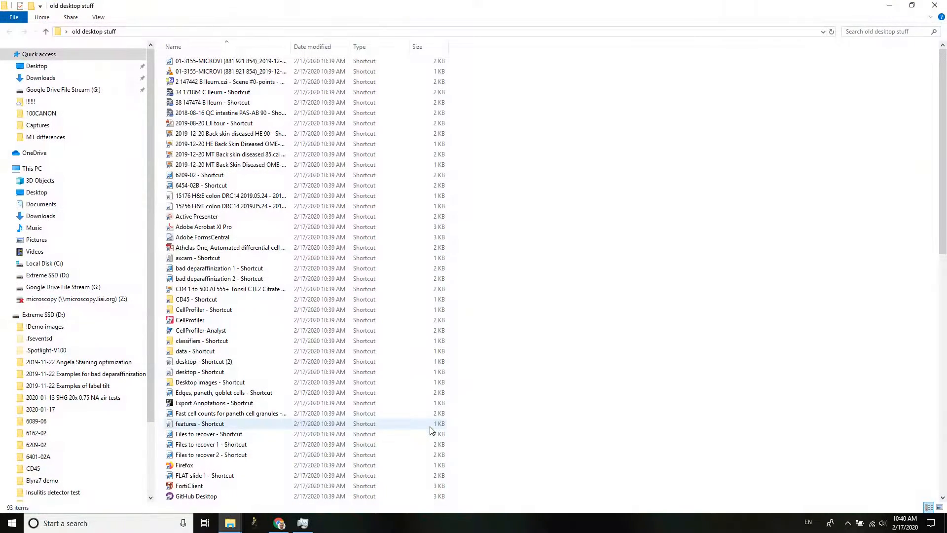
pyautogui.click(229, 134)
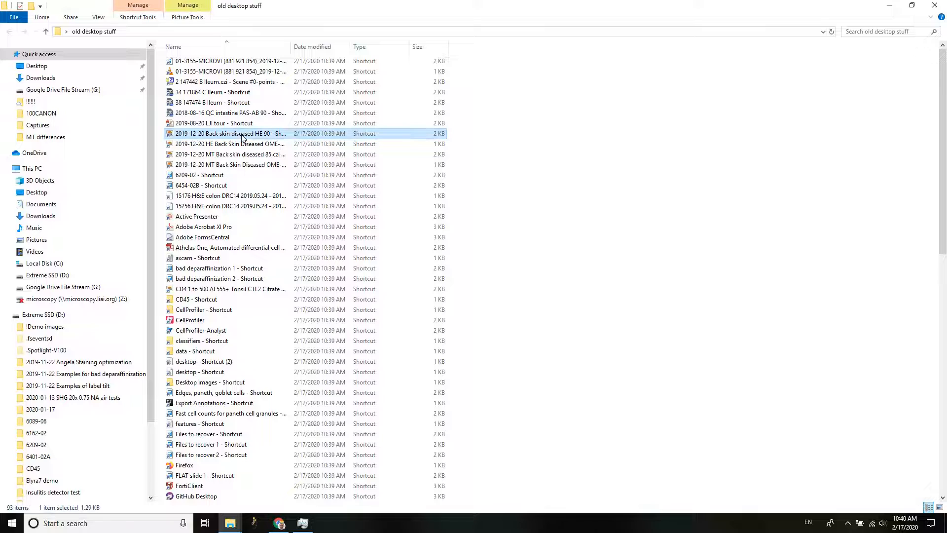
pyautogui.press('ctrl+a')
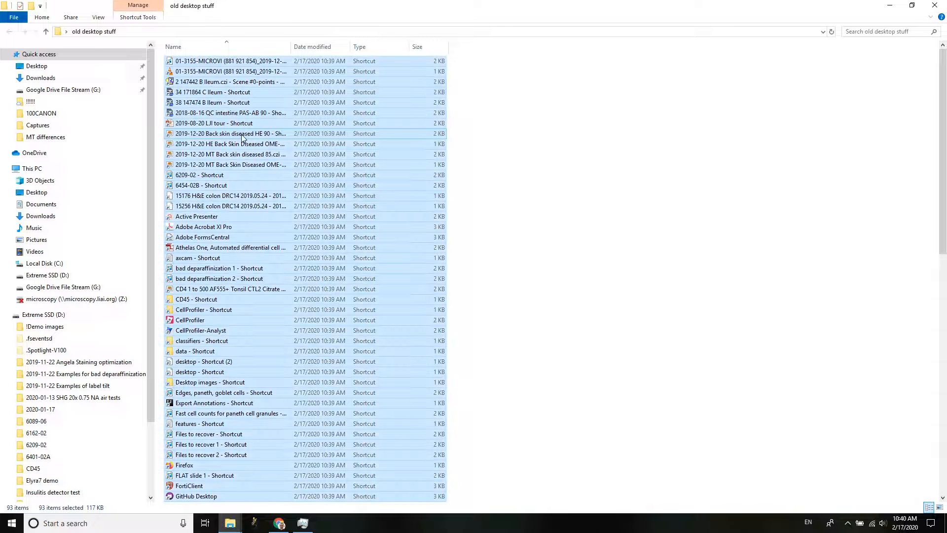
pyautogui.press('Delete')
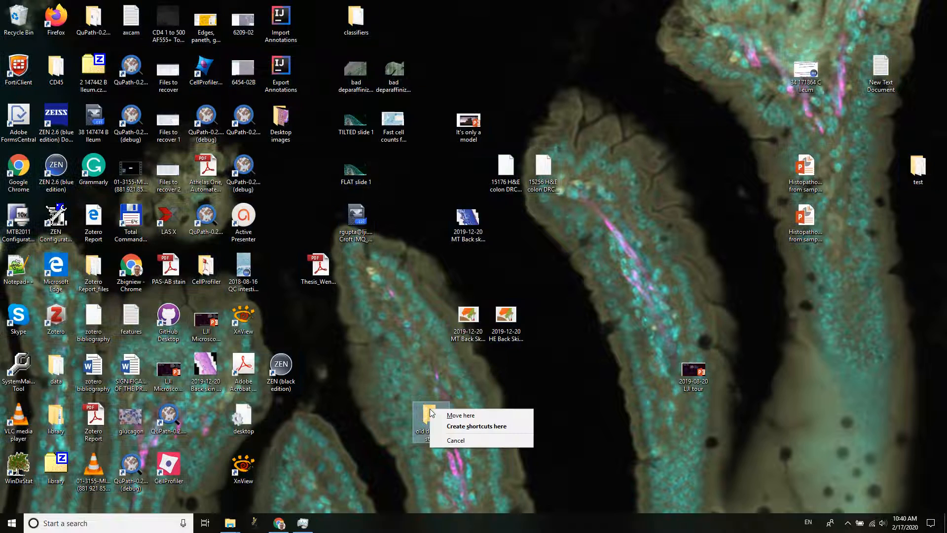
pyautogui.moveTo(476, 415)
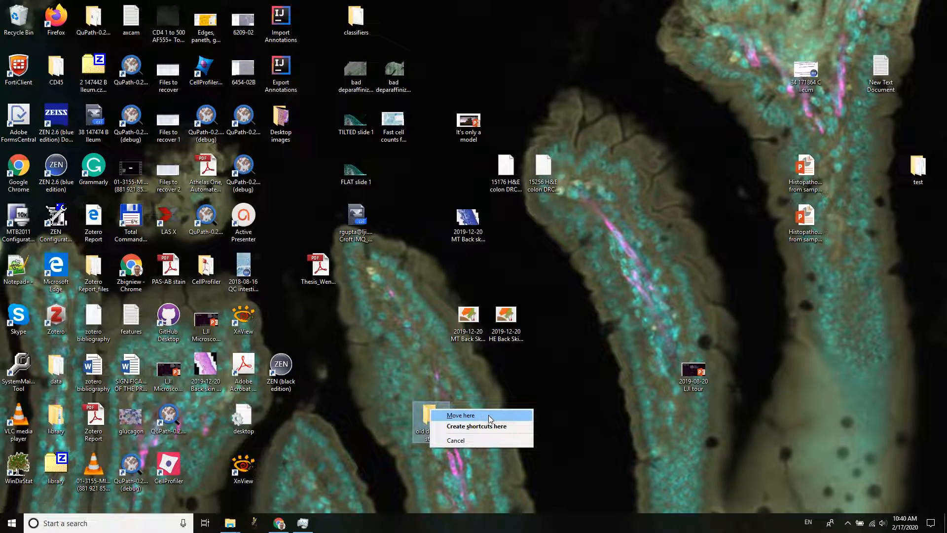
# - Move the dragged desktop items into the folder, skipping the Recycle Bin and admin-protected items
pyautogui.click(460, 415)
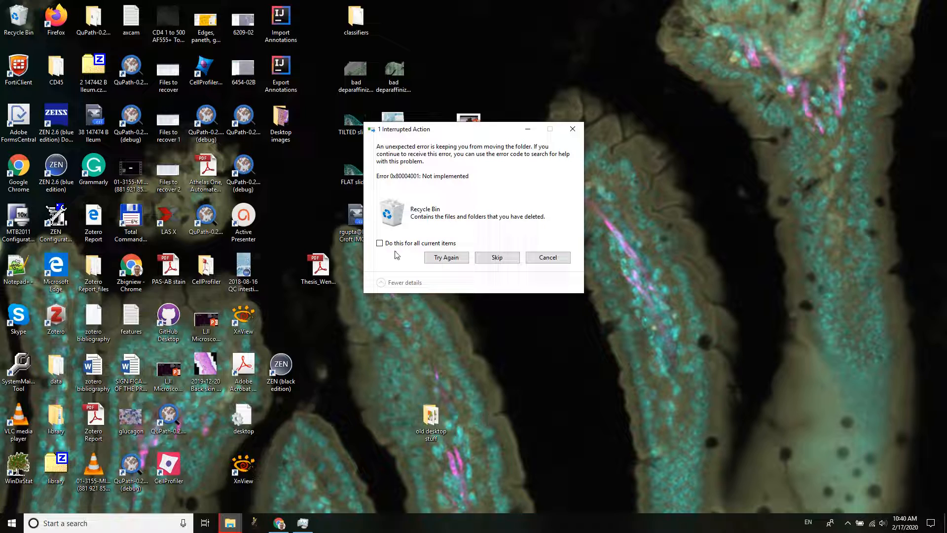
pyautogui.click(379, 243)
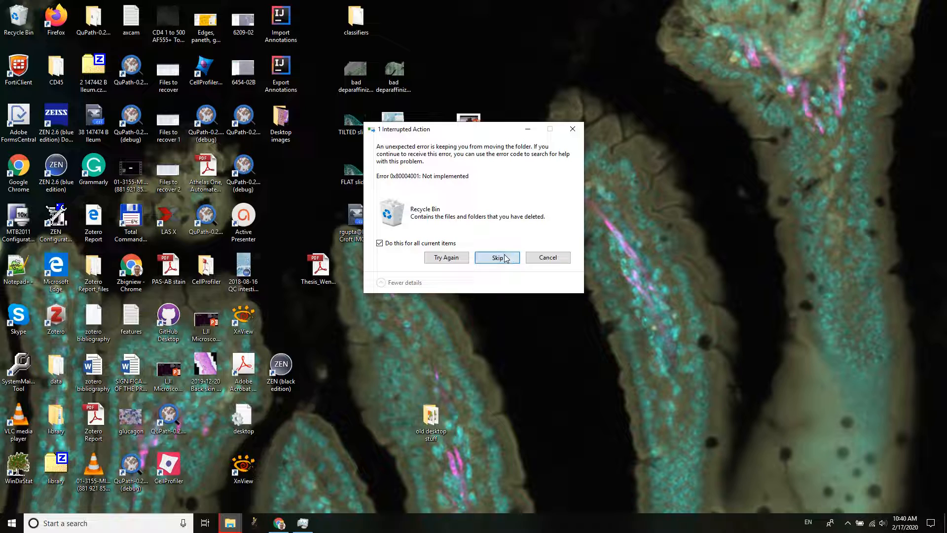
pyautogui.click(497, 257)
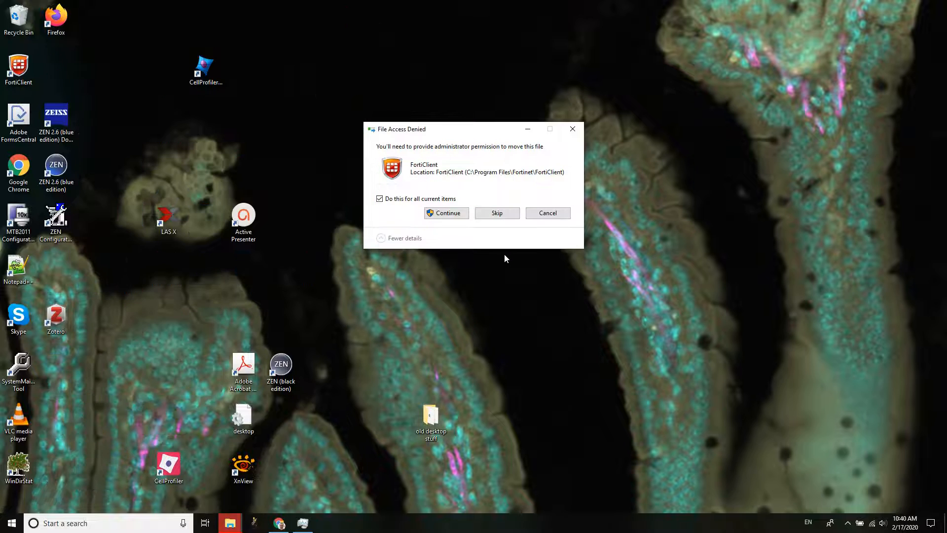
pyautogui.click(446, 212)
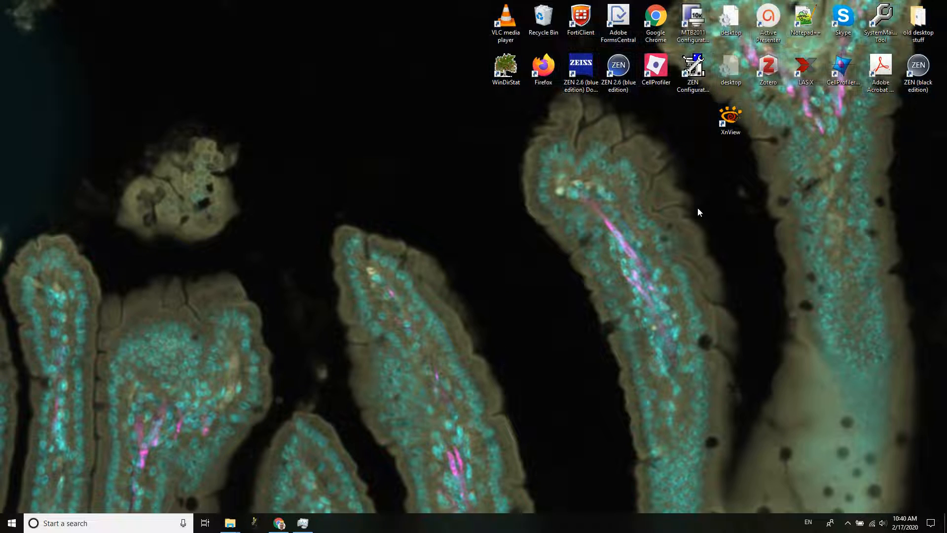
pyautogui.moveTo(284, 302)
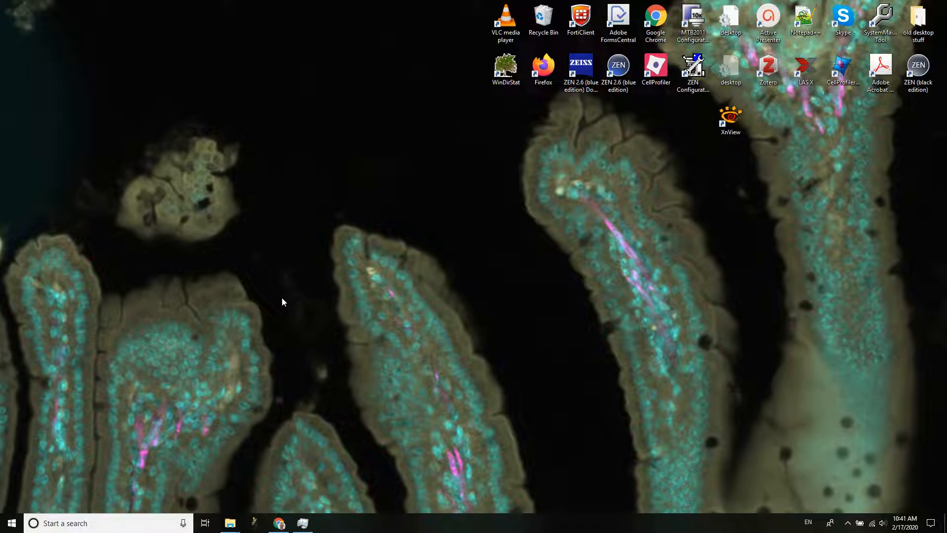
# - From the workshop doc, reach the v0.2.0-m9 release and download QuPath-v0.2.0-m9-Windows.zip
pyautogui.click(280, 523)
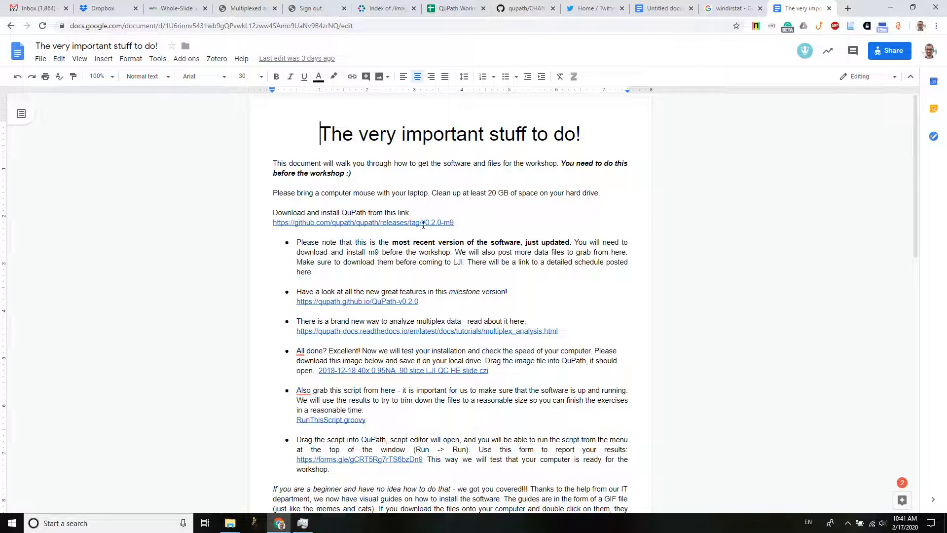
pyautogui.click(363, 222)
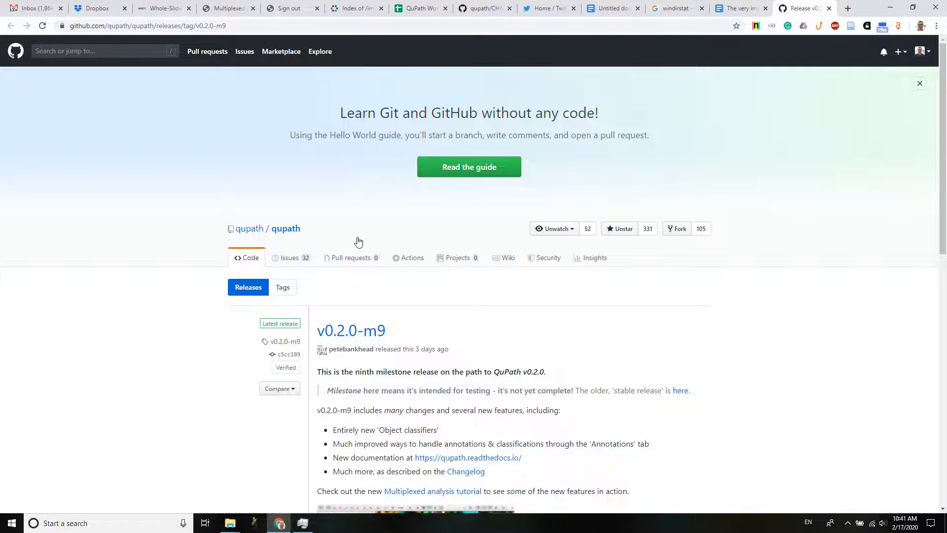
pyautogui.moveTo(662, 438)
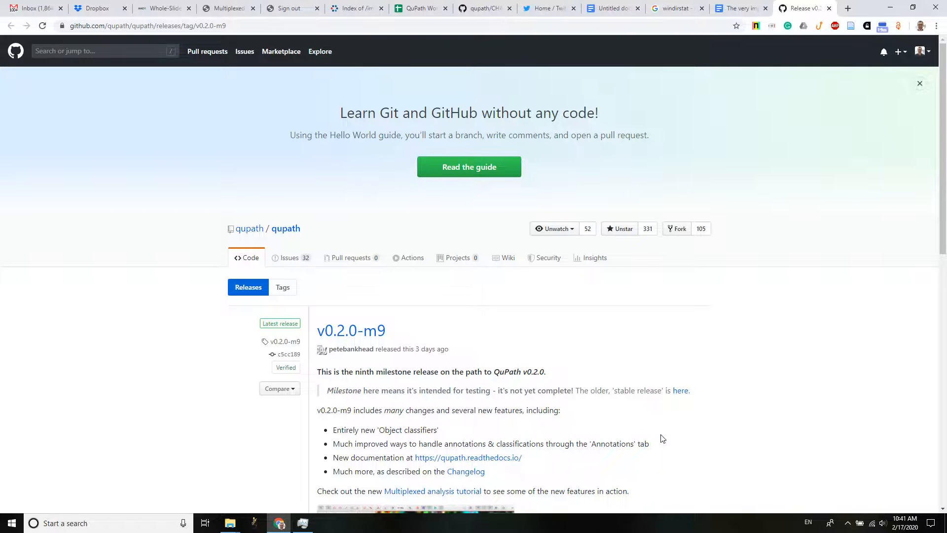
pyautogui.scroll(-3)
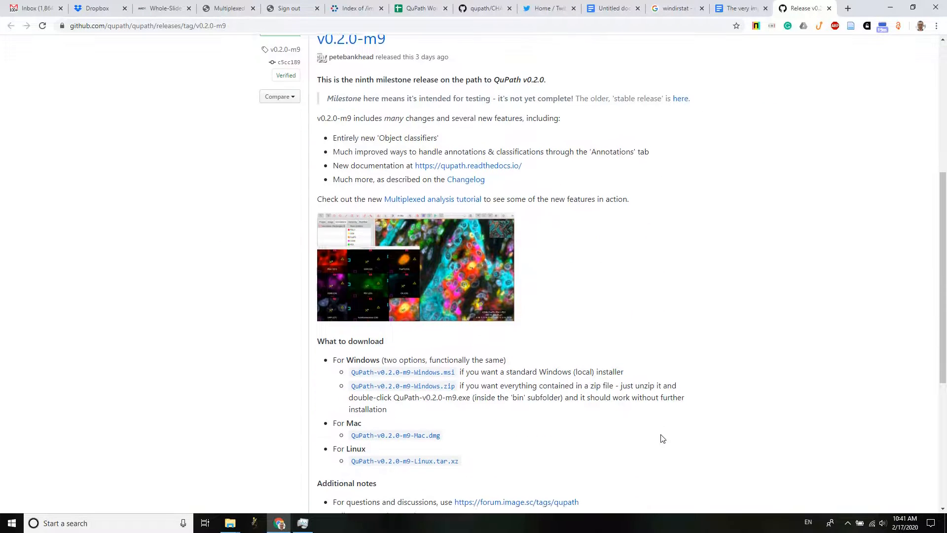
pyautogui.scroll(-3)
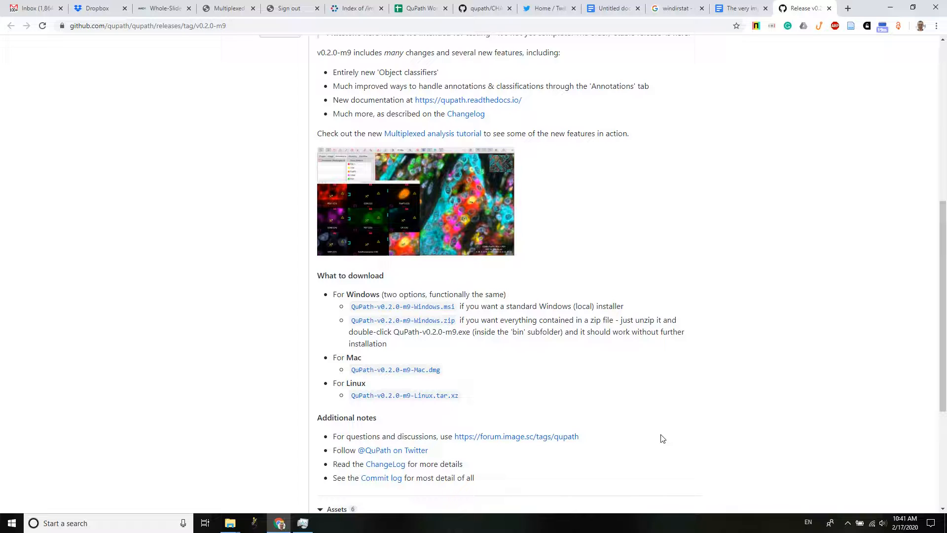
pyautogui.click(402, 320)
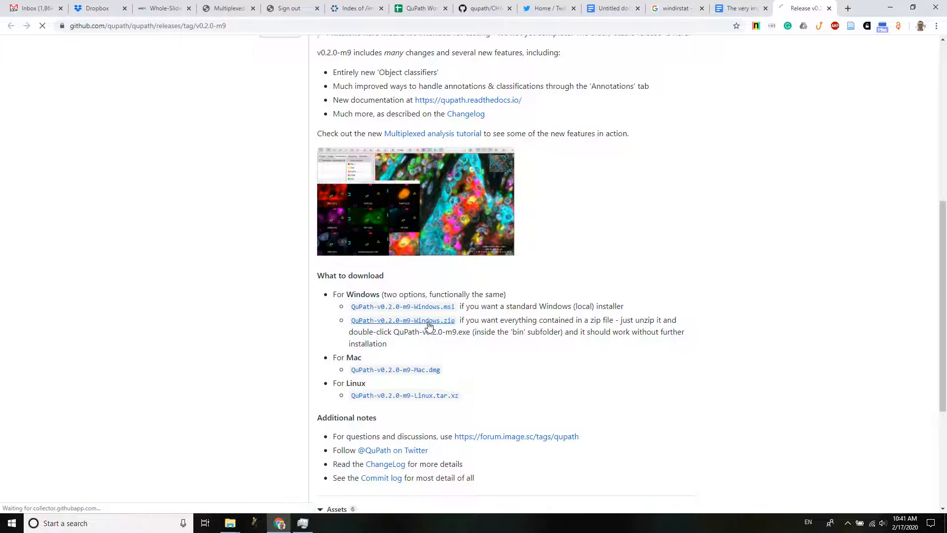
pyautogui.click(402, 320)
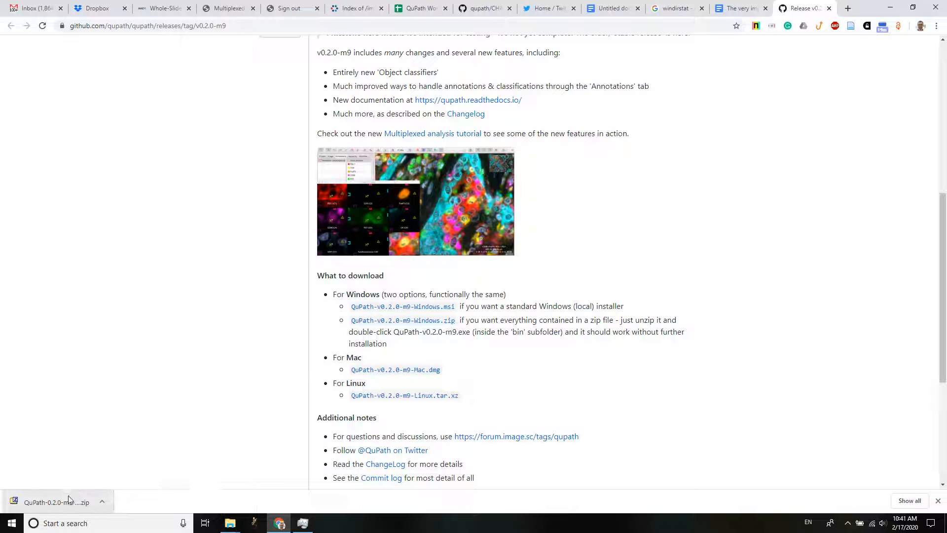
# - Extract the QuPath-0.2.0-m9 folder from the zip in 7-Zip, browsing to Local Disk (C:)
pyautogui.click(56, 501)
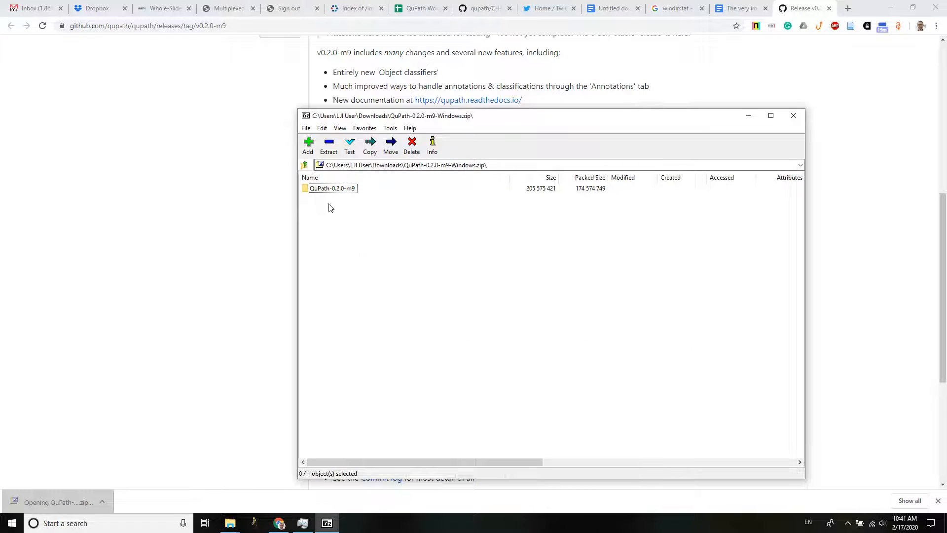
pyautogui.click(332, 188)
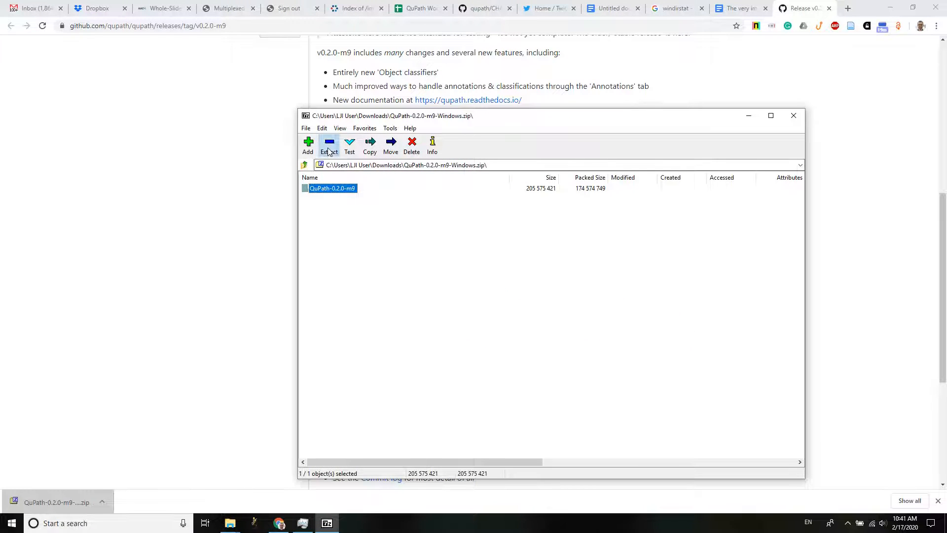
pyautogui.click(369, 145)
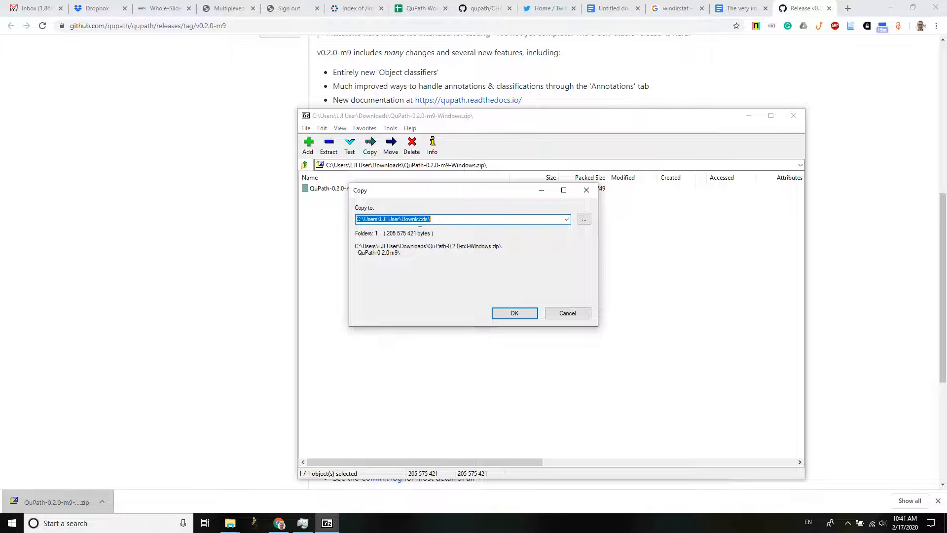
pyautogui.click(584, 218)
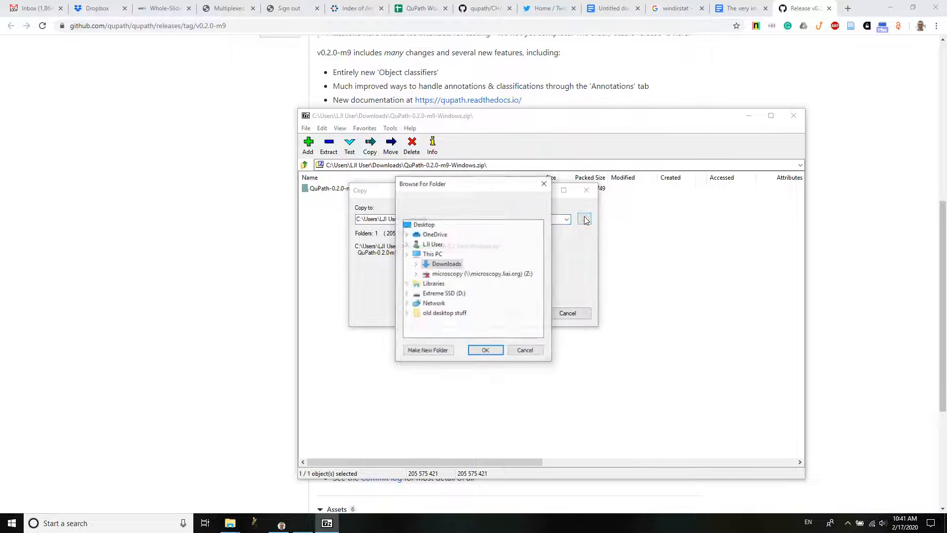
pyautogui.click(407, 253)
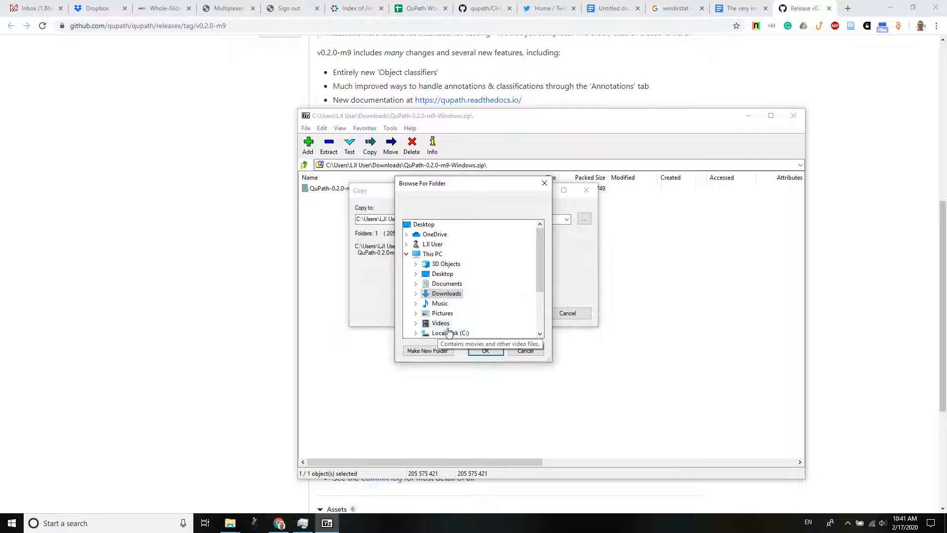
pyautogui.click(452, 331)
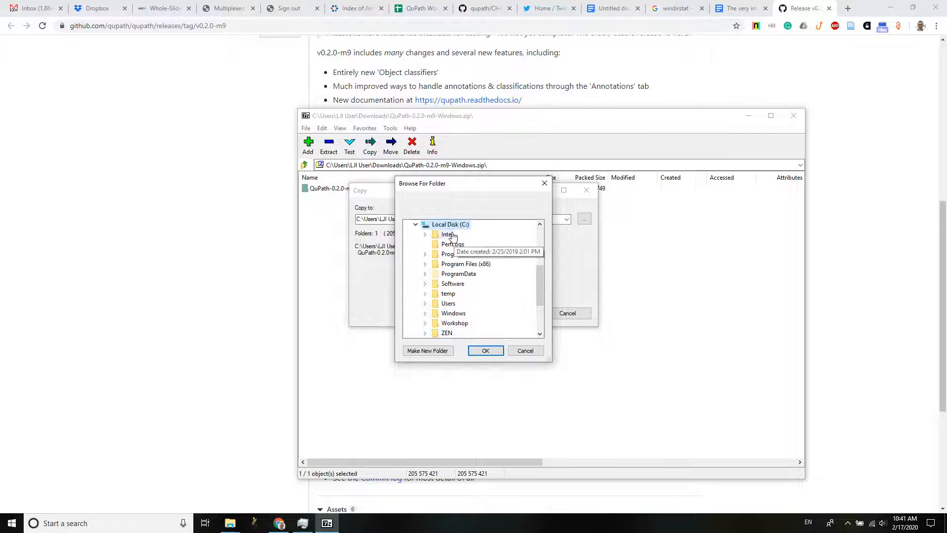
pyautogui.moveTo(452, 287)
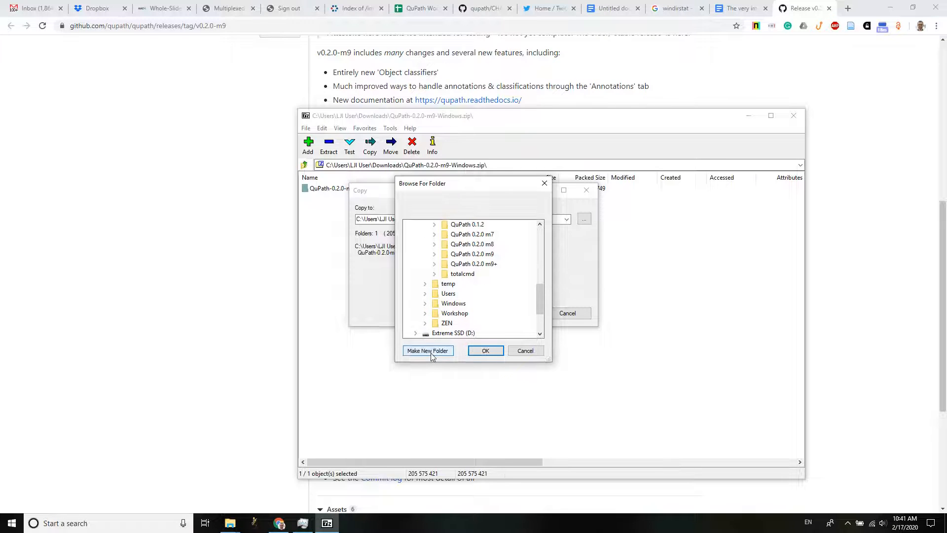
# - Create a 'QuPath m9 workshop' destination folder and extract QuPath into it
pyautogui.click(427, 350)
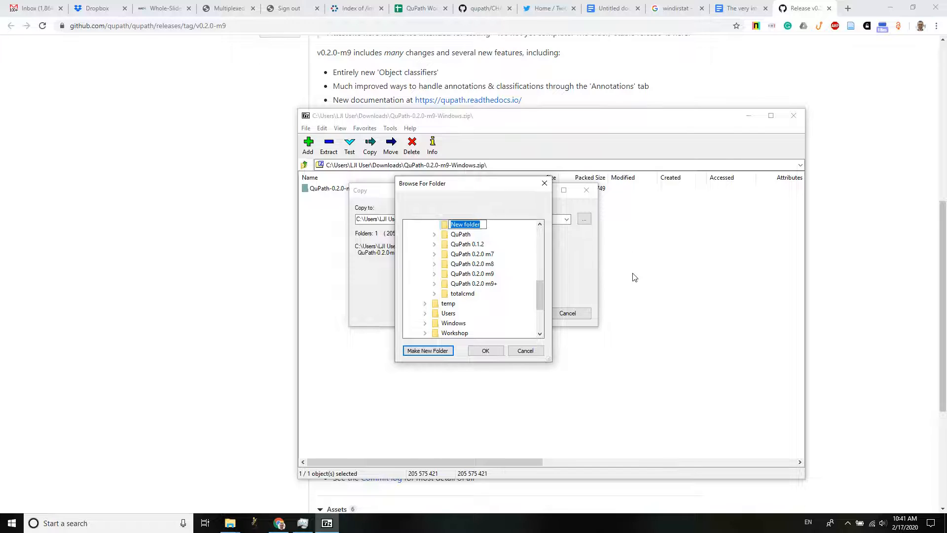
pyautogui.write('QuPath')
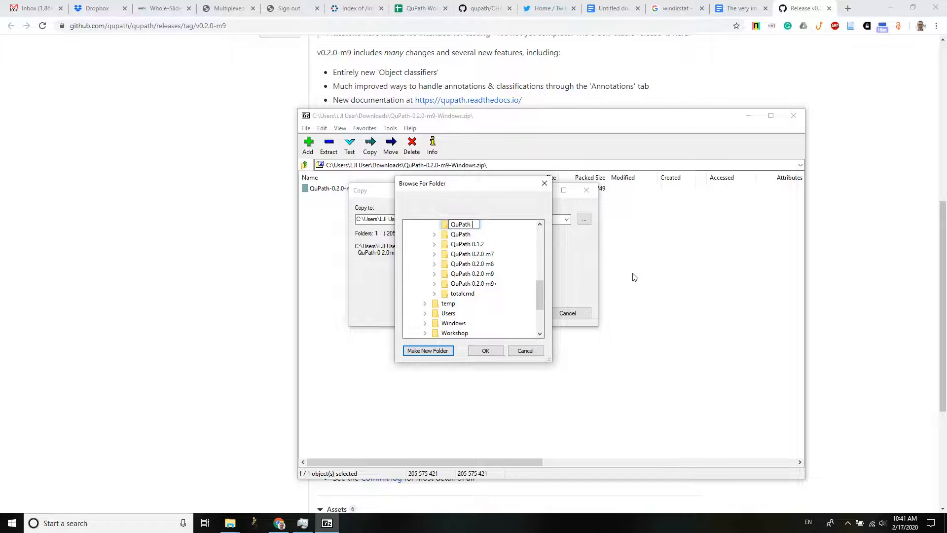
pyautogui.write('m9 wor')
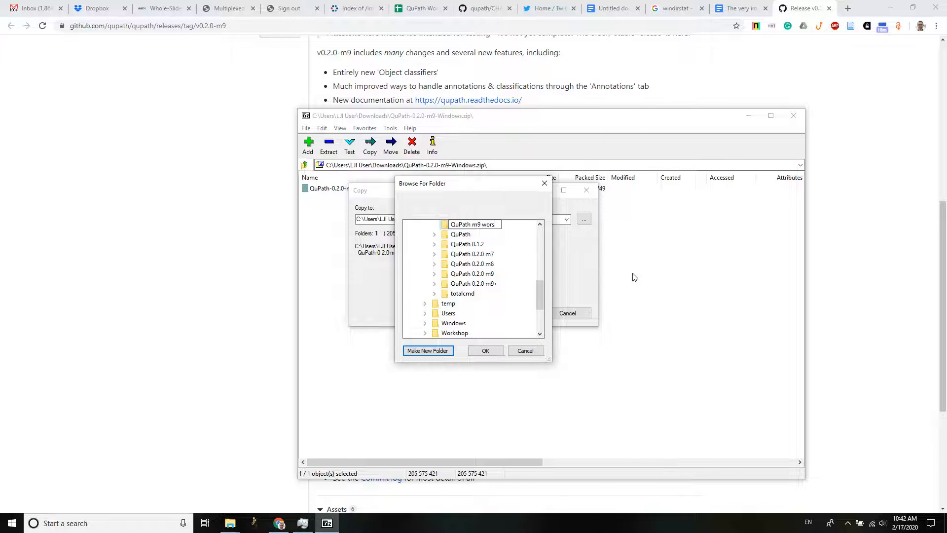
pyautogui.write('shop')
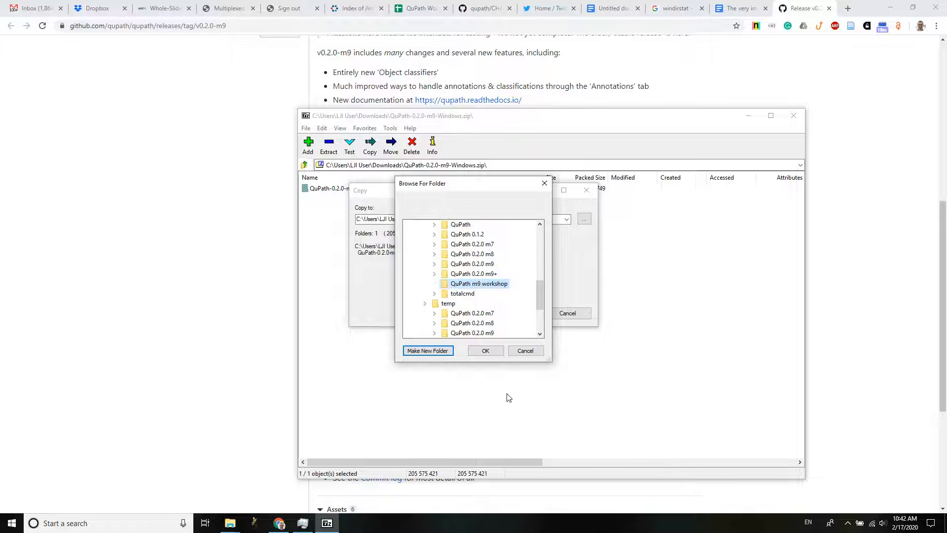
pyautogui.click(485, 350)
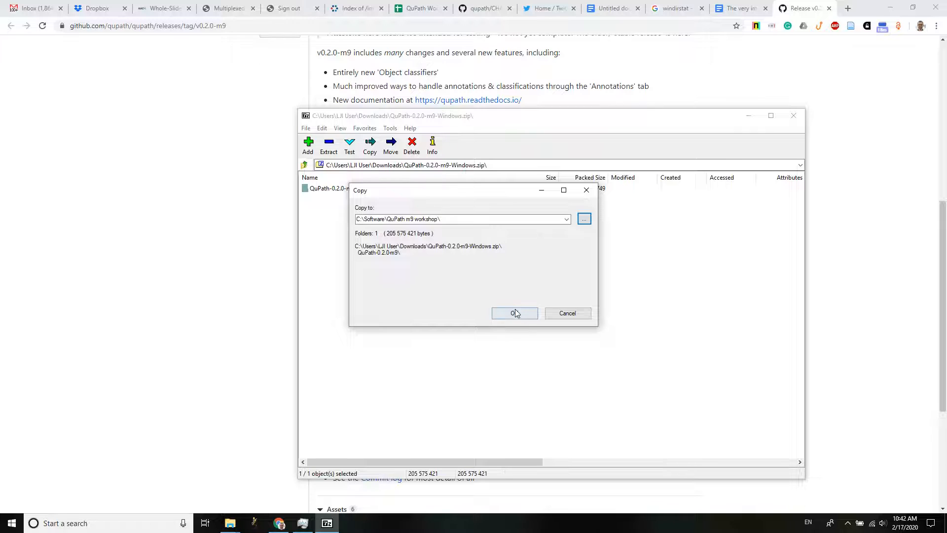
pyautogui.click(514, 313)
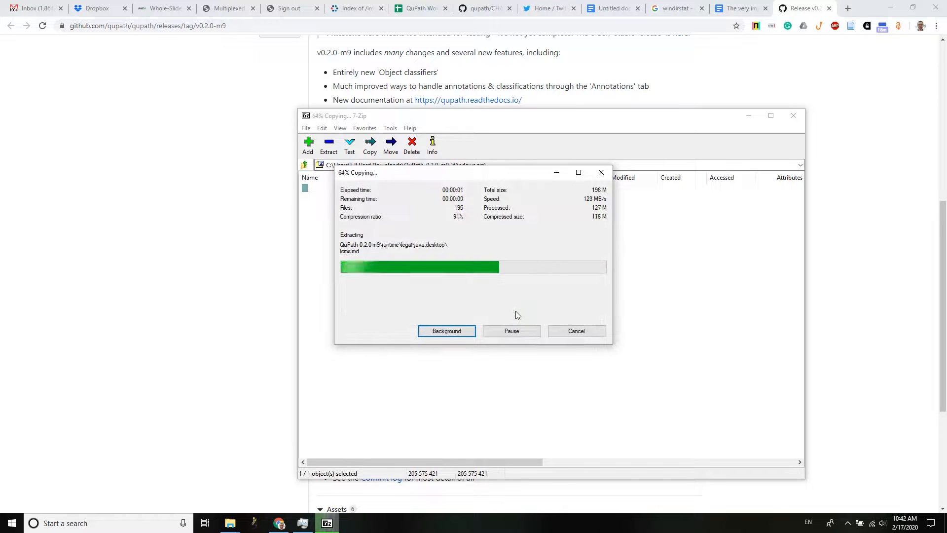
pyautogui.click(446, 330)
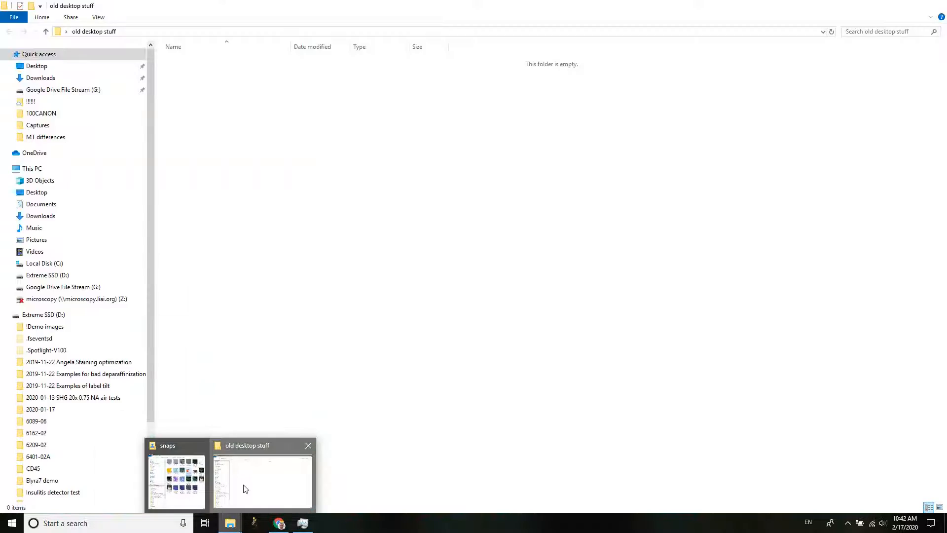
# - Navigate through C: > Software > QuPath m9 workshop into QuPath-0.2.0-m9
pyautogui.click(44, 263)
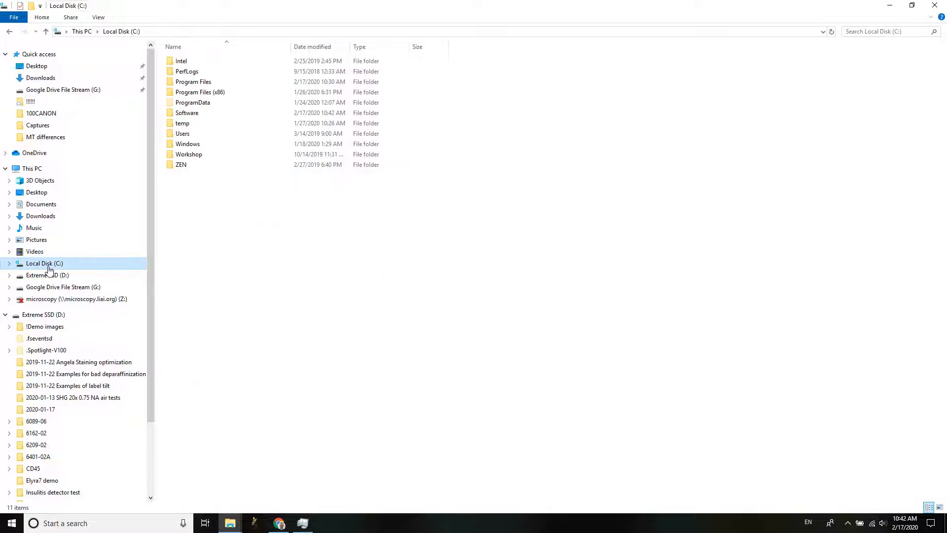
pyautogui.click(186, 112)
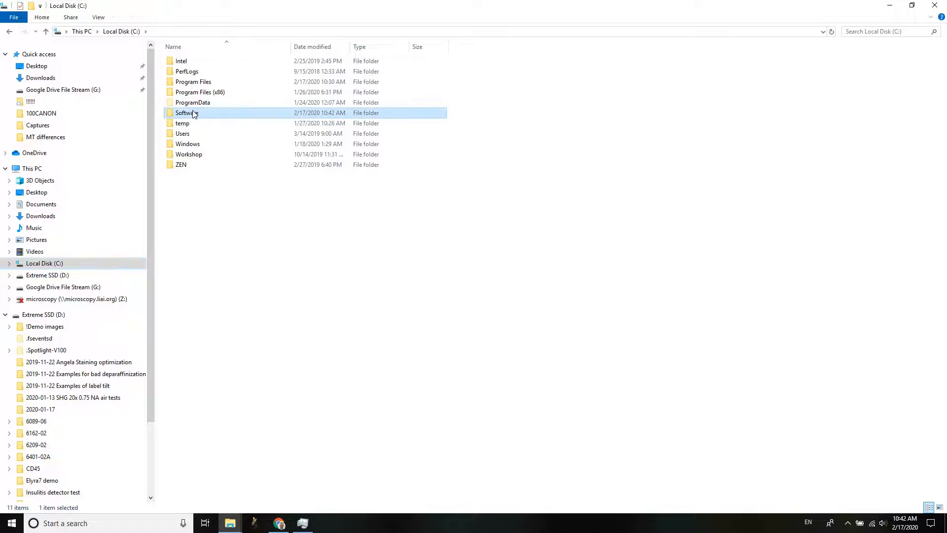
pyautogui.doubleClick(186, 113)
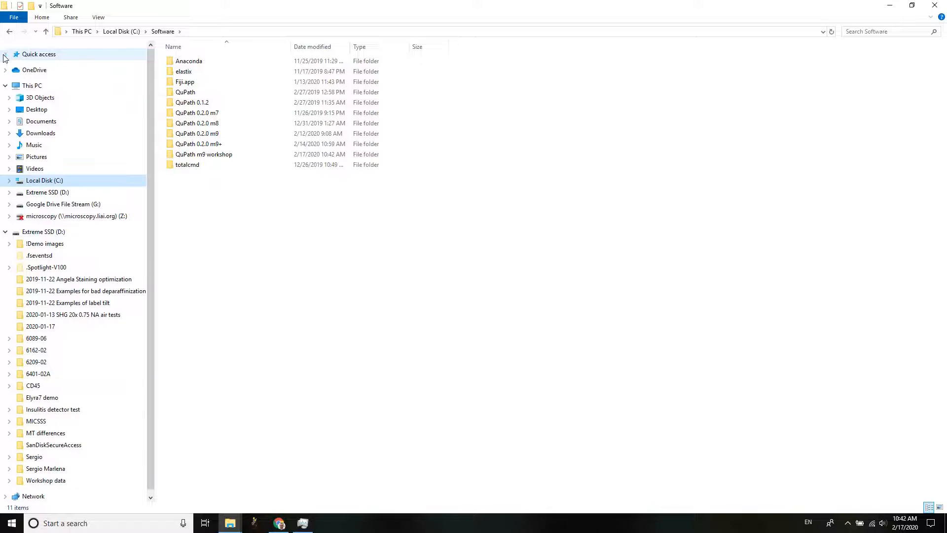
pyautogui.click(5, 85)
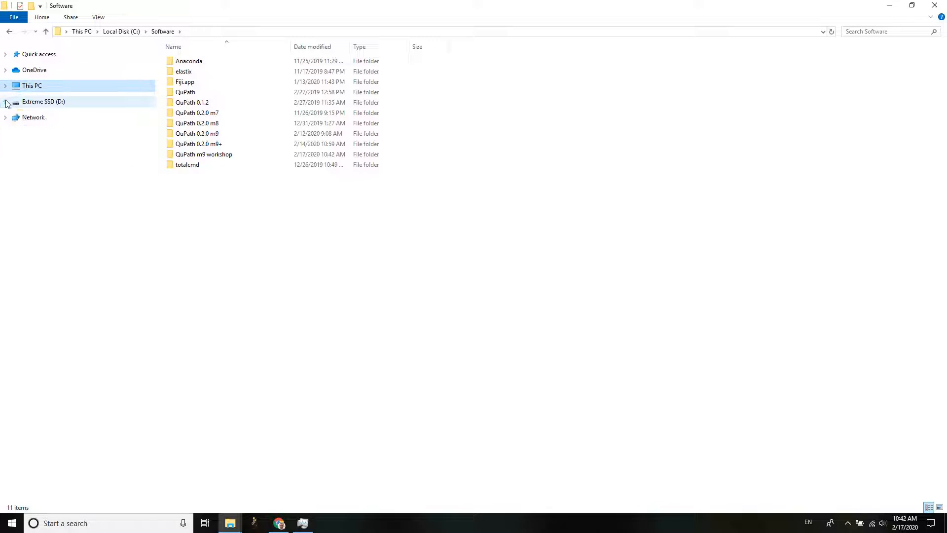
pyautogui.click(204, 154)
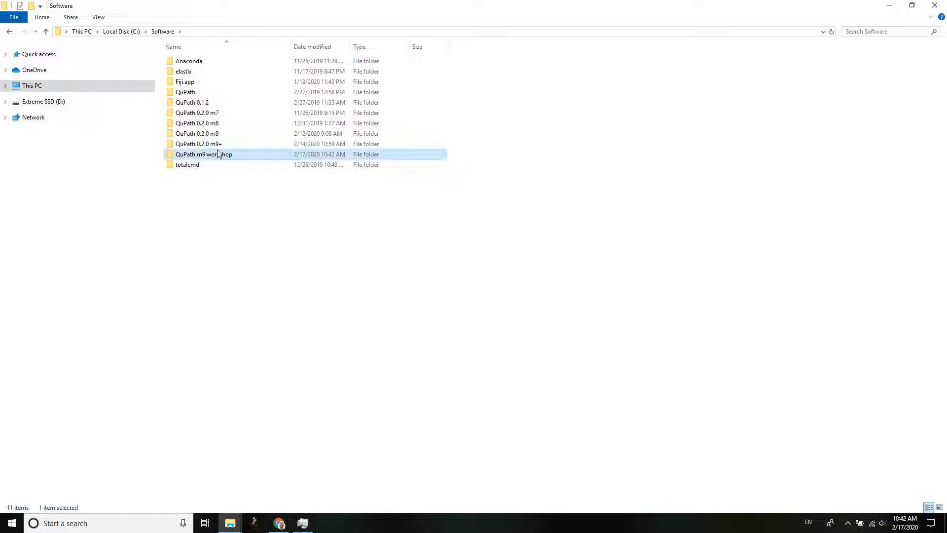
pyautogui.doubleClick(204, 154)
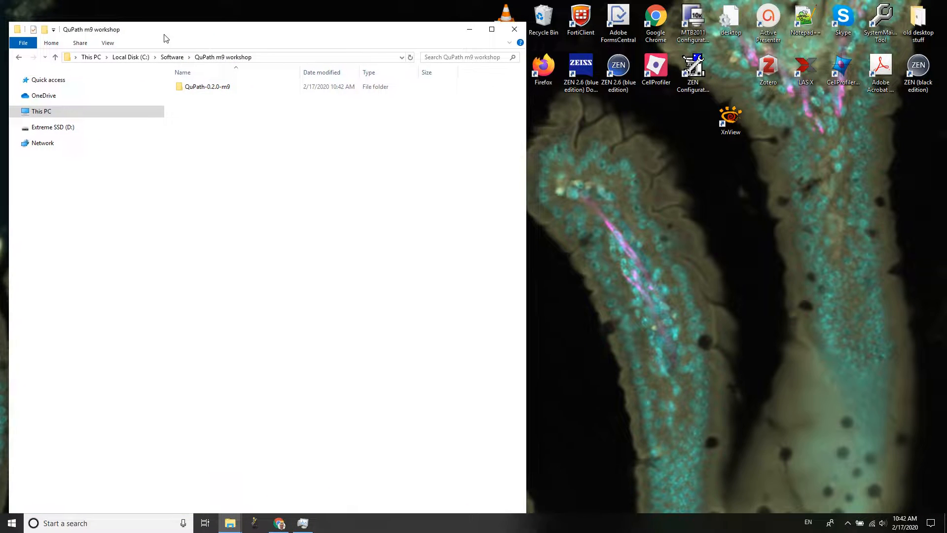
pyautogui.click(207, 86)
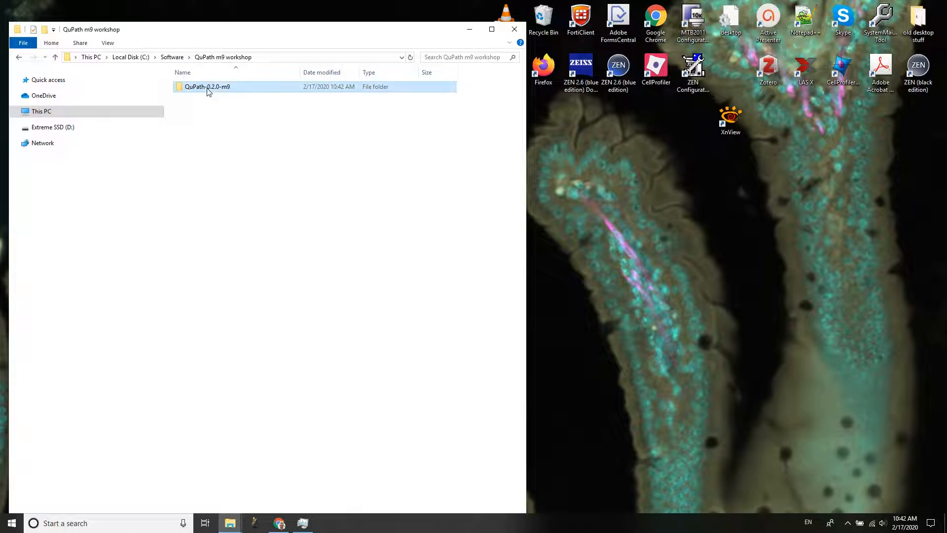
pyautogui.doubleClick(207, 87)
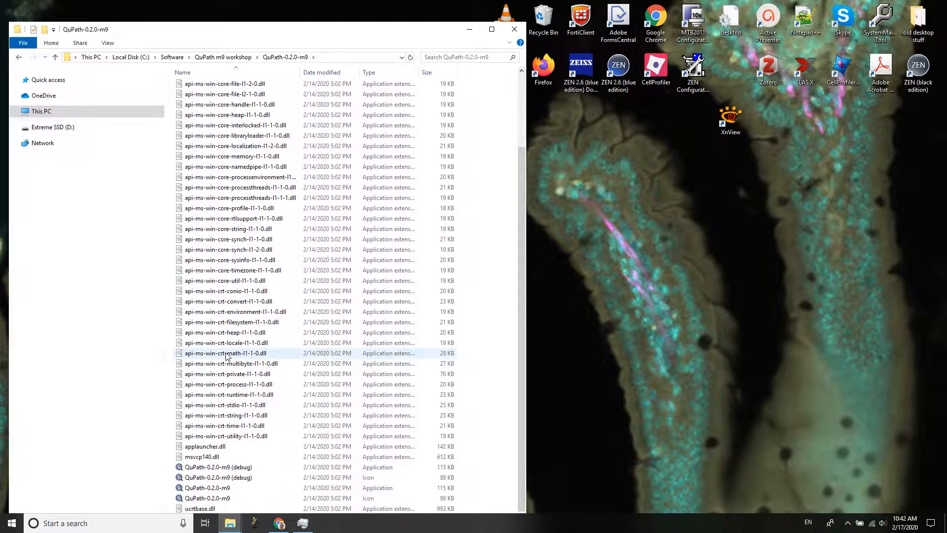
# - Create a desktop shortcut to QuPath-0.2.0-m9.exe and launch QuPath from it
pyautogui.click(208, 482)
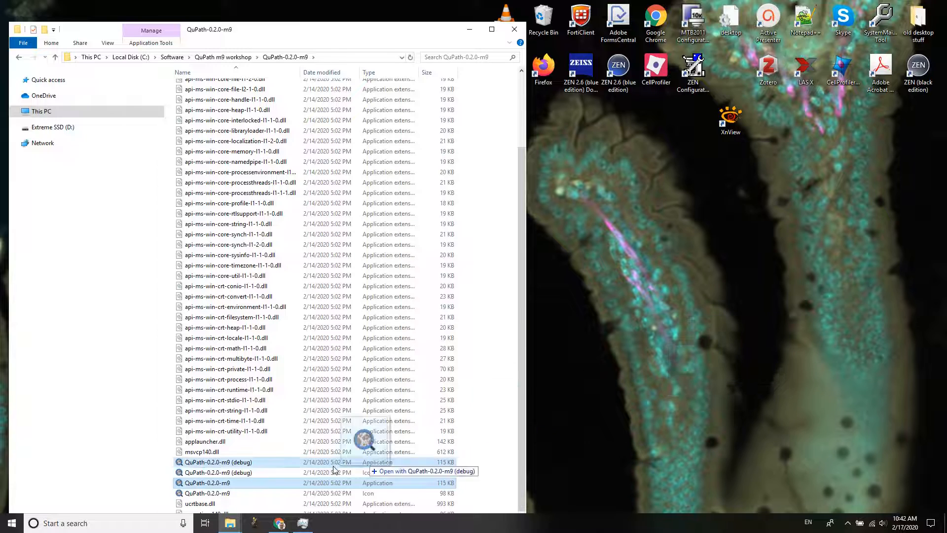
pyautogui.click(207, 482)
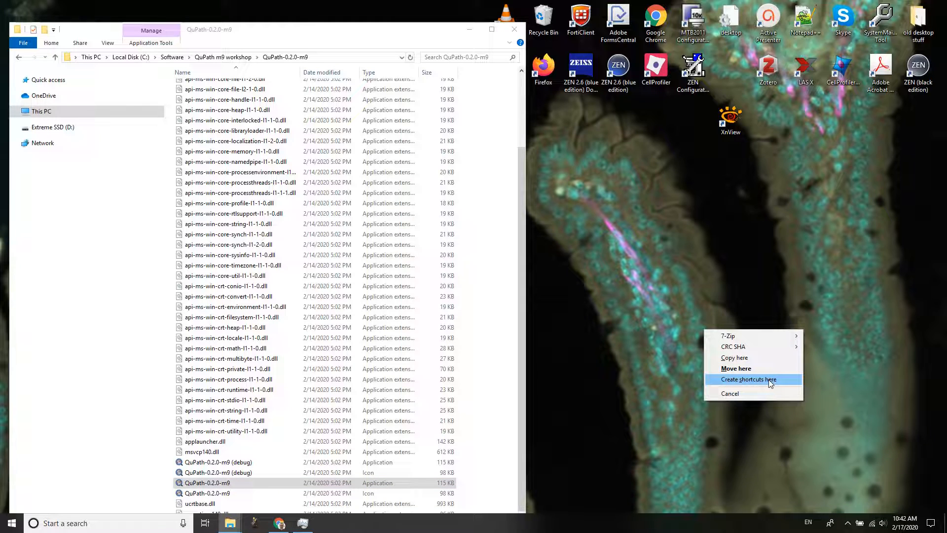
pyautogui.click(751, 379)
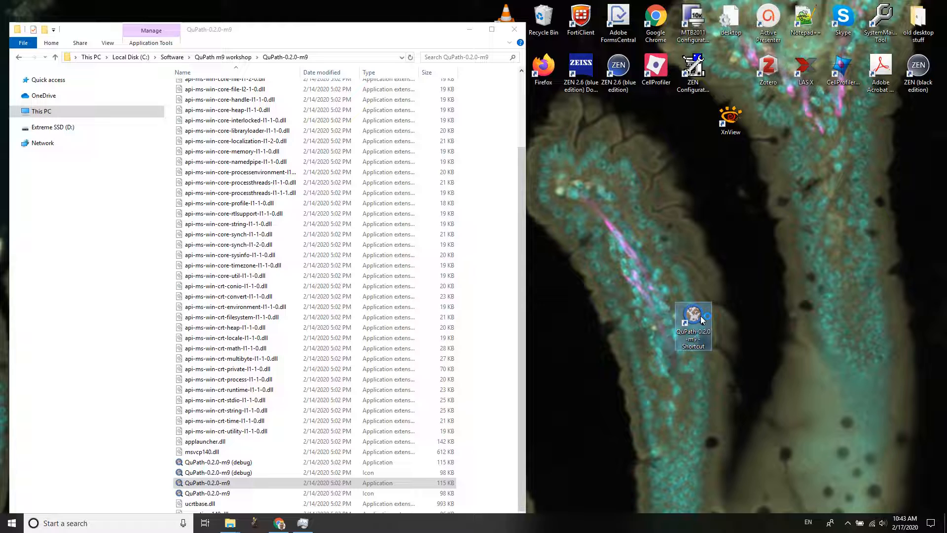
pyautogui.doubleClick(693, 326)
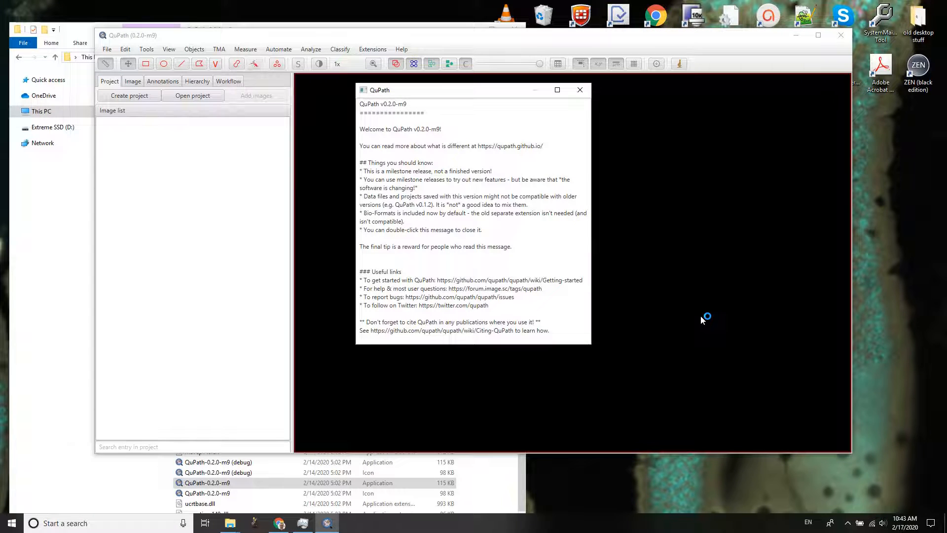
# - Dismiss the QuPath welcome message and close the QuPath main window
pyautogui.click(580, 89)
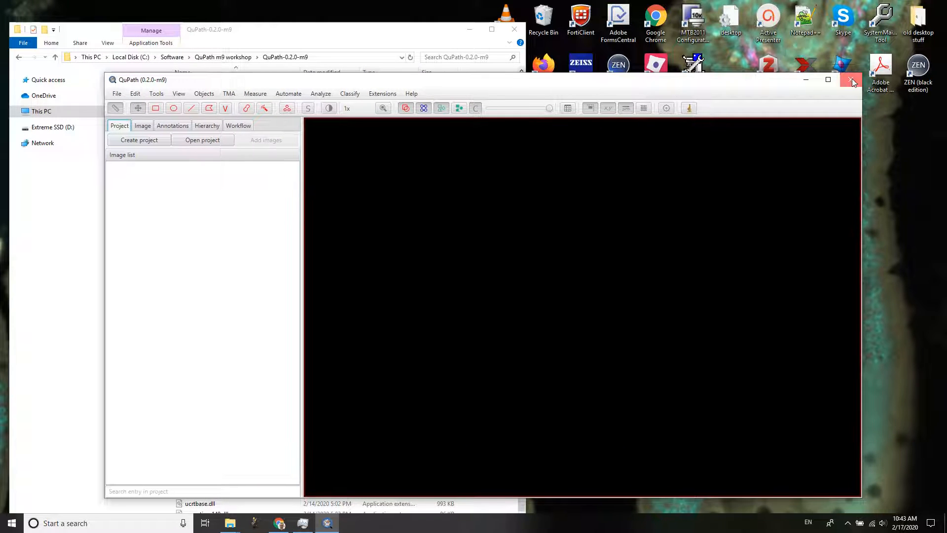
pyautogui.click(852, 79)
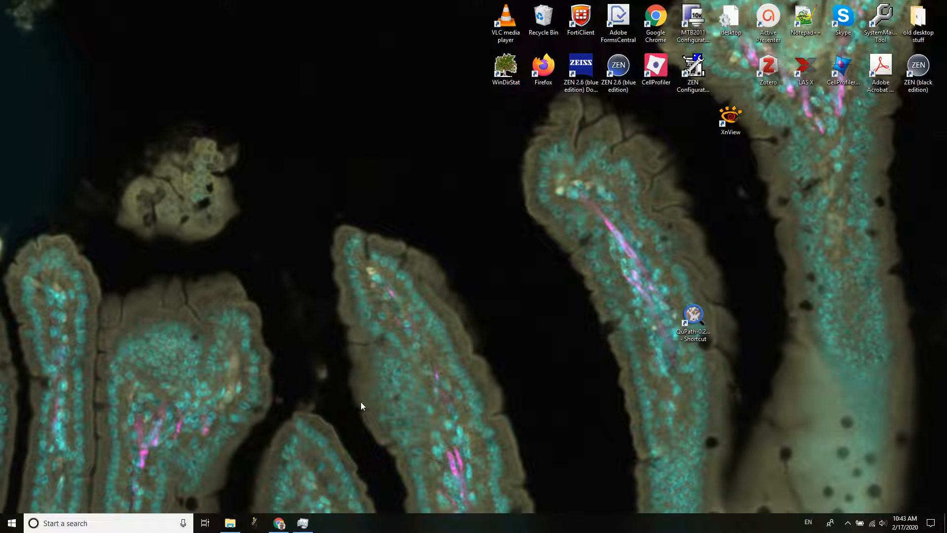
pyautogui.moveTo(354, 422)
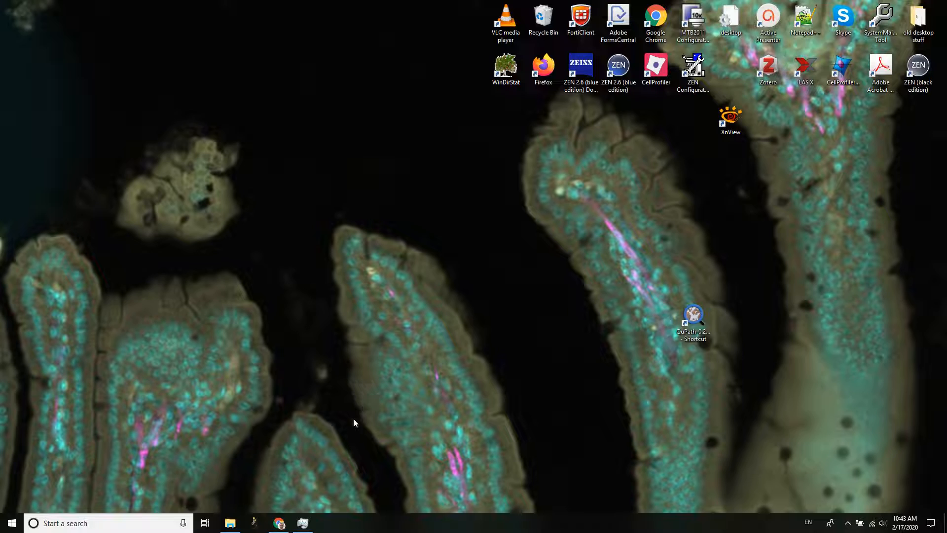
pyautogui.moveTo(279, 522)
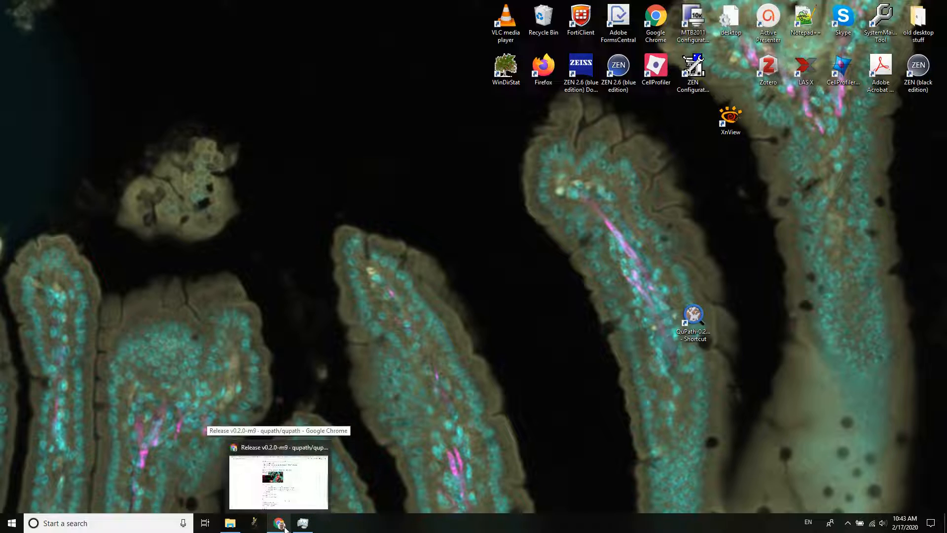
# - Bring back Chrome's QuPath release page, then switch to the workshop to-do document
pyautogui.click(278, 523)
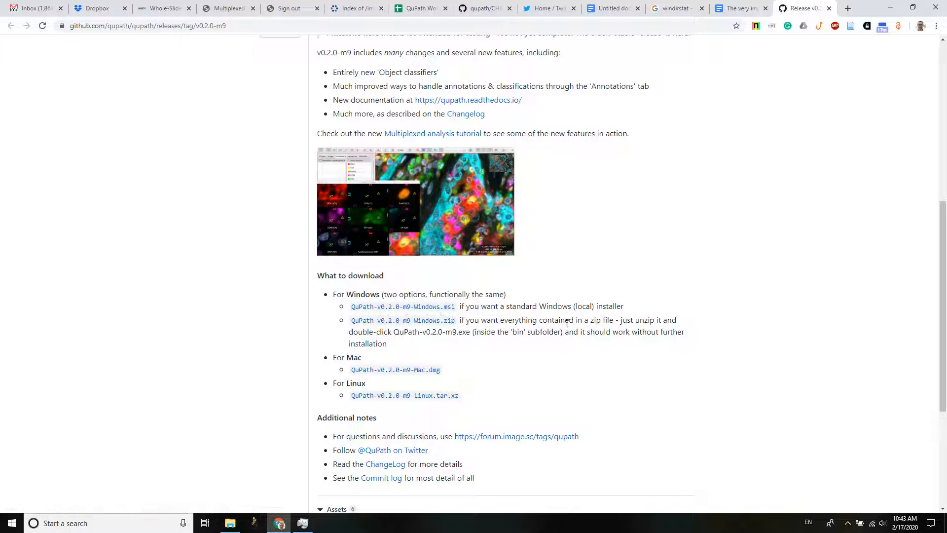
pyautogui.moveTo(480, 360)
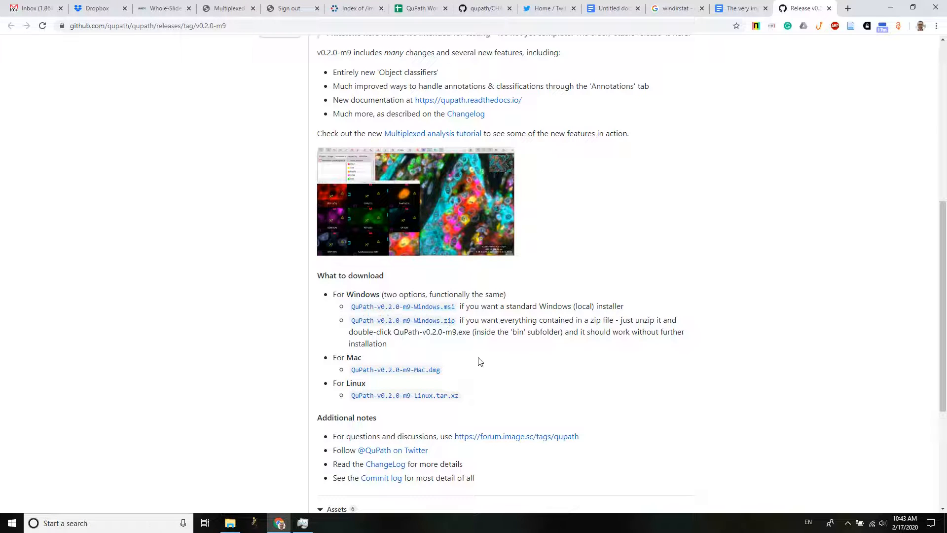
pyautogui.moveTo(563, 299)
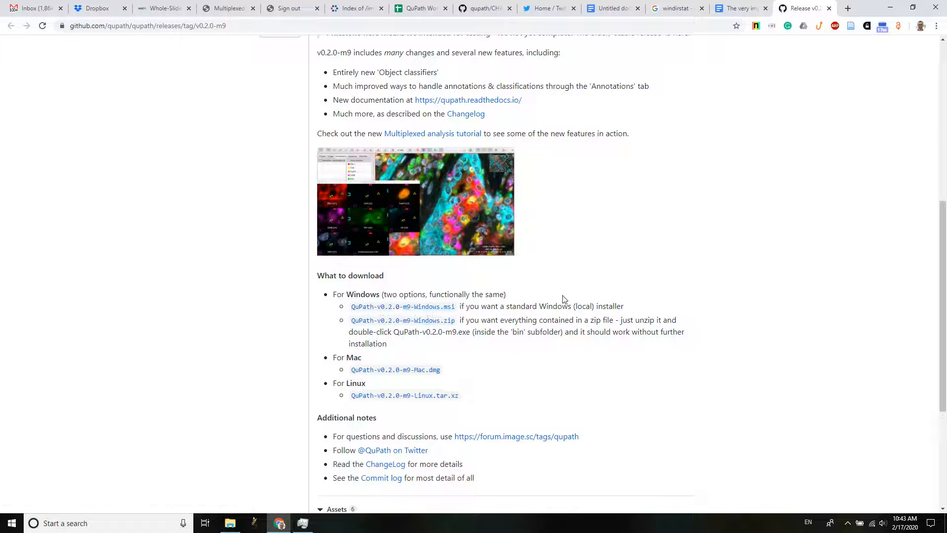
pyautogui.moveTo(761, 140)
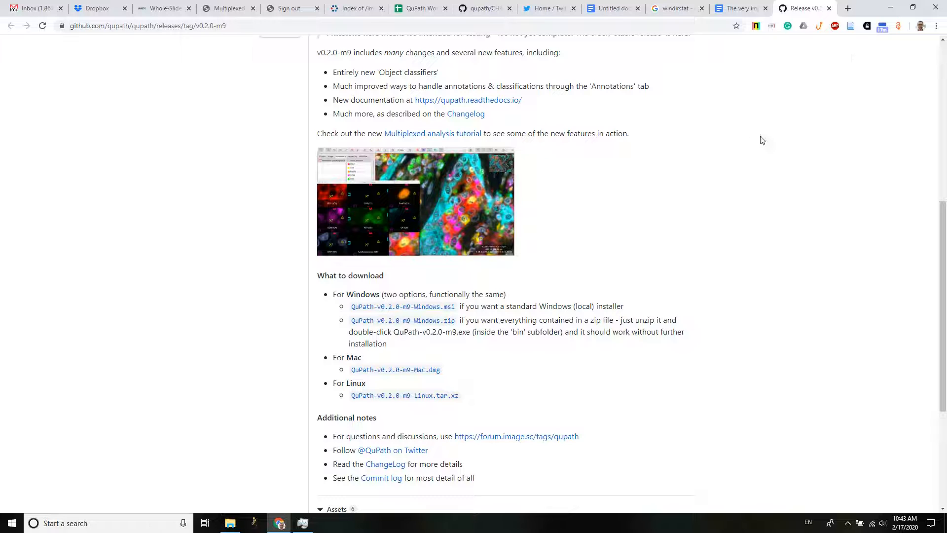
pyautogui.click(734, 8)
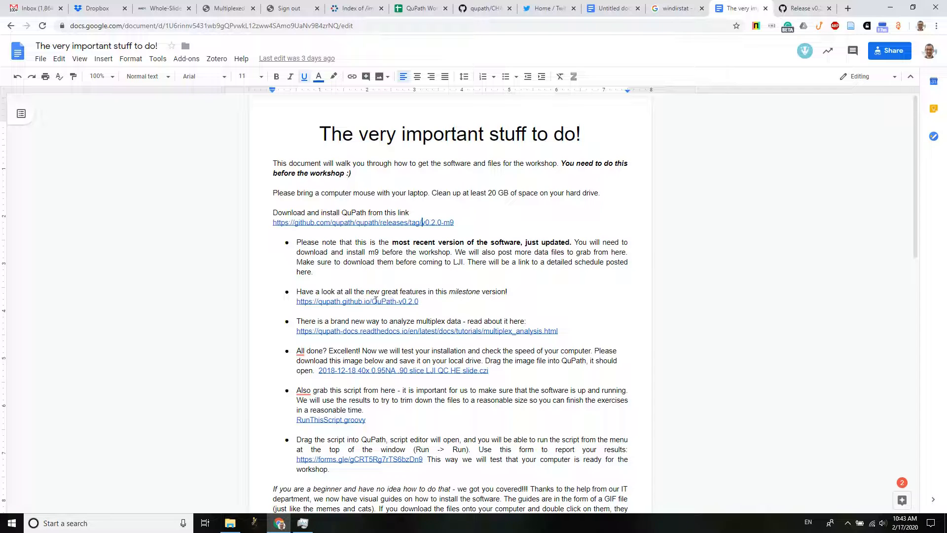
pyautogui.moveTo(334, 336)
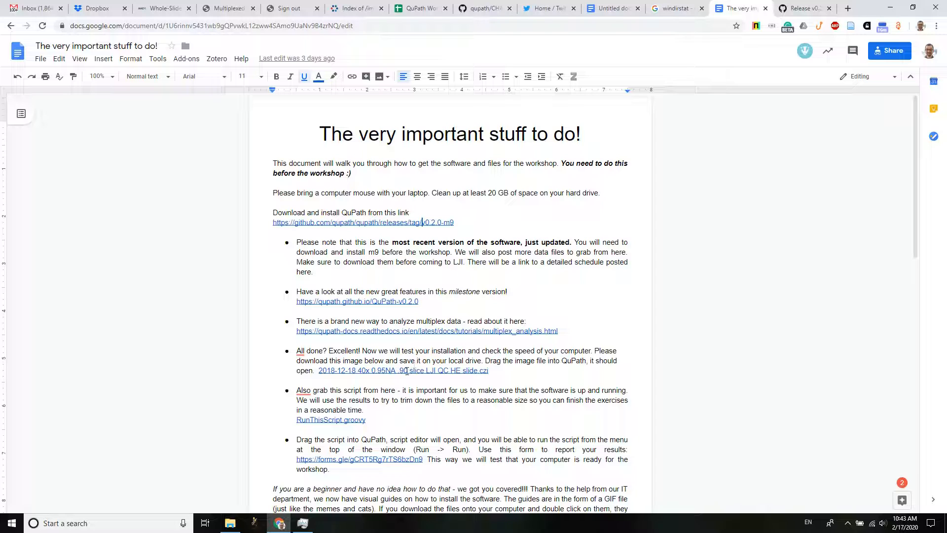
pyautogui.moveTo(402, 371)
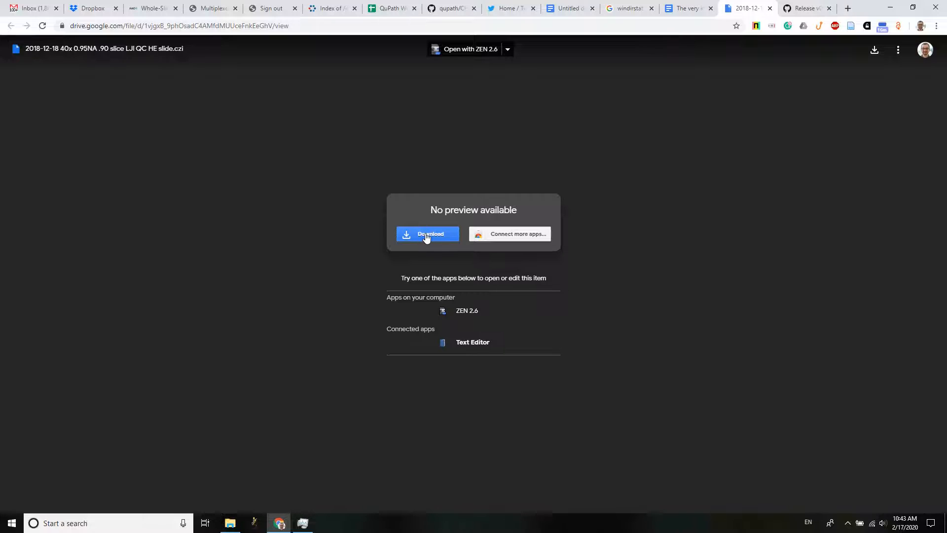
# - Download the 158 MB CZI slide from Google Drive past the virus scan warning
pyautogui.click(427, 234)
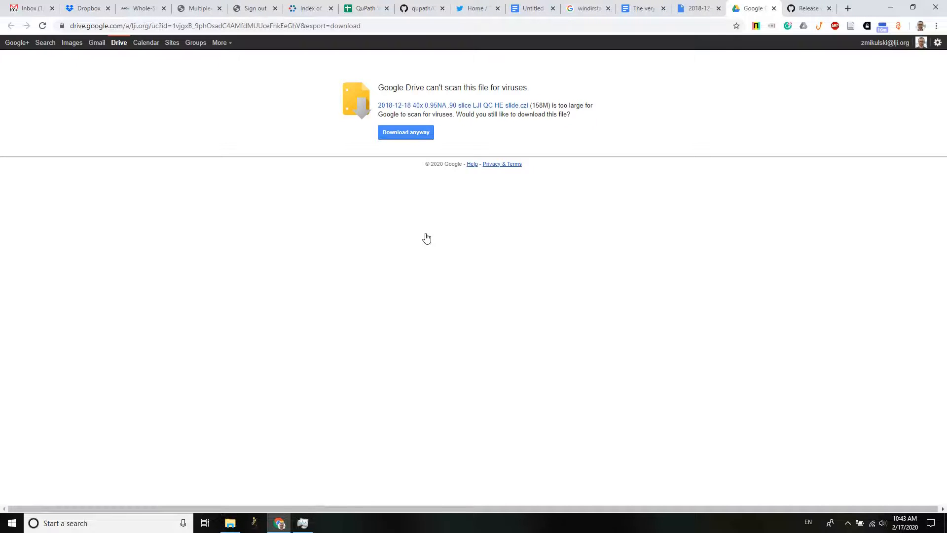
pyautogui.click(405, 132)
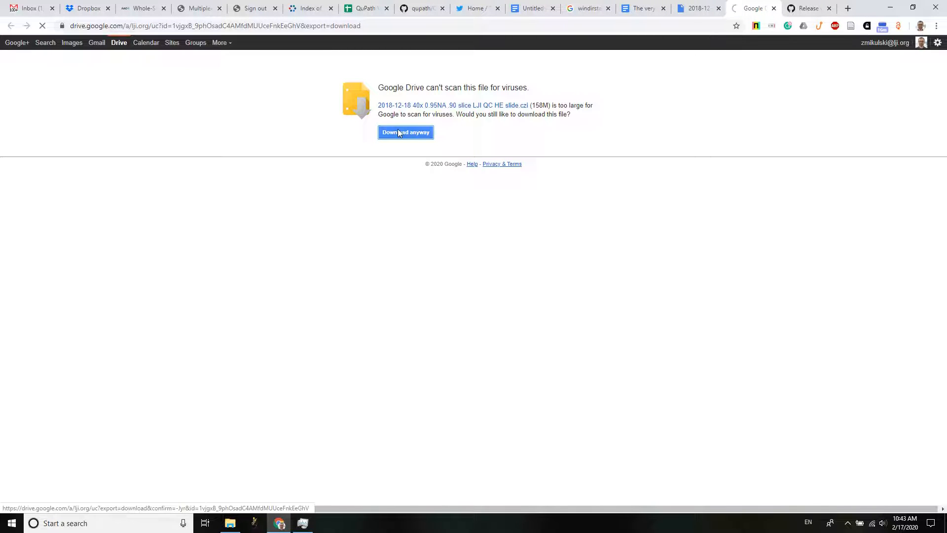
pyautogui.click(405, 132)
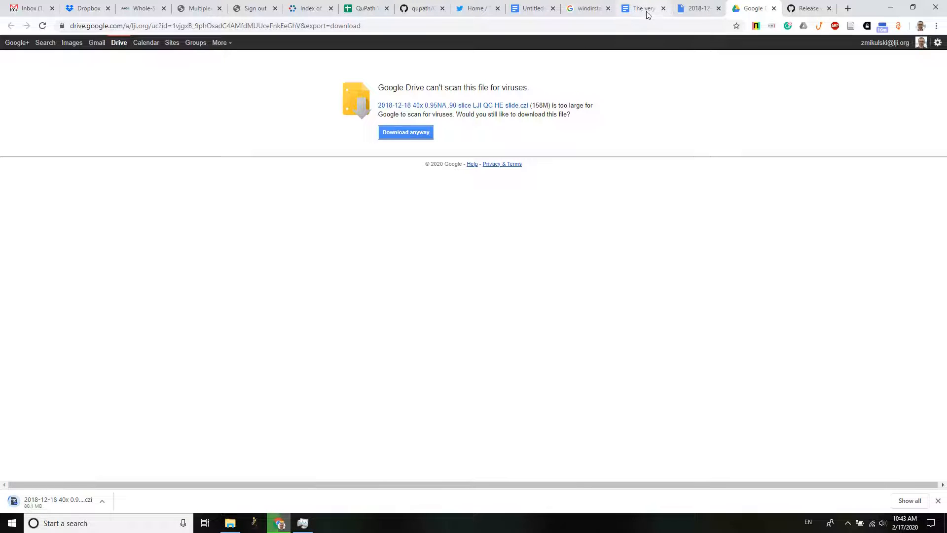
# - Back in the workshop instructions, open the RunThisScript.groovy link
pyautogui.click(640, 8)
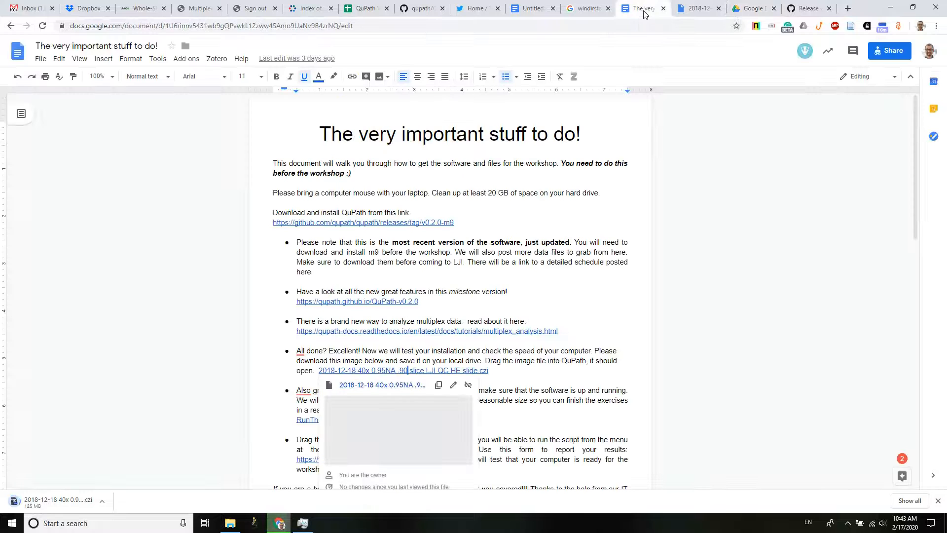
pyautogui.scroll(-3)
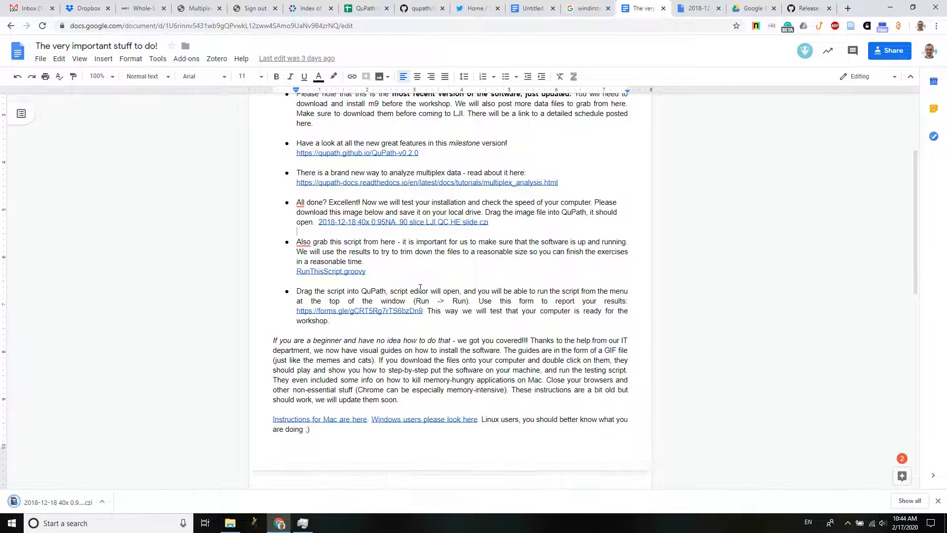
pyautogui.moveTo(330, 270)
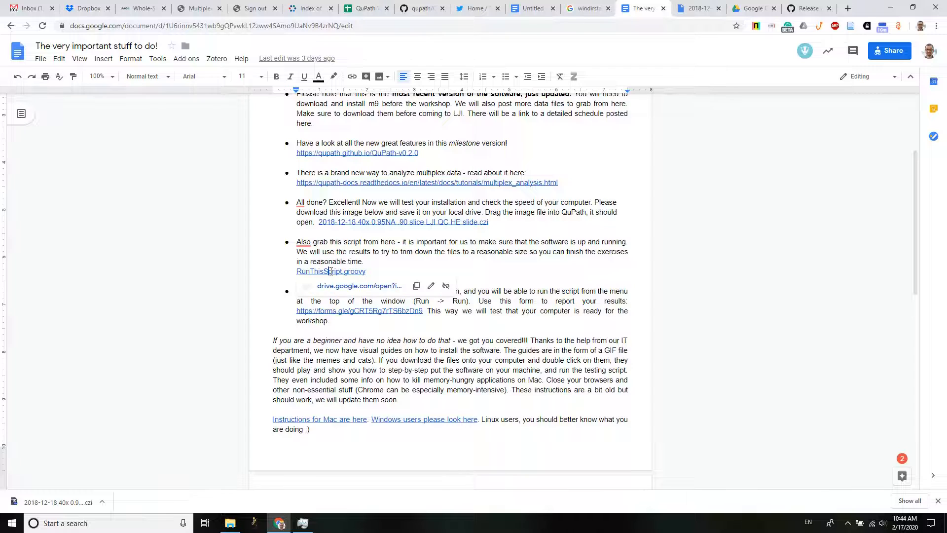
pyautogui.click(331, 271)
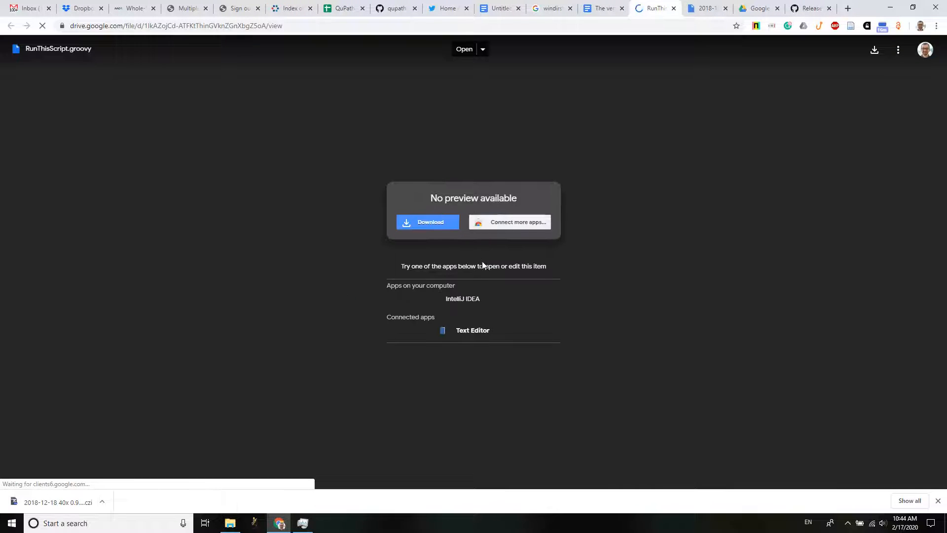
# - Download RunThisScript.groovy from Drive and open the QuPath Workshop results form via forms.gle
pyautogui.click(602, 8)
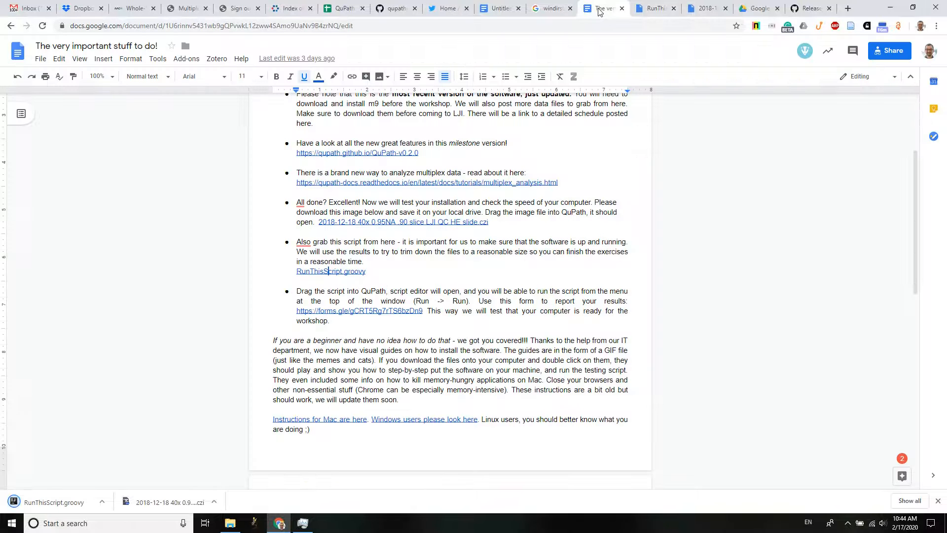
pyautogui.scroll(-3)
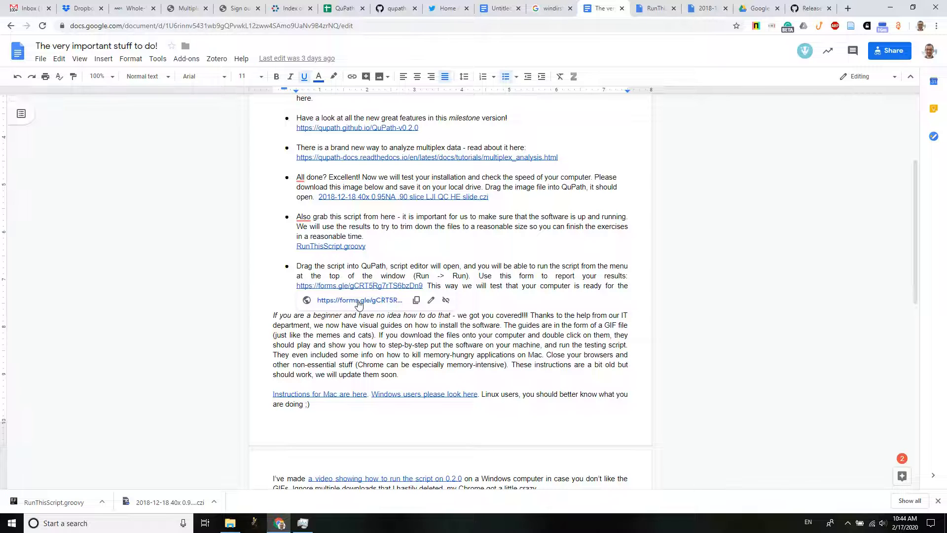
pyautogui.click(359, 285)
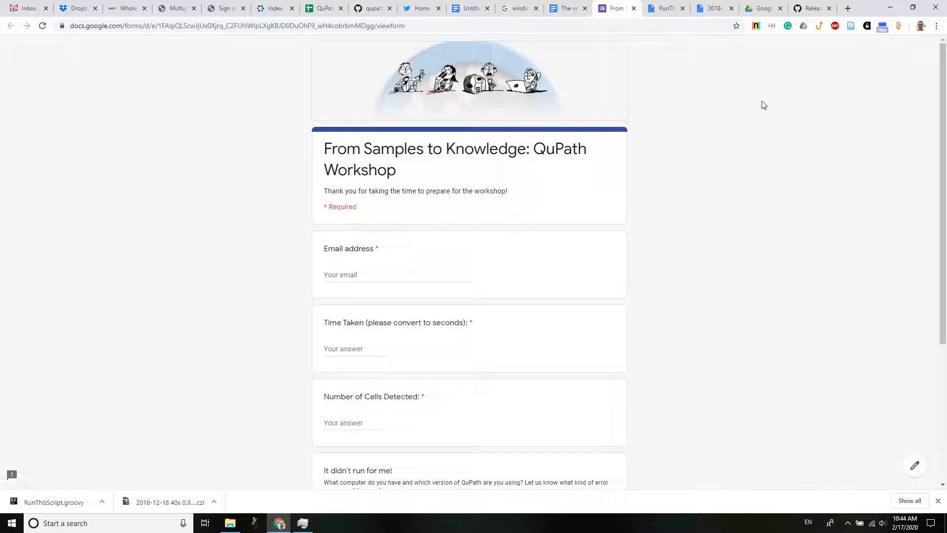
pyautogui.moveTo(672, 454)
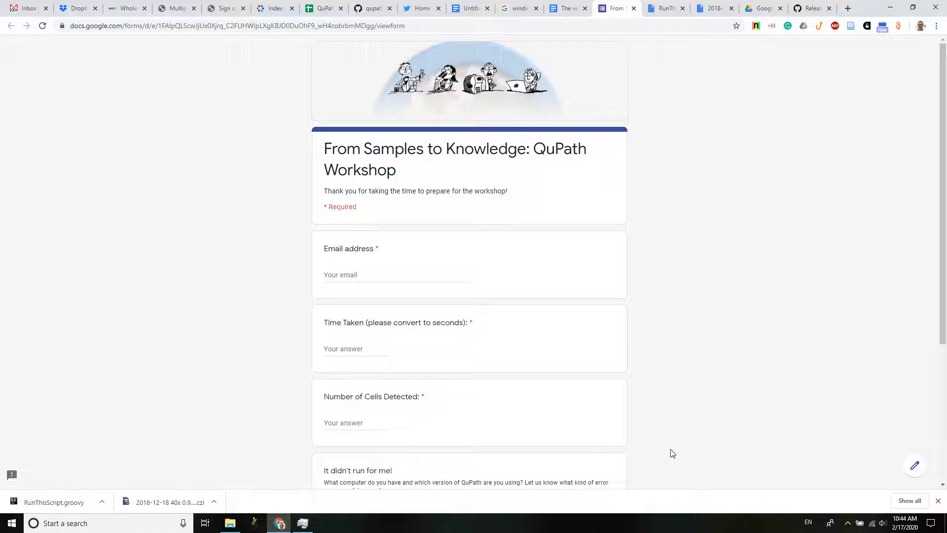
pyautogui.click(213, 502)
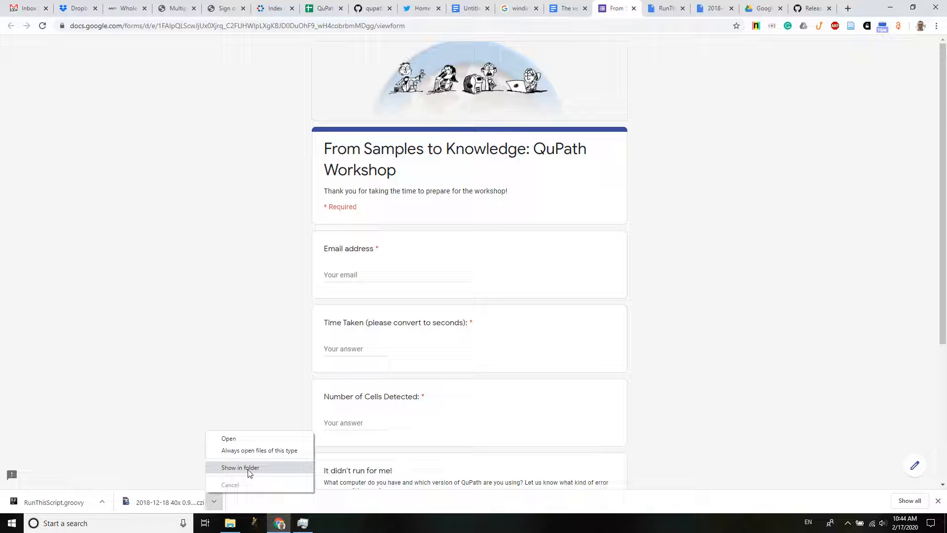
# - Move the 2018-12-18 .czi slide and RunThisScript from Downloads to the desktop
pyautogui.click(240, 467)
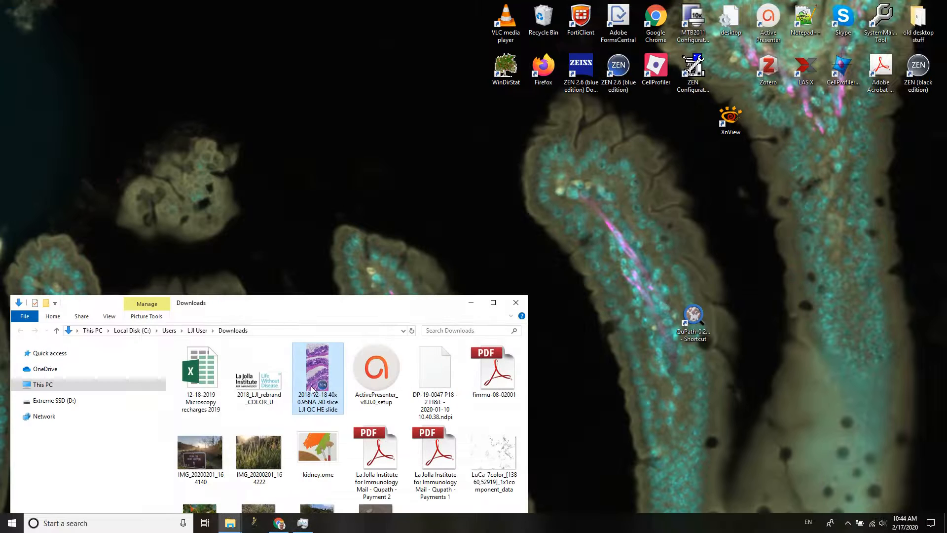
pyautogui.moveTo(317, 367); pyautogui.dragTo(630, 254)
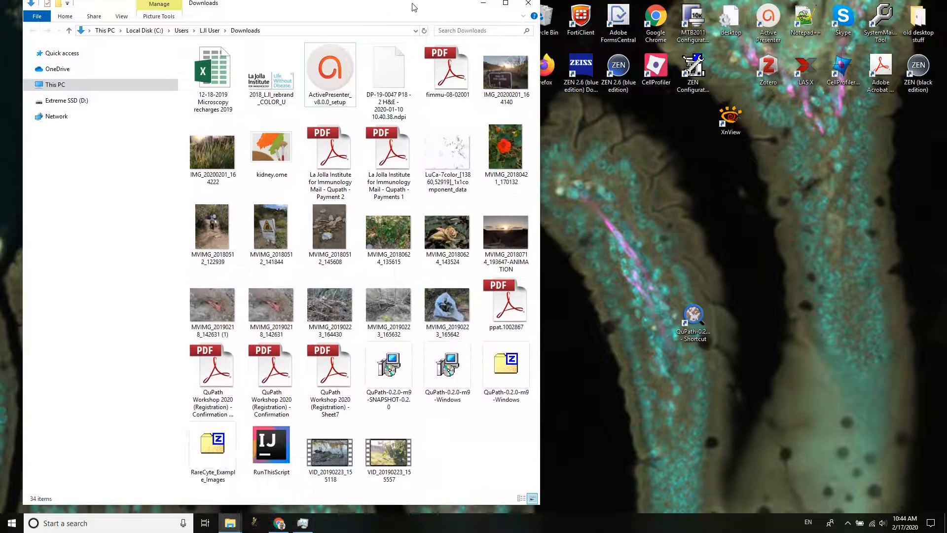
pyautogui.click(270, 446)
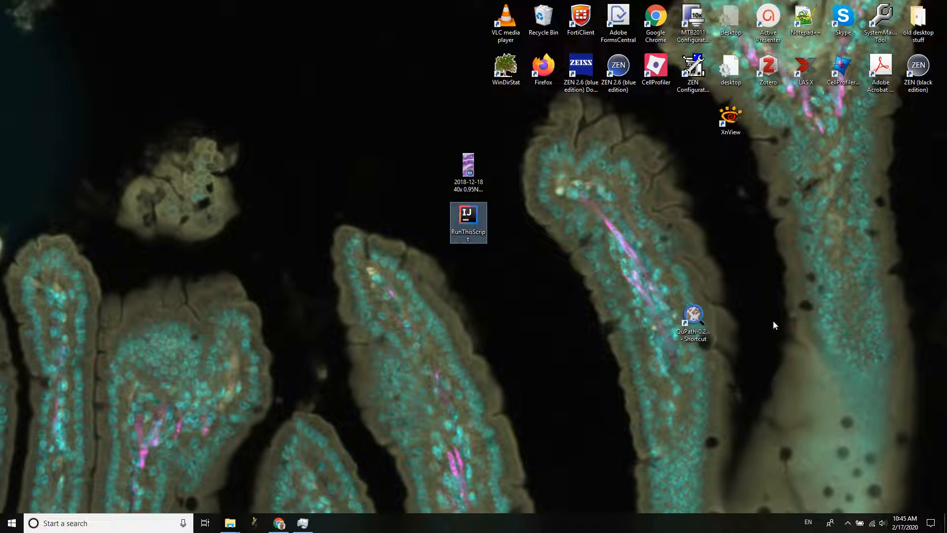
pyautogui.click(693, 319)
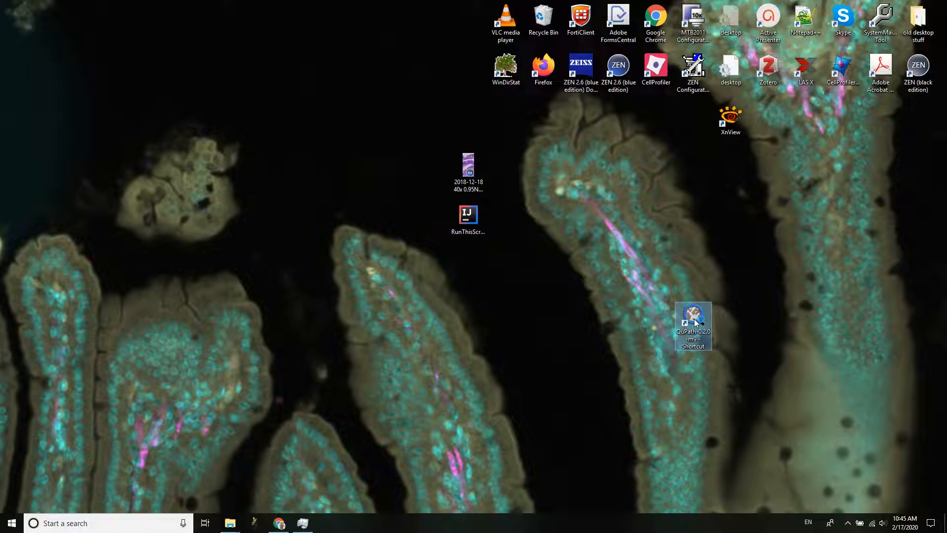
# - Launch QuPath, close the welcome message, and enable View > Show input on screen
pyautogui.doubleClick(692, 320)
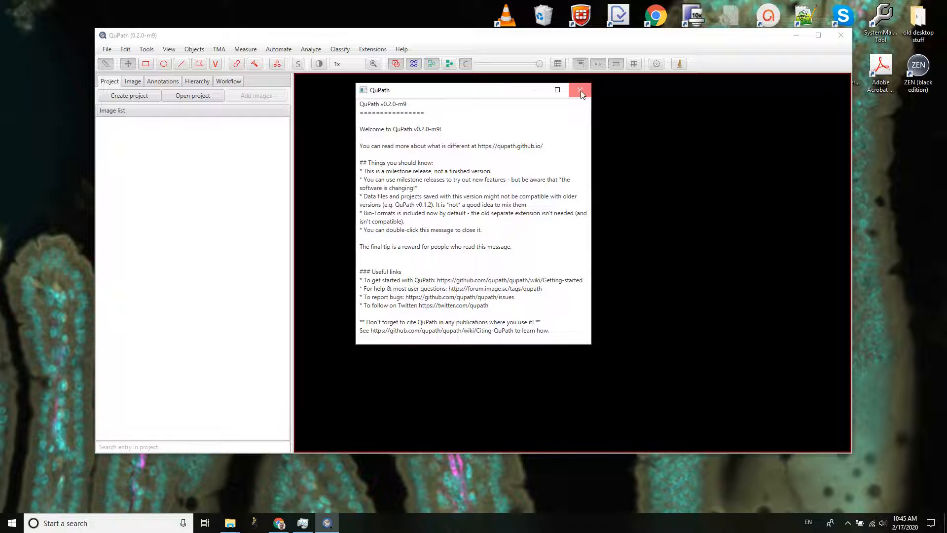
pyautogui.click(580, 90)
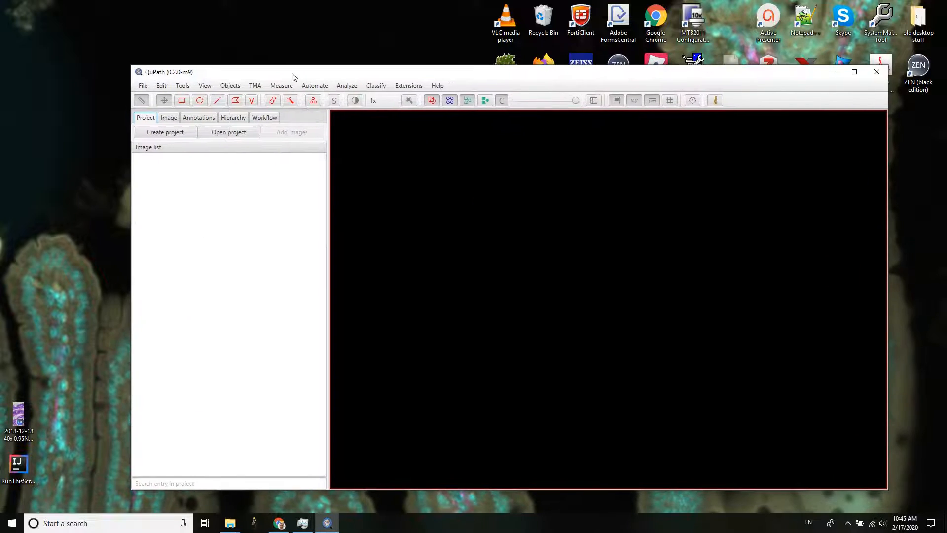
pyautogui.click(204, 85)
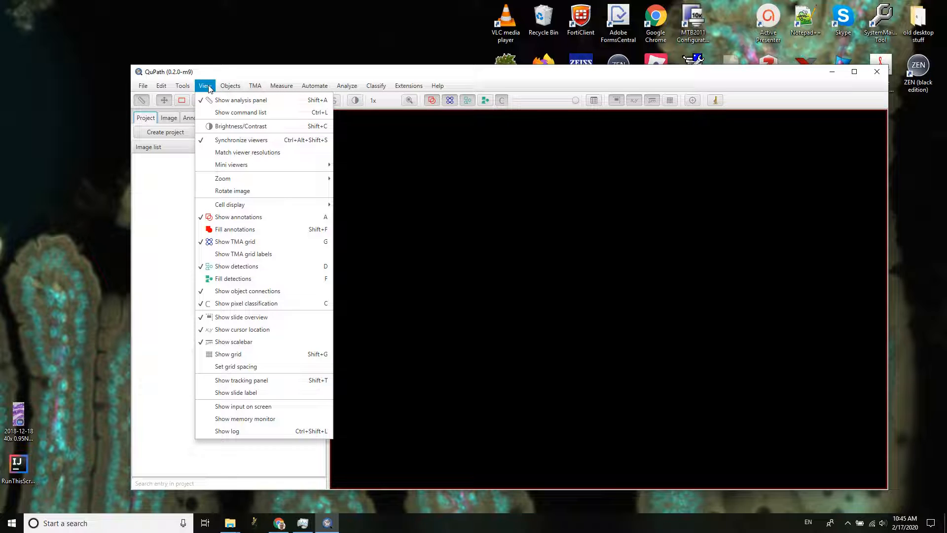
pyautogui.moveTo(285, 406)
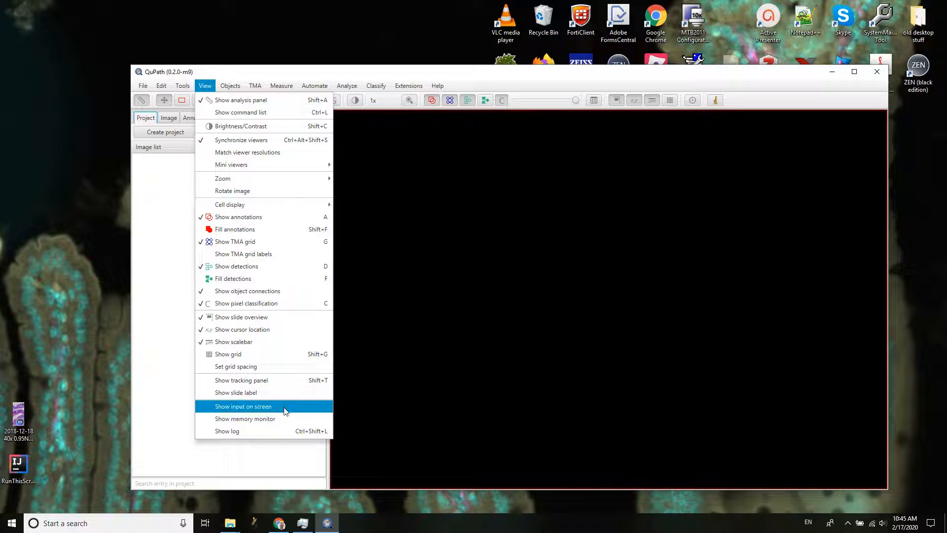
pyautogui.click(243, 406)
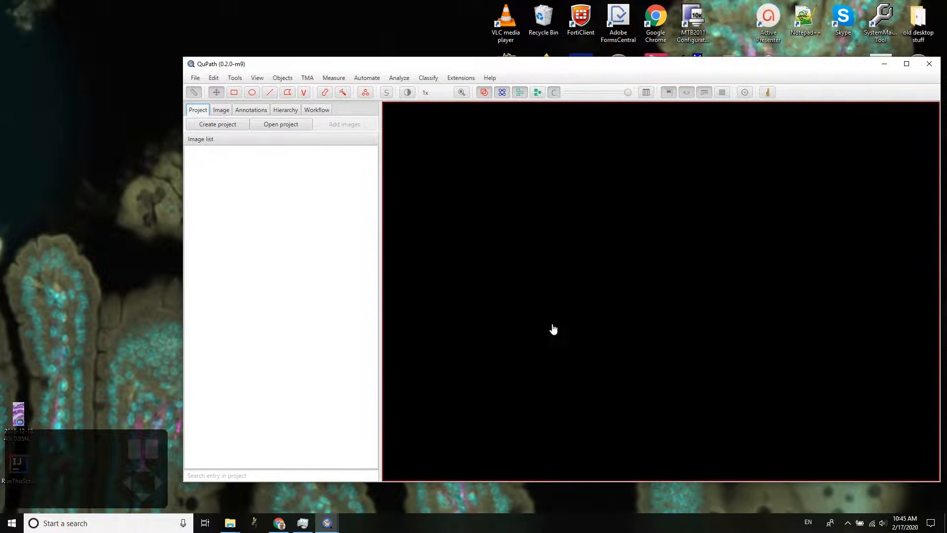
pyautogui.rightClick(554, 329)
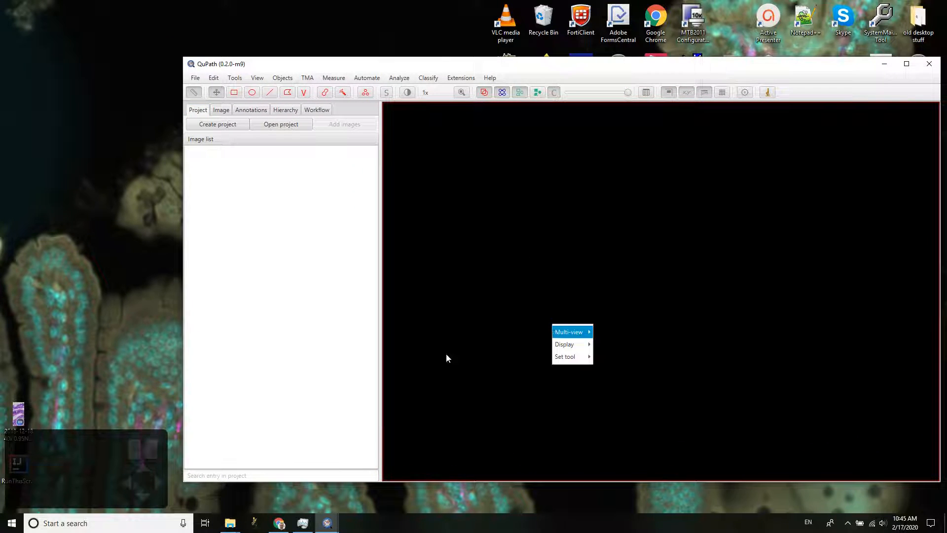
pyautogui.click(470, 282)
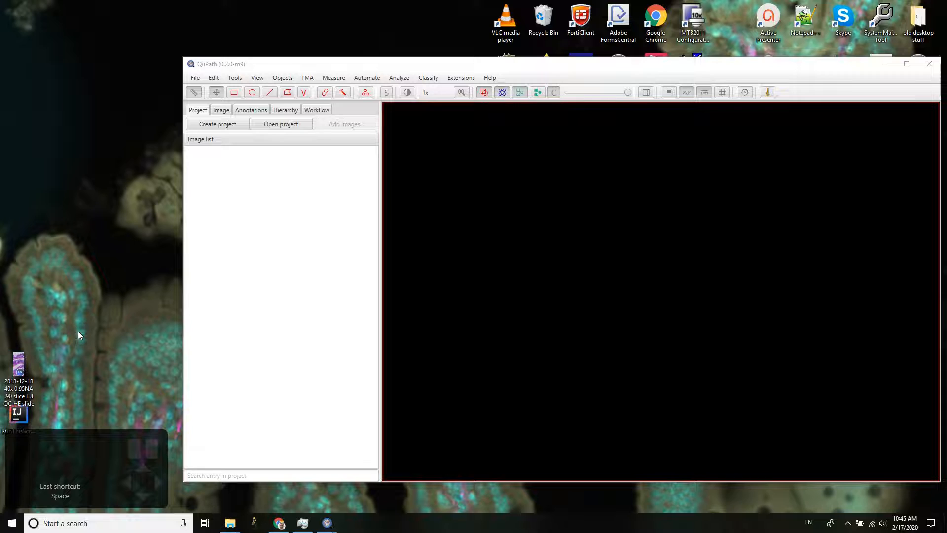
pyautogui.moveTo(19, 369)
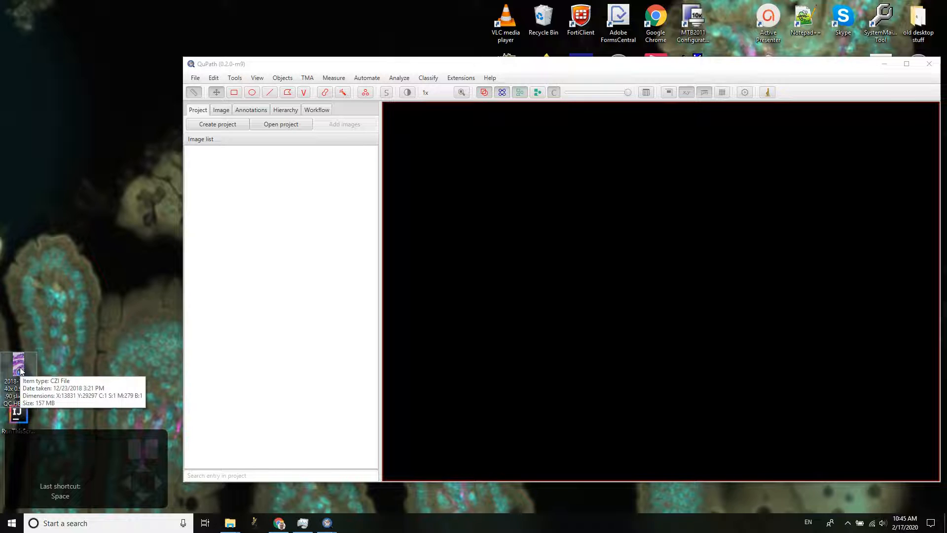
# - Load the 2018-12-18 .czi slide into the viewer as a Brightfield (H&E) image
pyautogui.moveTo(19, 365); pyautogui.dragTo(527, 227)
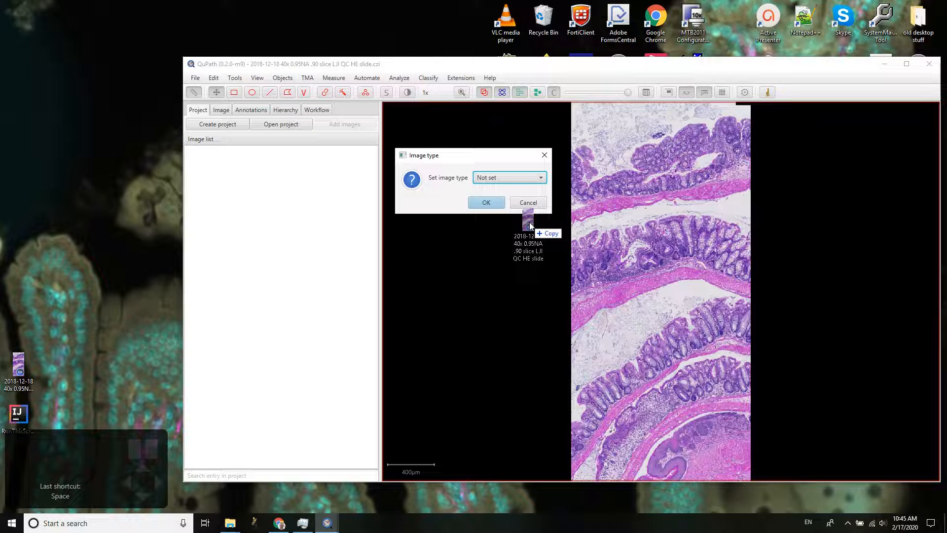
pyautogui.moveTo(528, 177)
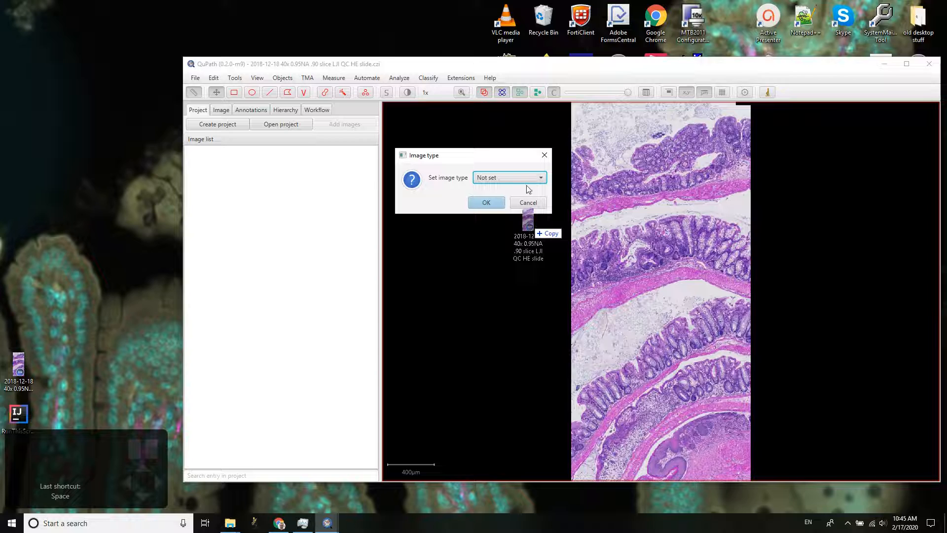
pyautogui.click(537, 177)
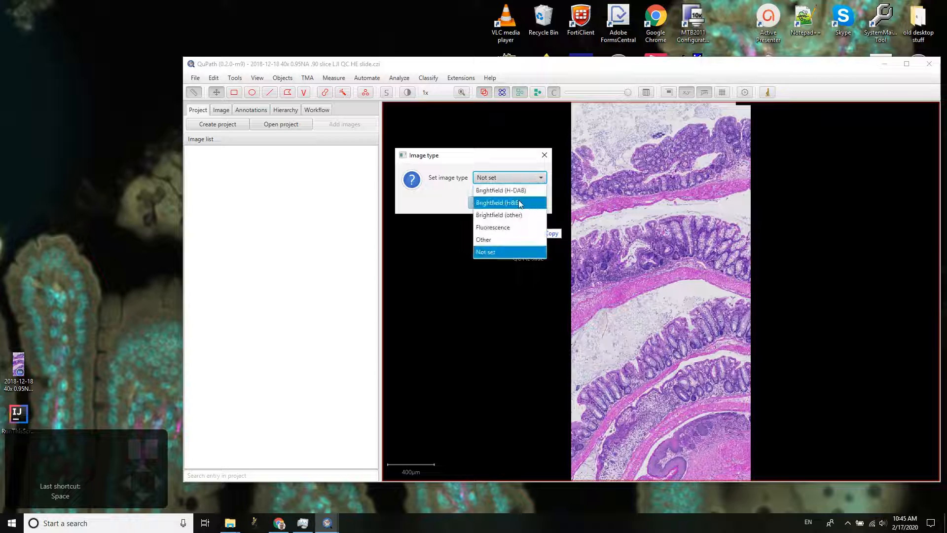
pyautogui.click(498, 202)
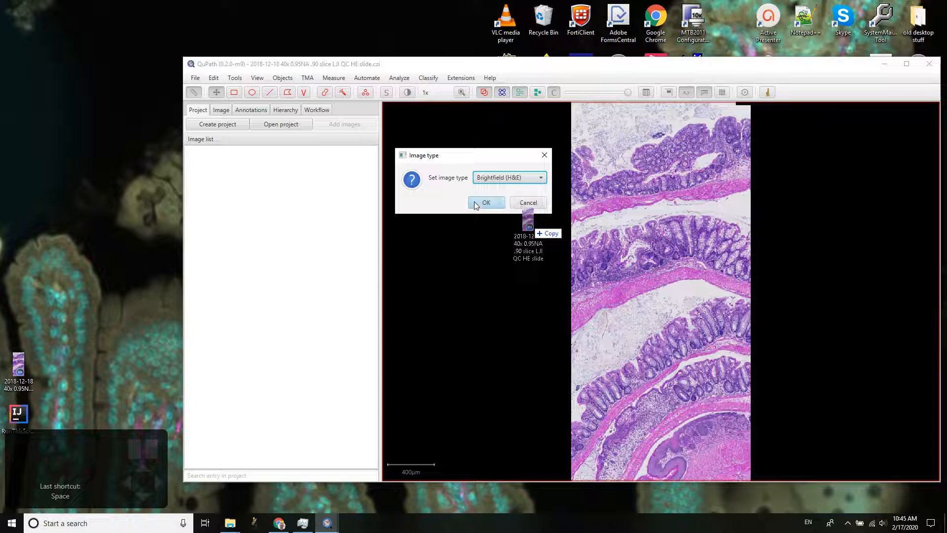
pyautogui.click(486, 202)
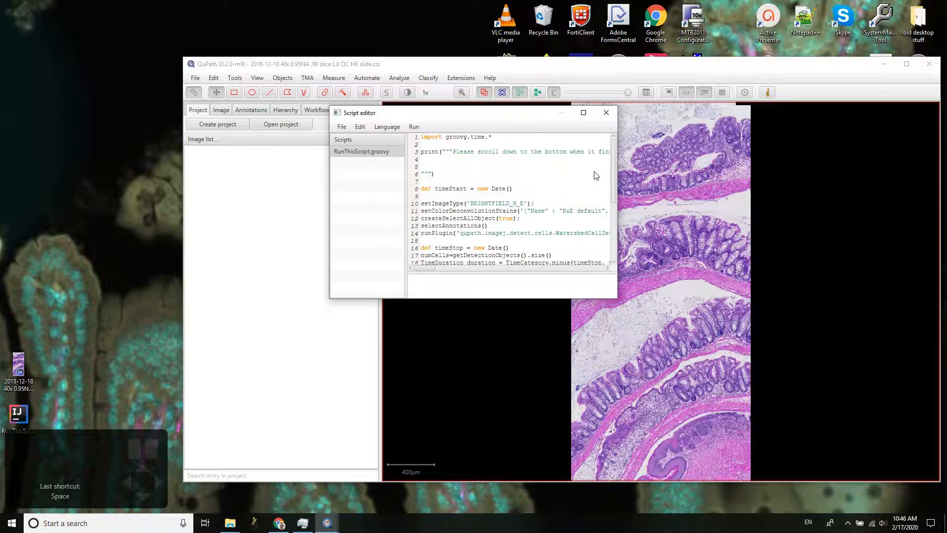
# - Run RunThisScript.groovy on the open slide from the Script editor's Run menu
pyautogui.click(414, 126)
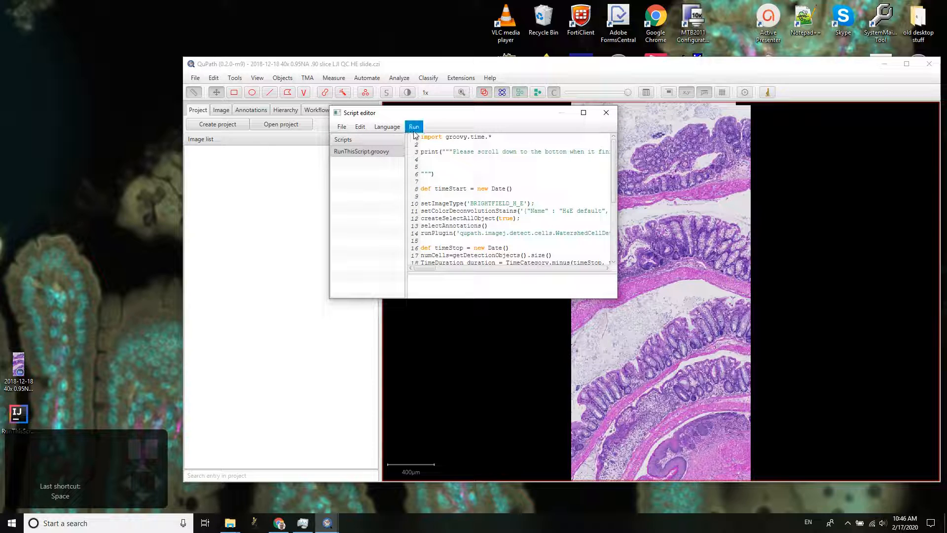
pyautogui.click(414, 126)
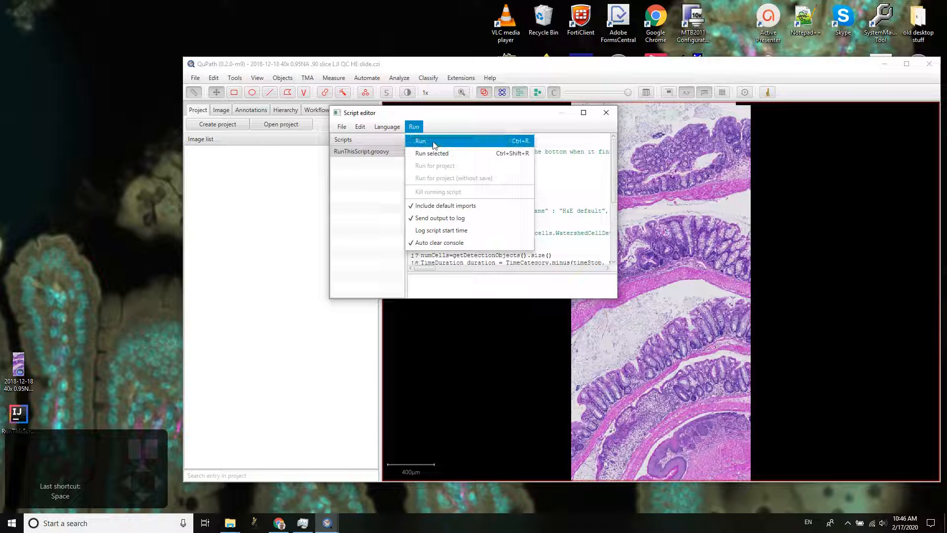
pyautogui.click(420, 140)
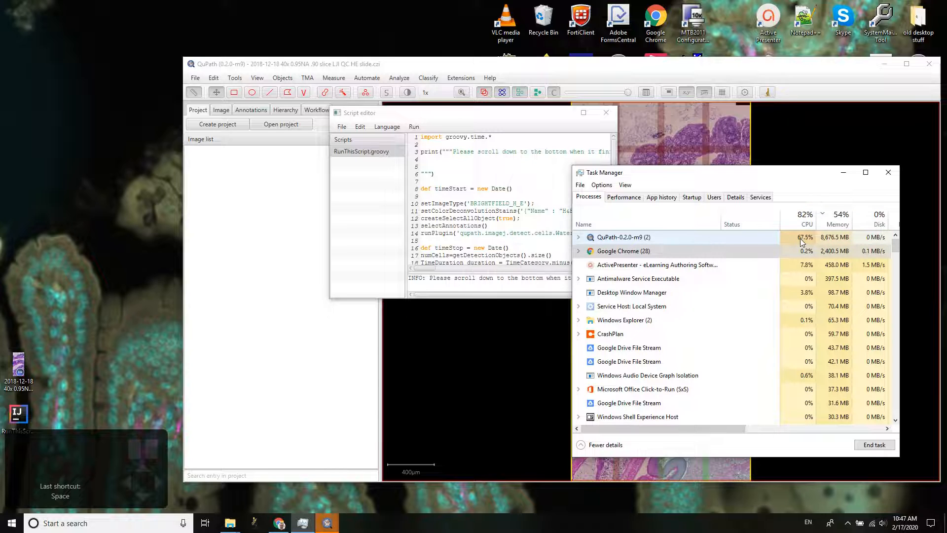
pyautogui.moveTo(805, 215)
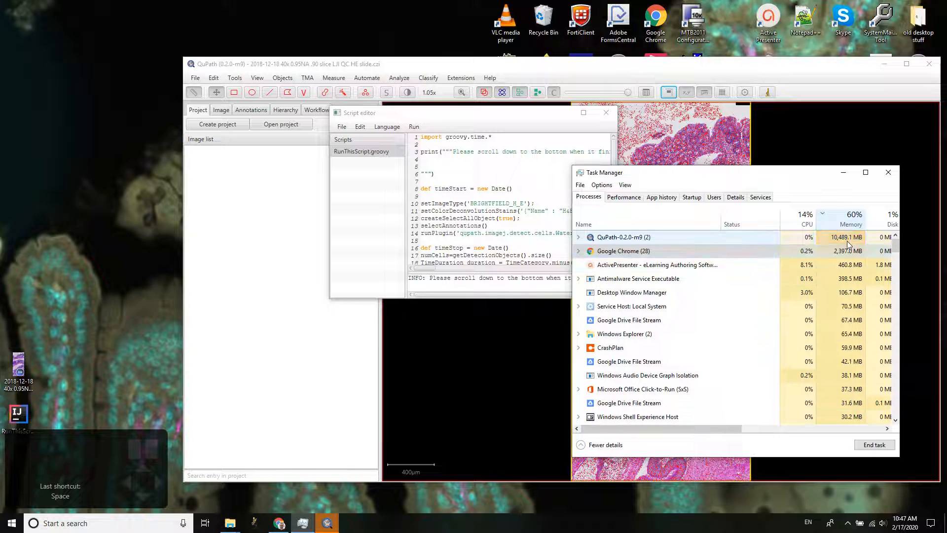
# - Bring the script editor forward and enlarge it to read the time and cell-count output
pyautogui.click(887, 172)
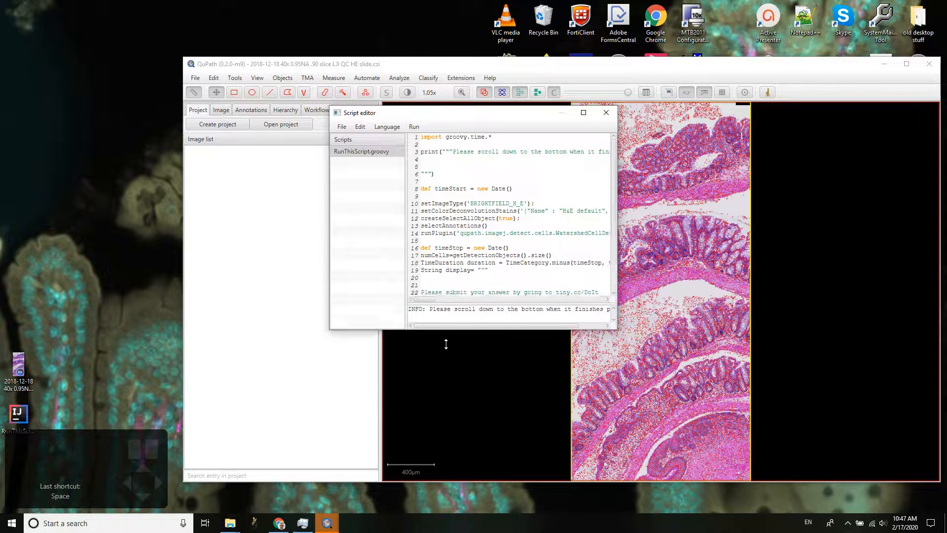
pyautogui.moveTo(359, 112); pyautogui.dragTo(194, 176)
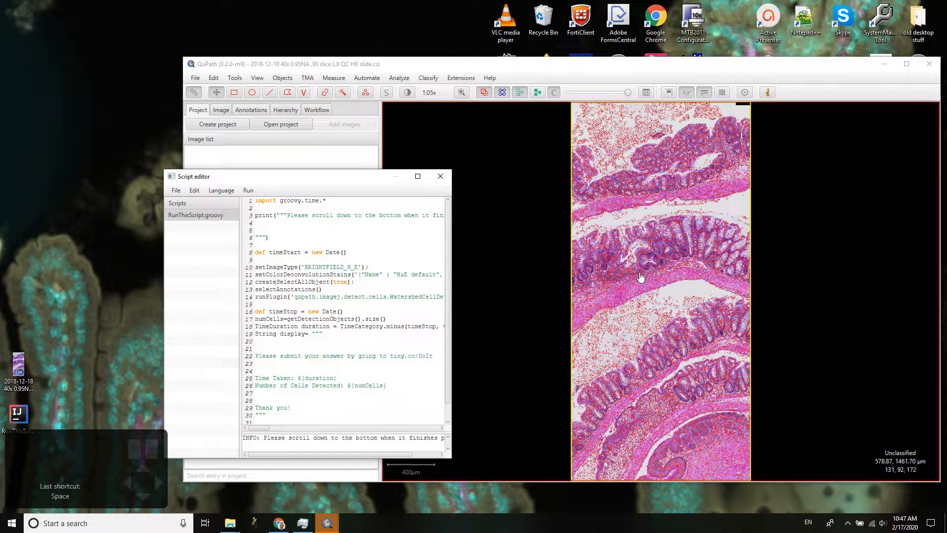
pyautogui.click(221, 110)
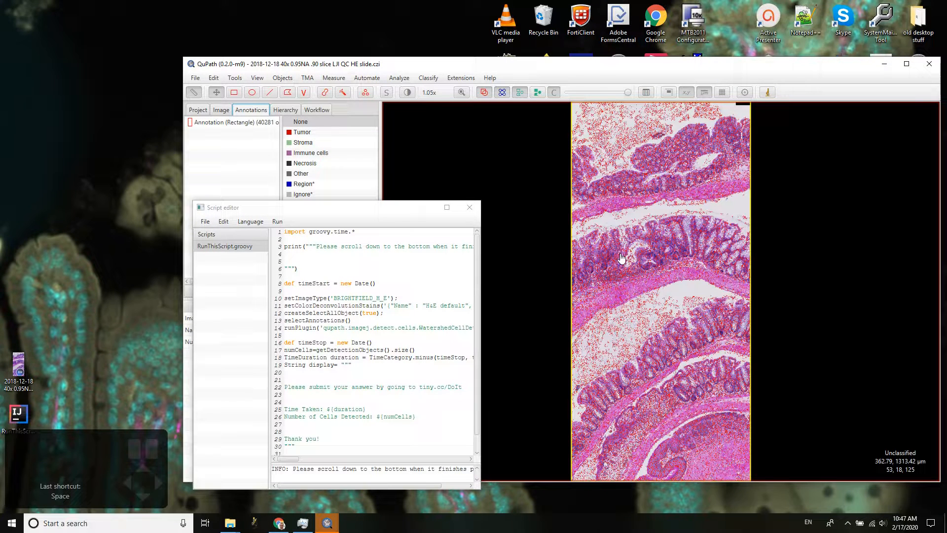
pyautogui.moveTo(325, 523)
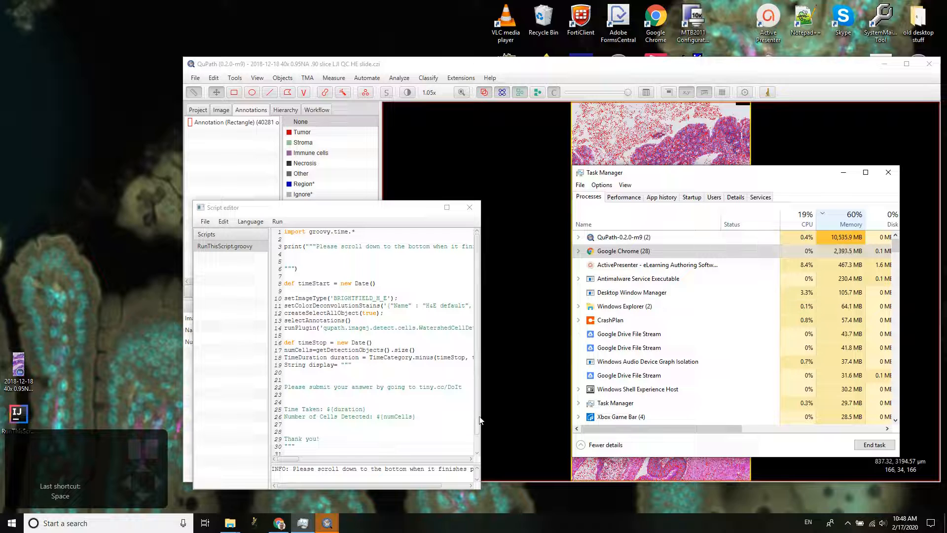
pyautogui.click(887, 172)
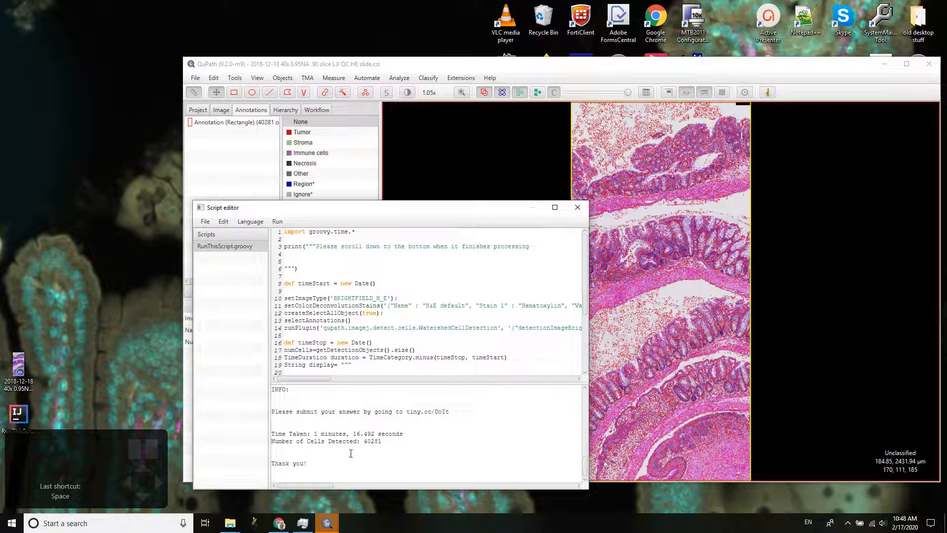
pyautogui.moveTo(406, 449)
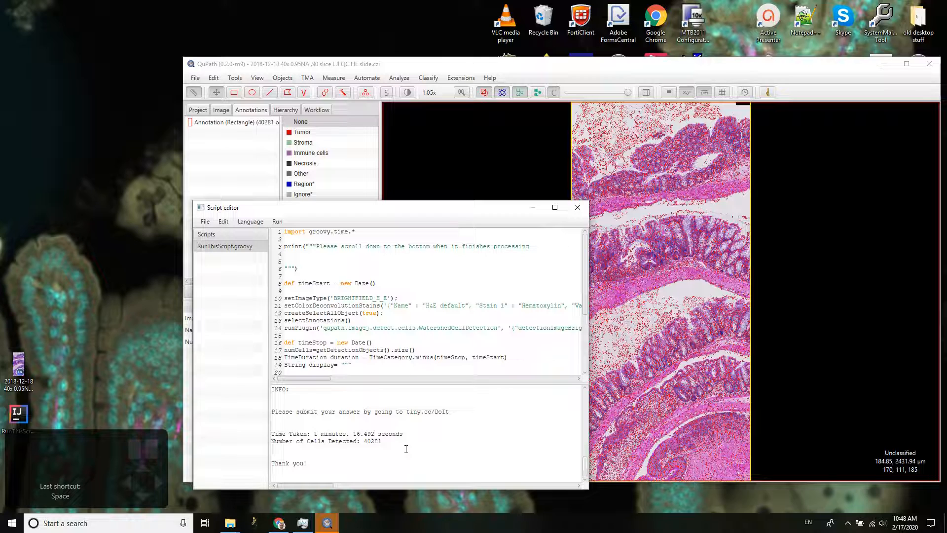
pyautogui.moveTo(392, 459)
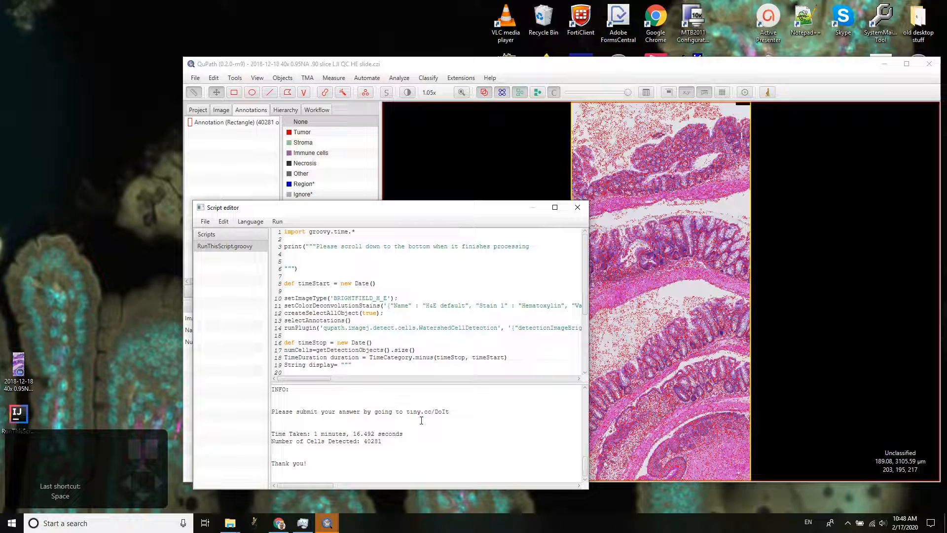
pyautogui.click(279, 522)
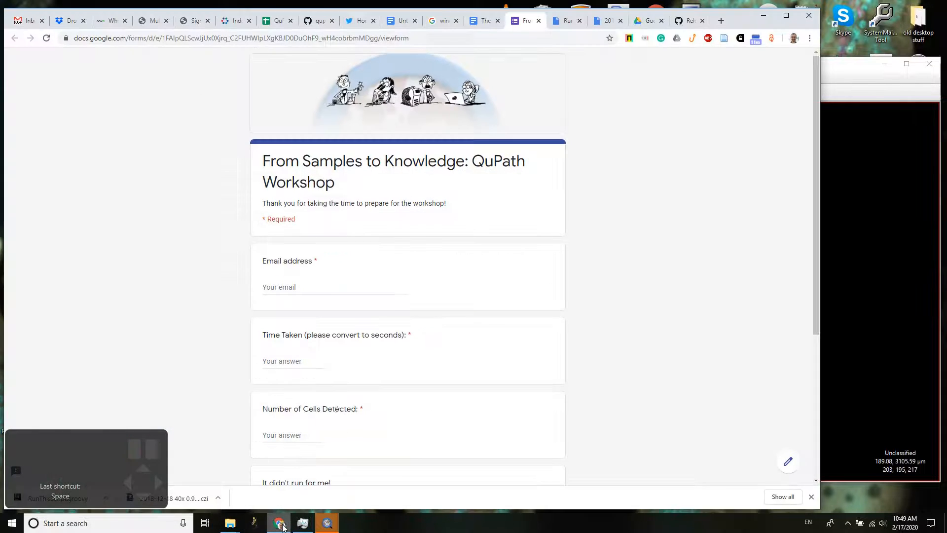
pyautogui.click(483, 20)
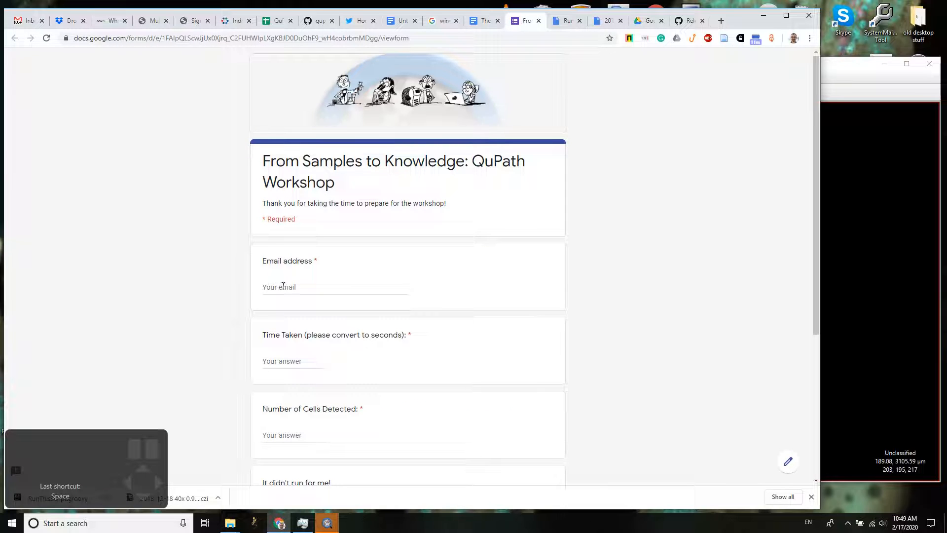
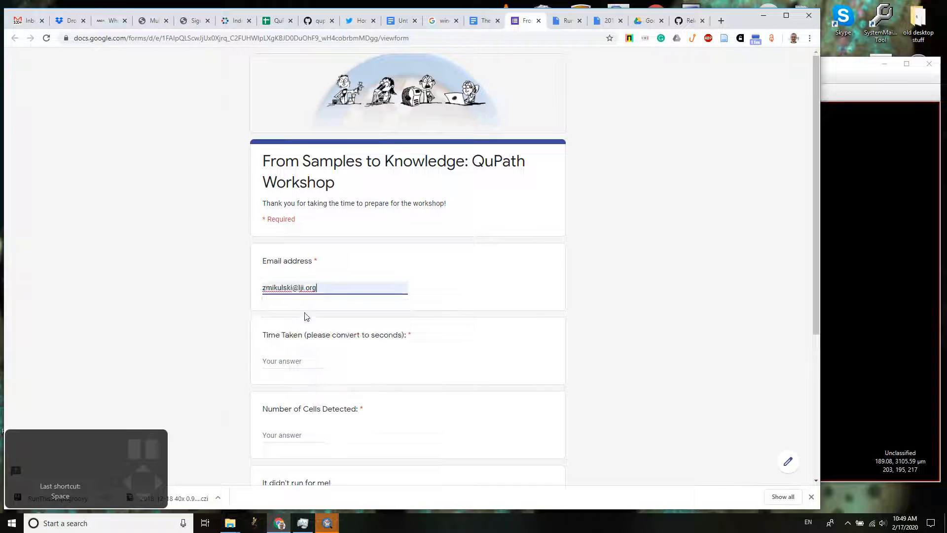
pyautogui.click(293, 361)
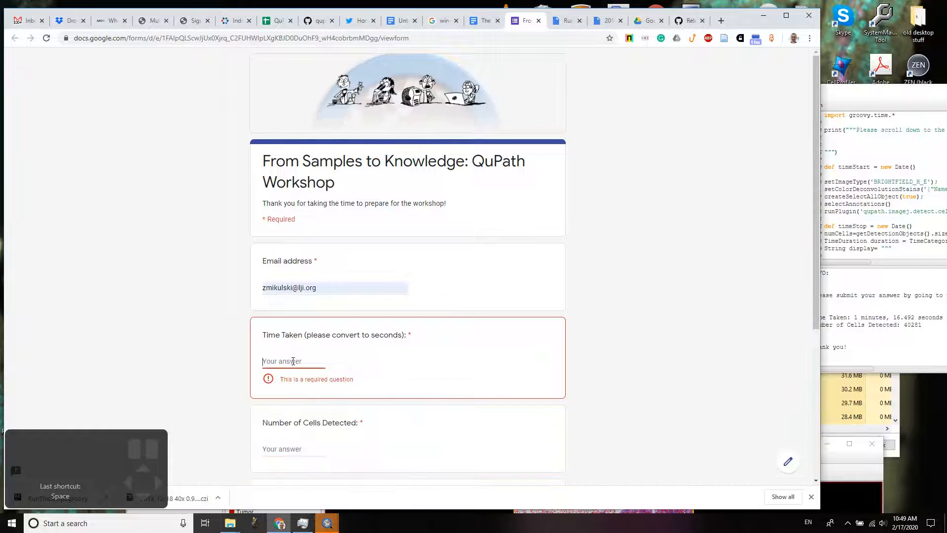
pyautogui.write('7')
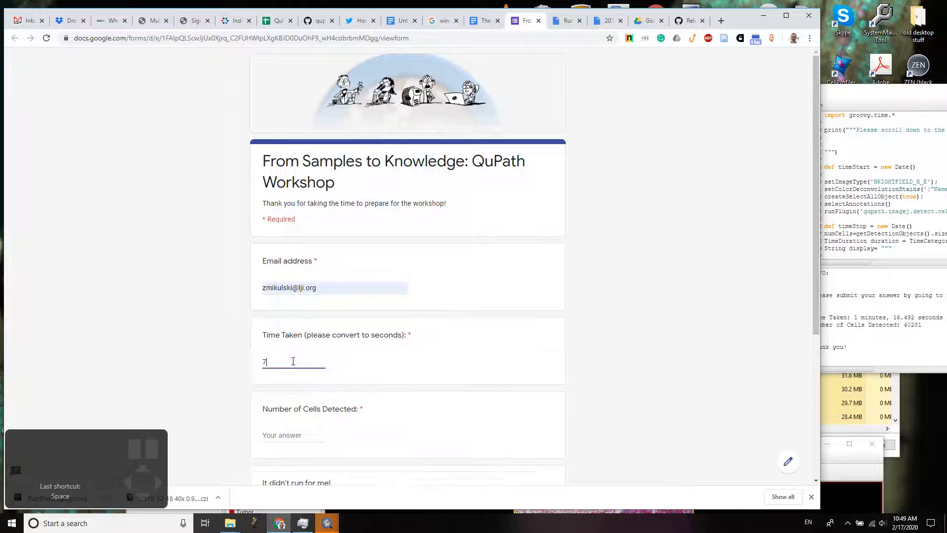
pyautogui.write('6')
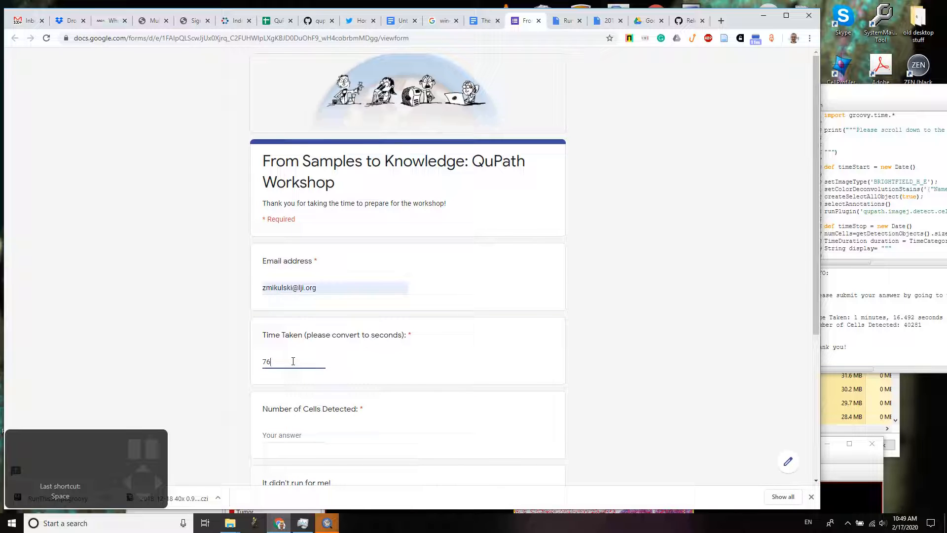
pyautogui.write('.492')
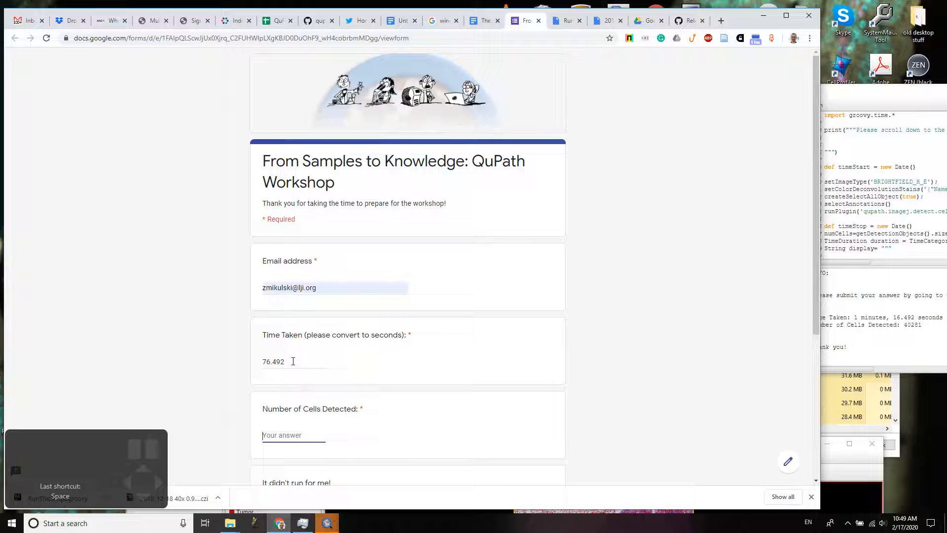
pyautogui.write('40281')
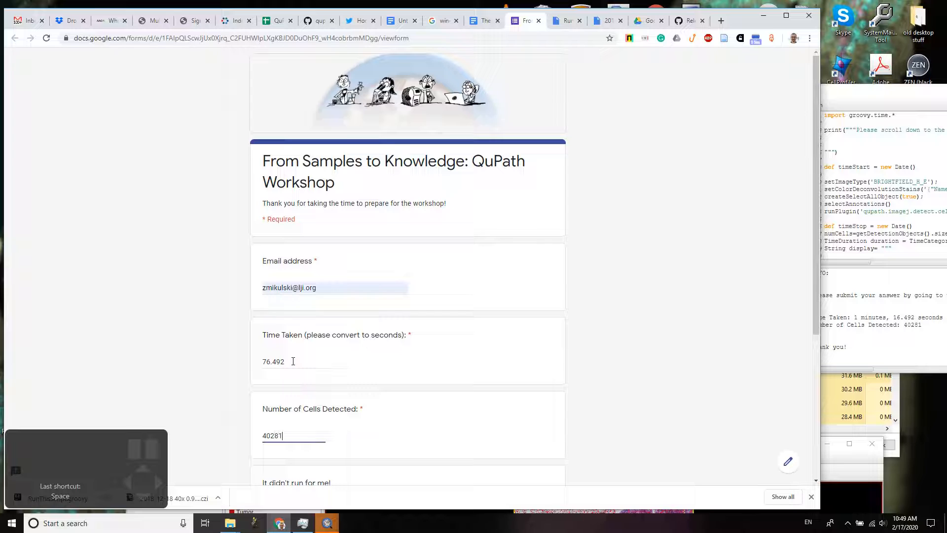
# - Submit the completed QuPath Workshop form
pyautogui.scroll(-3)
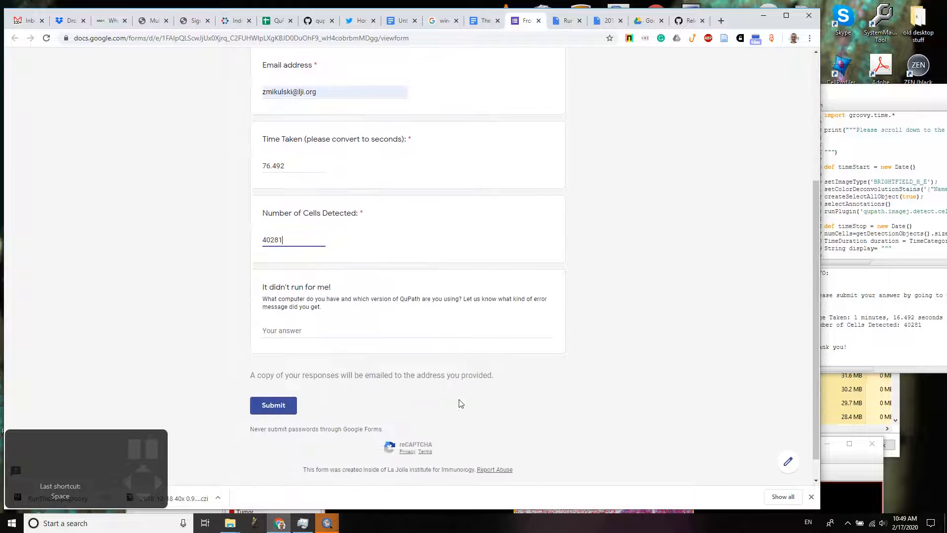
pyautogui.click(273, 404)
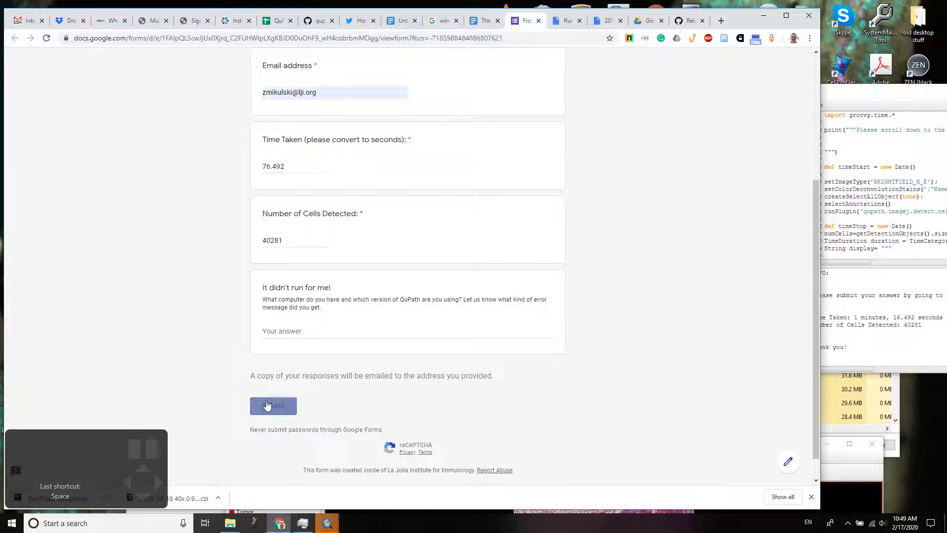
pyautogui.click(273, 405)
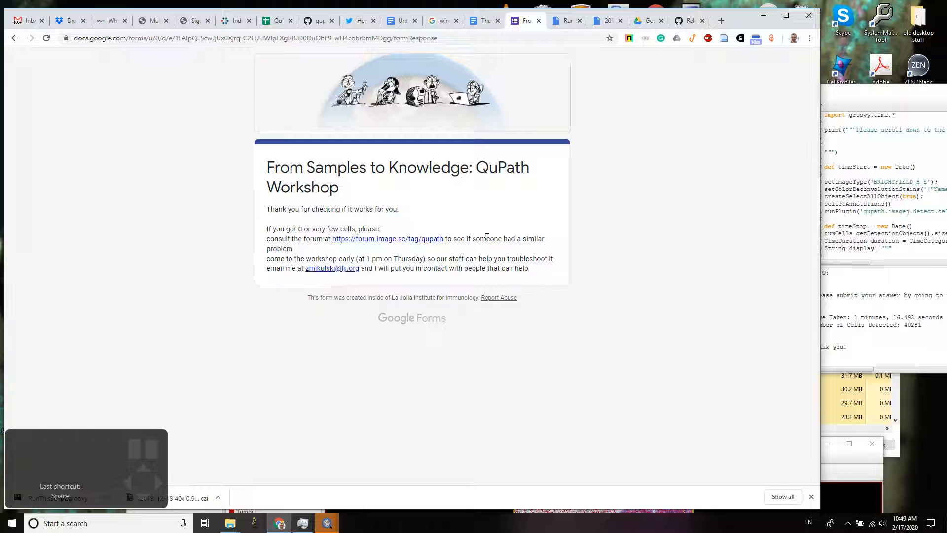
pyautogui.moveTo(439, 251)
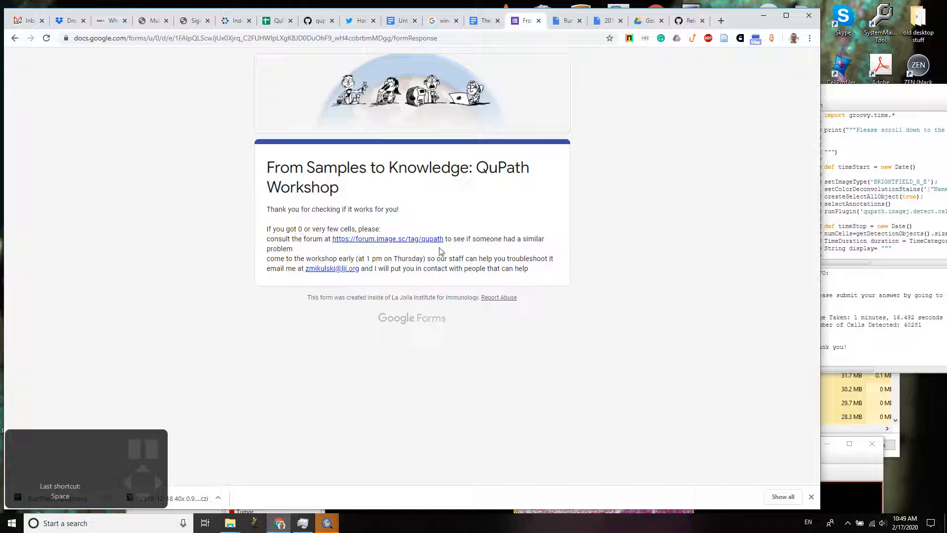
pyautogui.moveTo(426, 245)
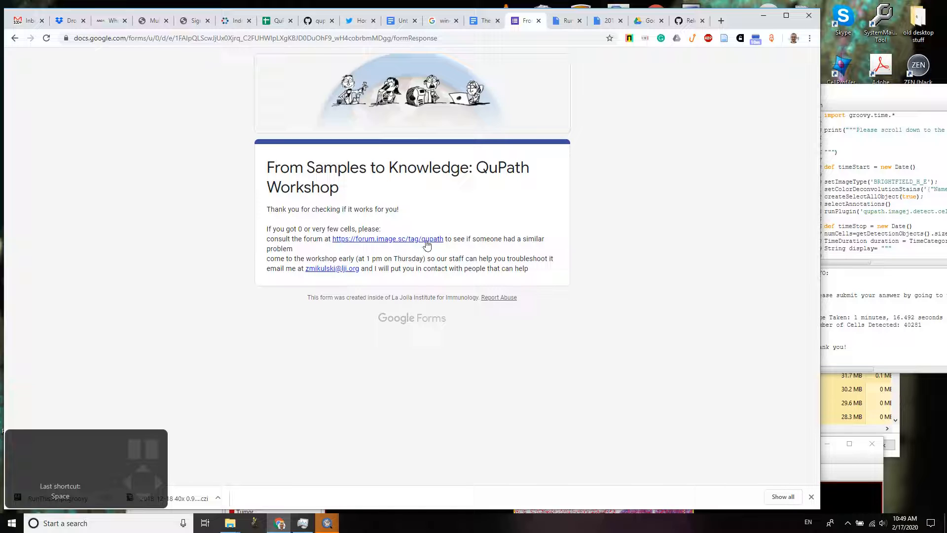
pyautogui.moveTo(422, 254)
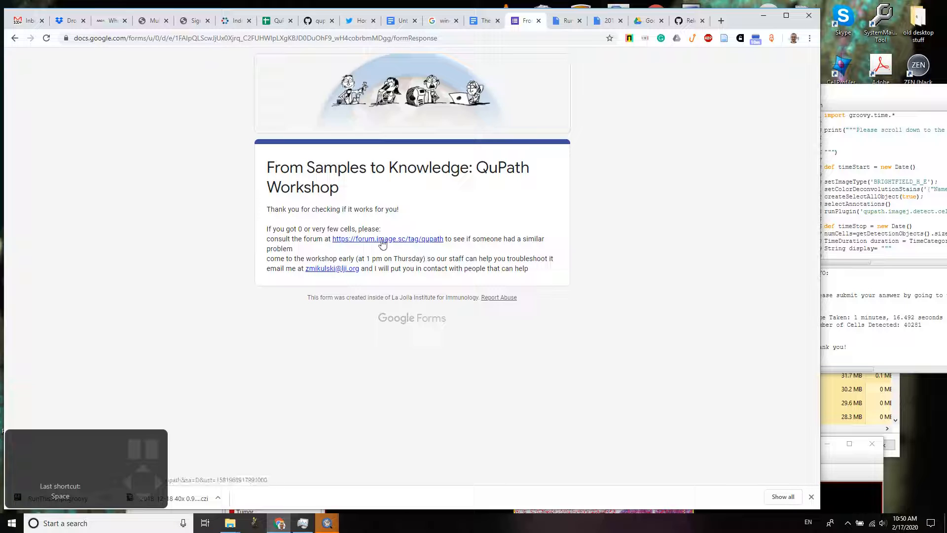
# - Browse the topics under forum.image.sc/tag/qupath, then return to the workshop document
pyautogui.click(387, 239)
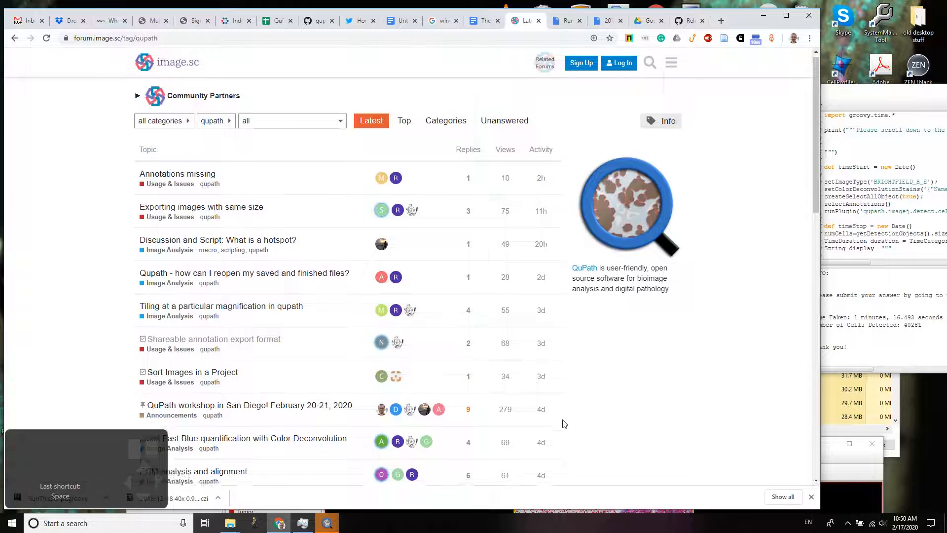
pyautogui.scroll(-3)
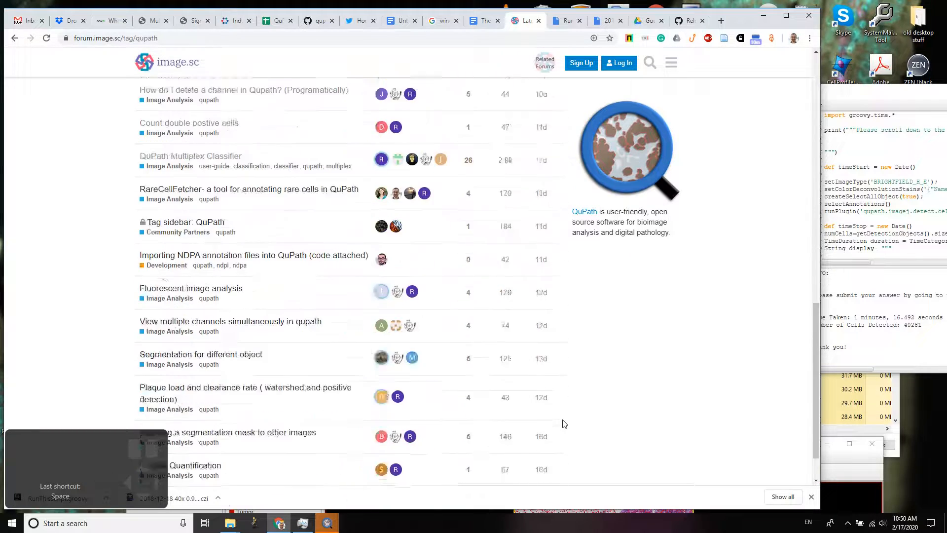
pyautogui.scroll(-3)
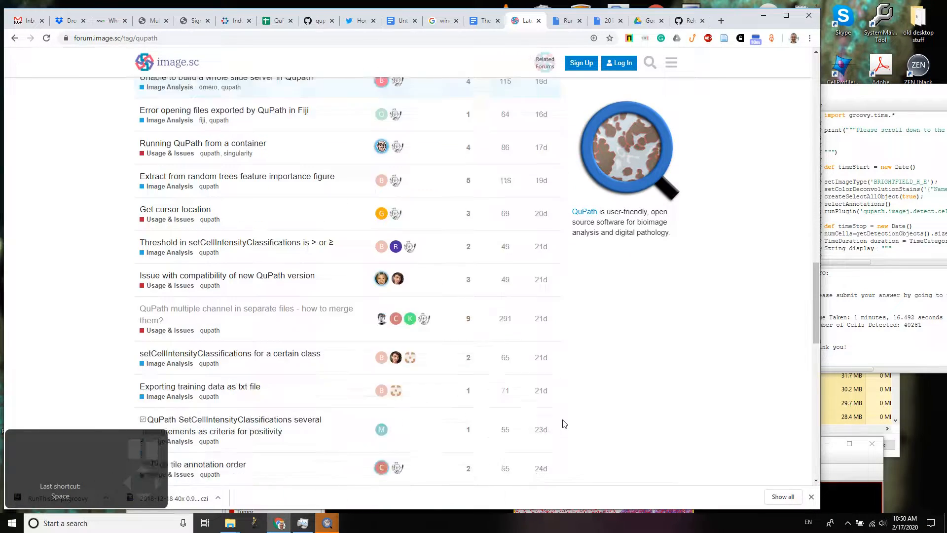
pyautogui.scroll(-3)
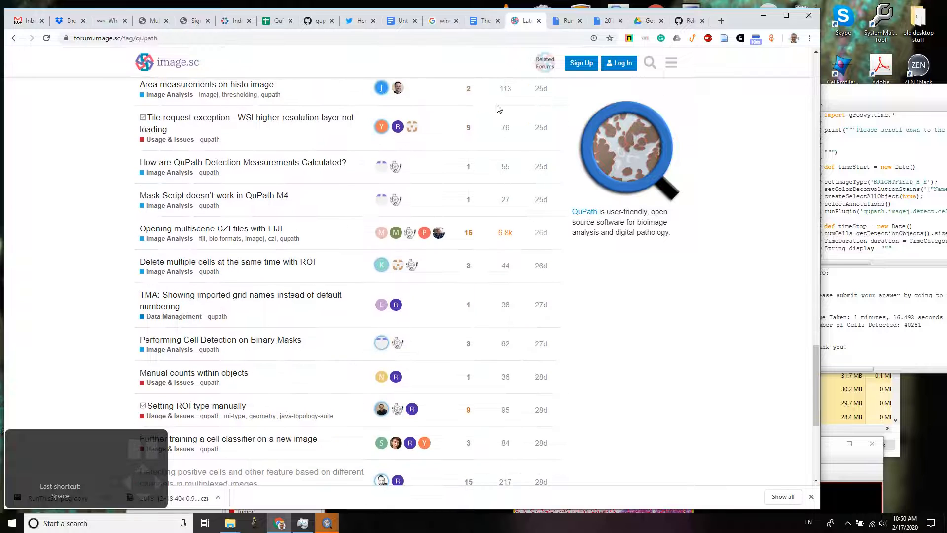
pyautogui.click(473, 19)
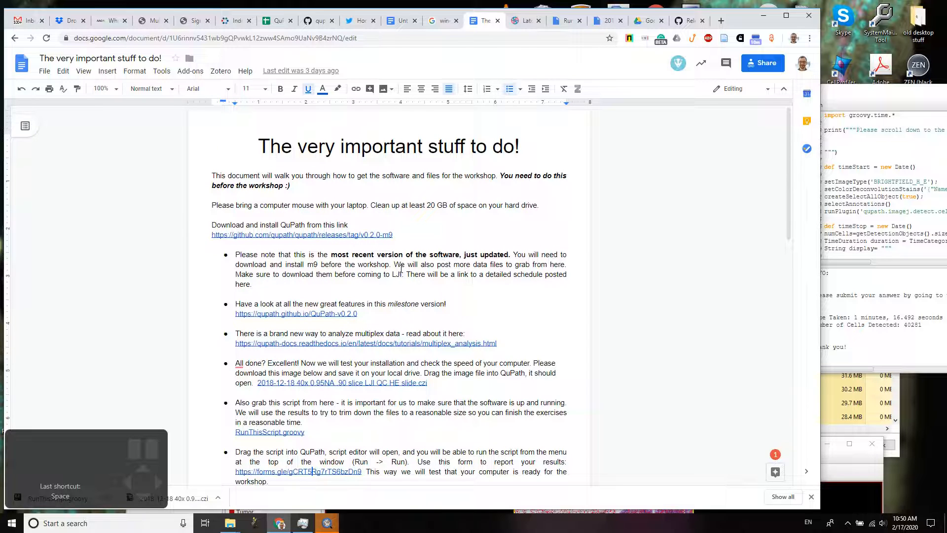
pyautogui.moveTo(407, 274); pyautogui.dragTo(256, 284)
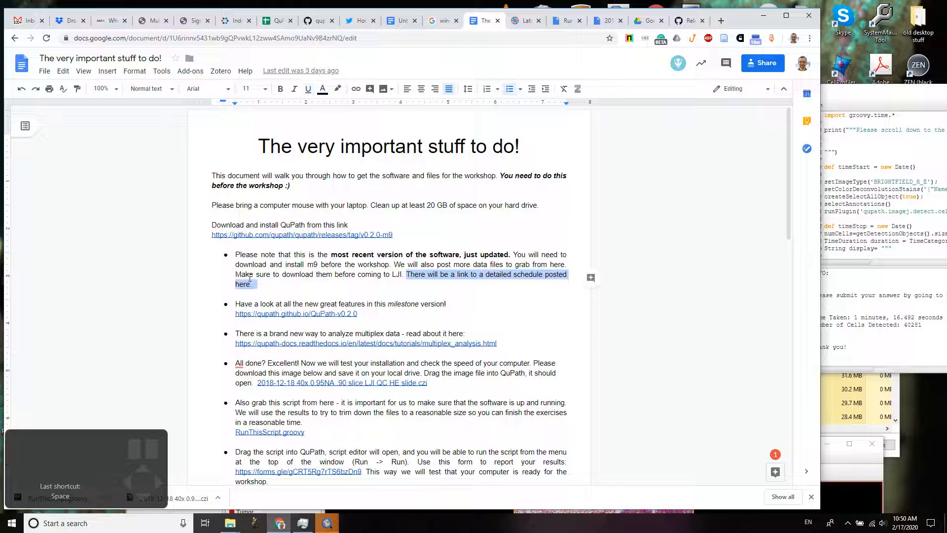
pyautogui.click(393, 264)
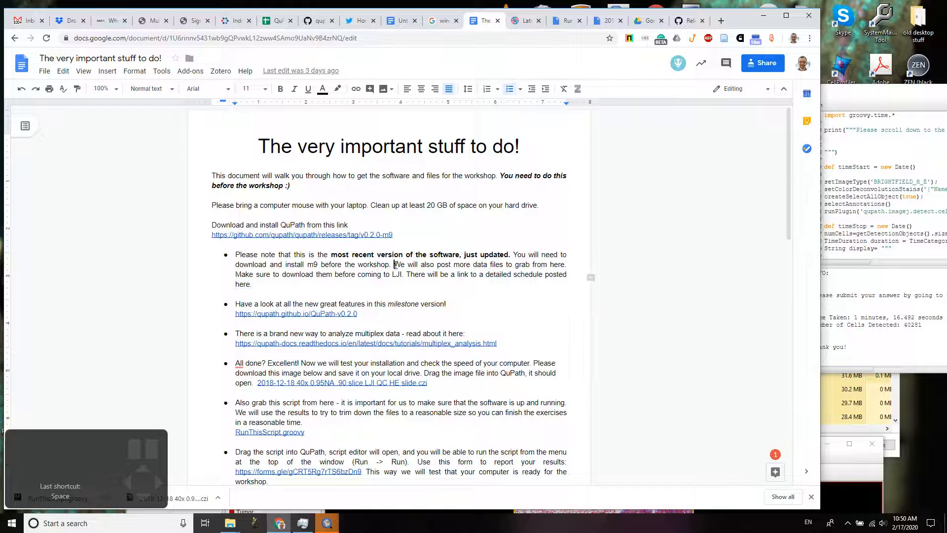
pyautogui.moveTo(393, 264); pyautogui.dragTo(566, 264)
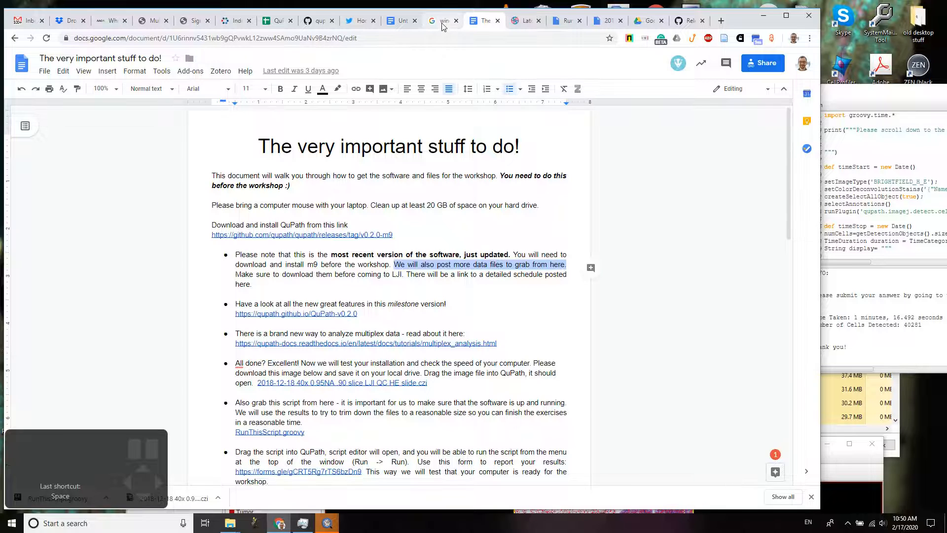
# - Go from the windirstat search results to windirstat.net's Downloads page and its installer link
pyautogui.click(442, 20)
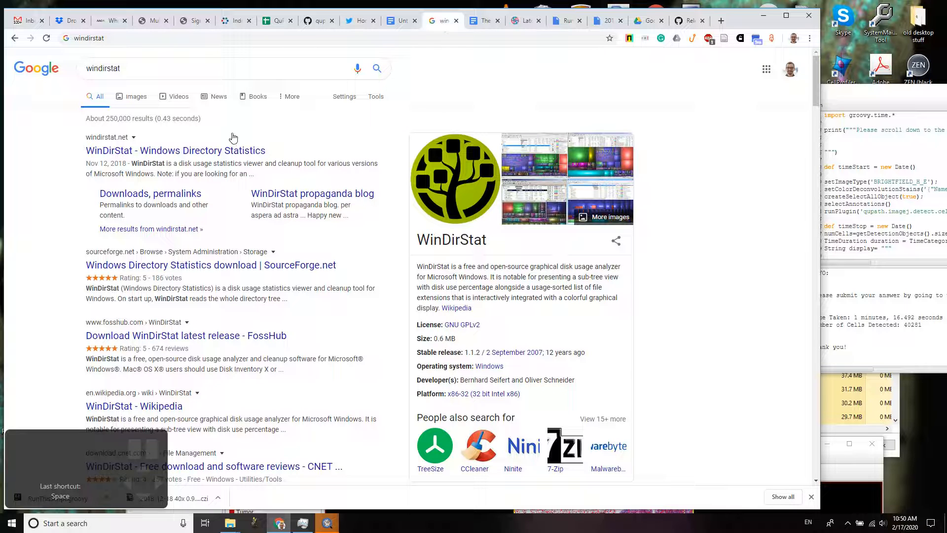
pyautogui.click(175, 150)
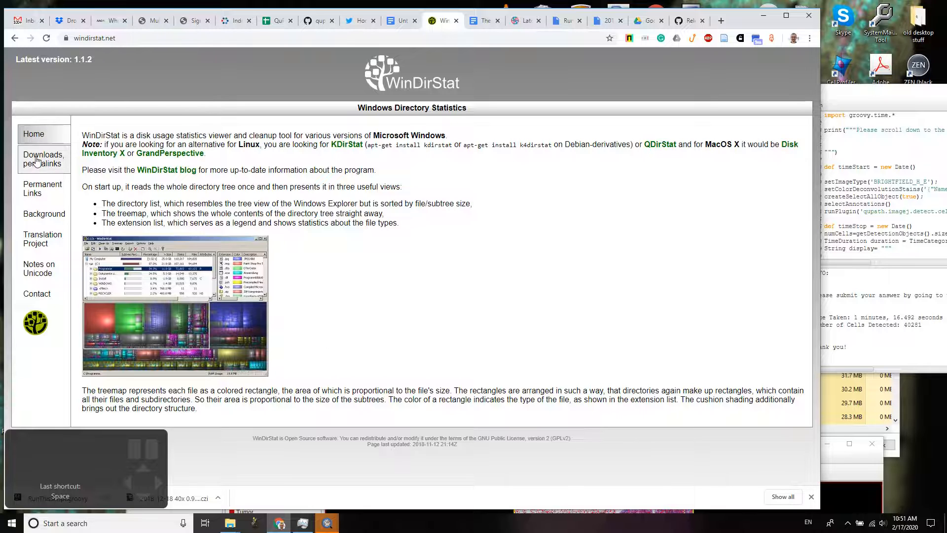
pyautogui.click(43, 159)
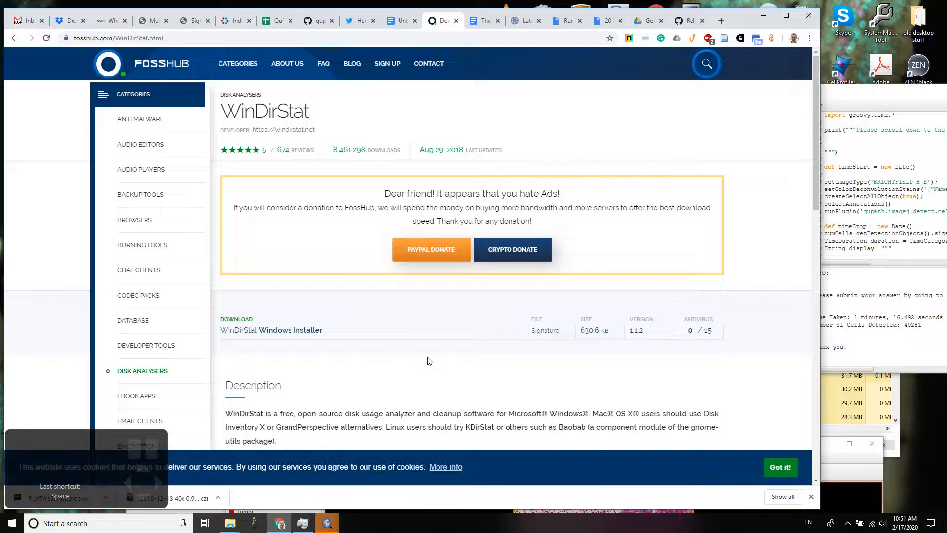
pyautogui.scroll(-3)
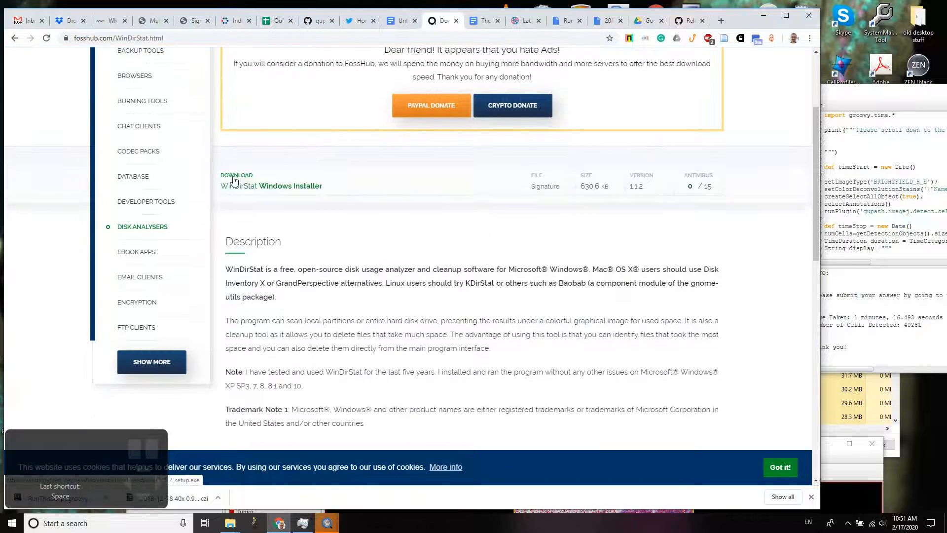
# - Download the WinDirStat installer, install it with default settings, and launch WinDirStat 1.1.2
pyautogui.click(271, 185)
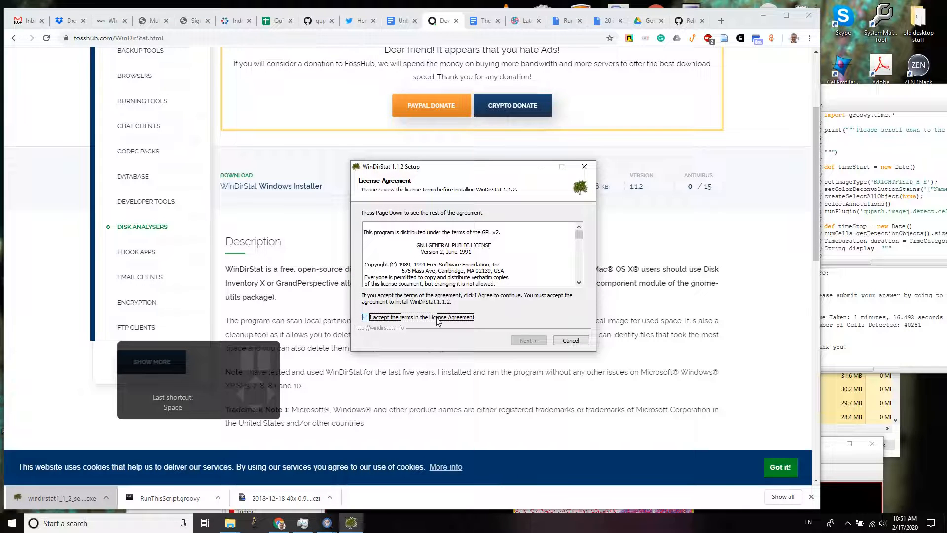
pyautogui.click(527, 340)
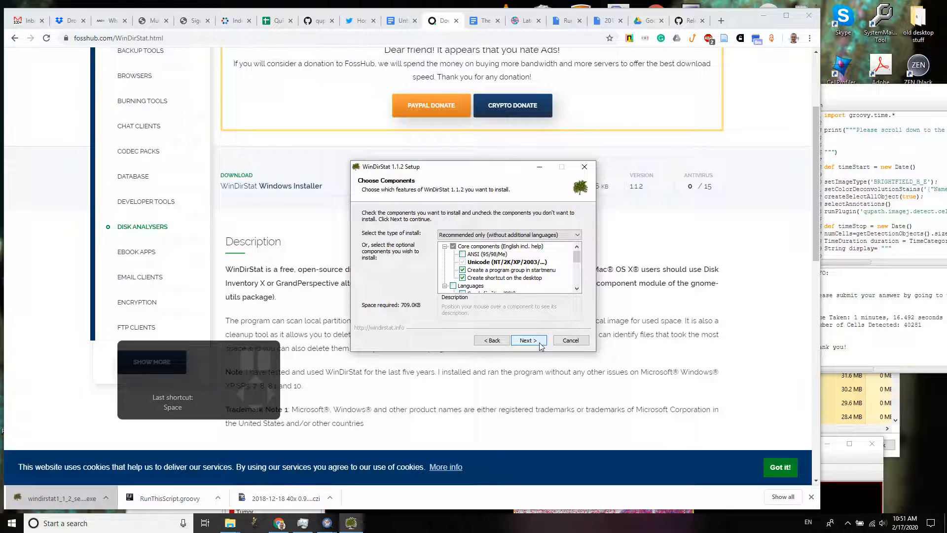
pyautogui.click(527, 339)
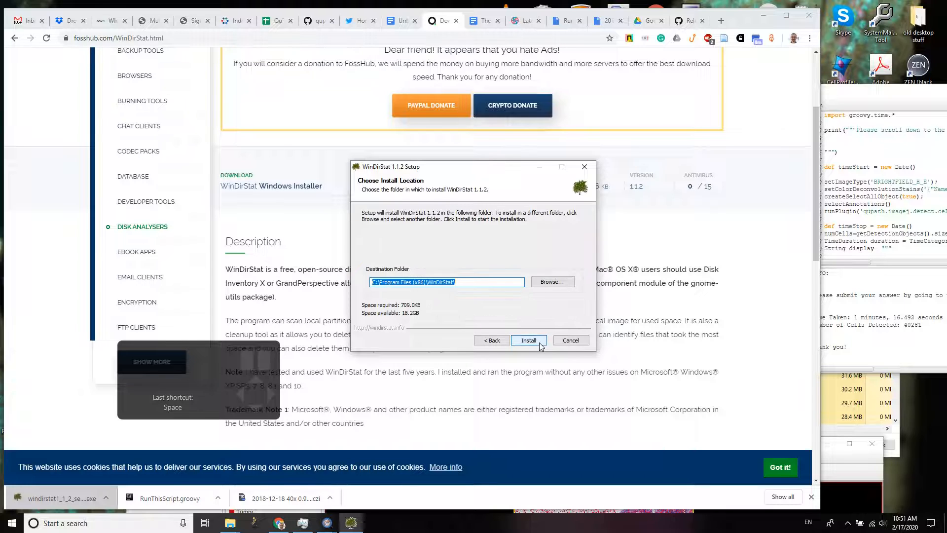
pyautogui.click(527, 340)
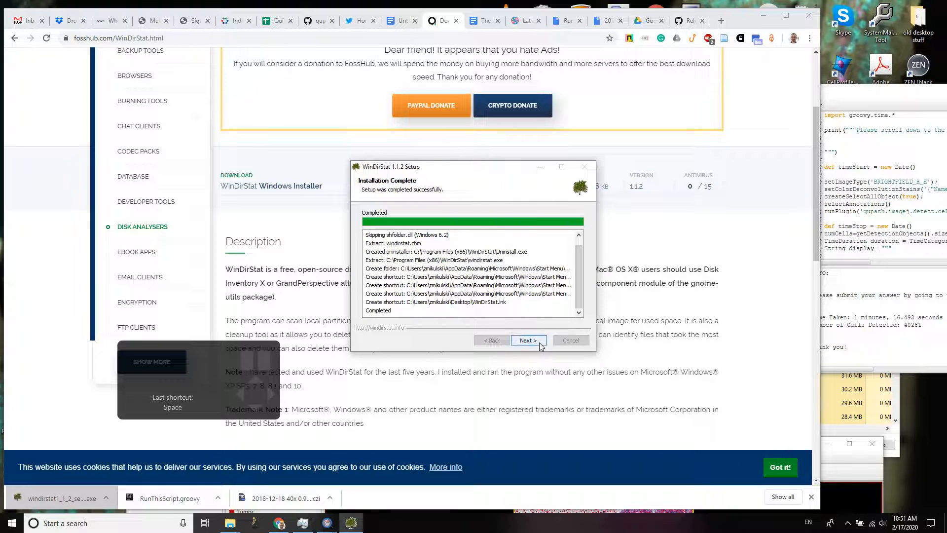
pyautogui.click(527, 339)
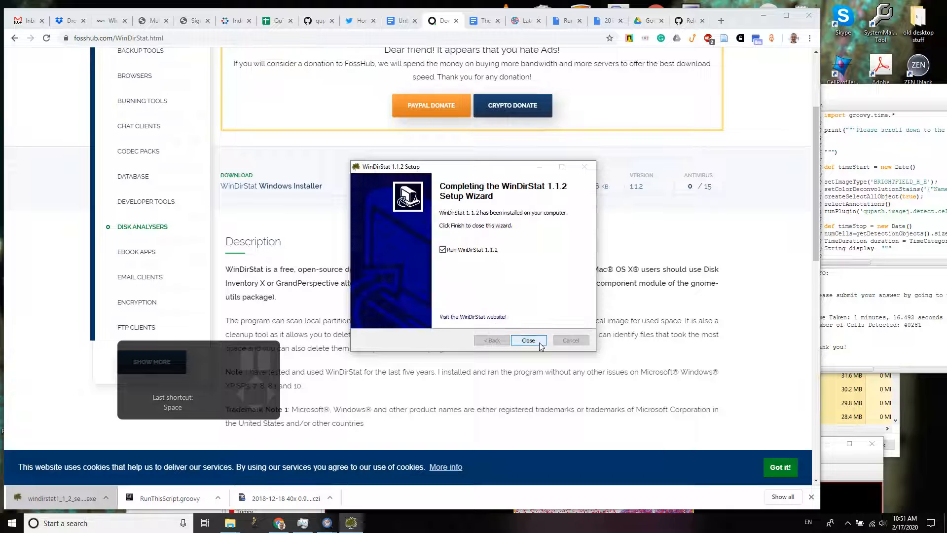
pyautogui.click(527, 340)
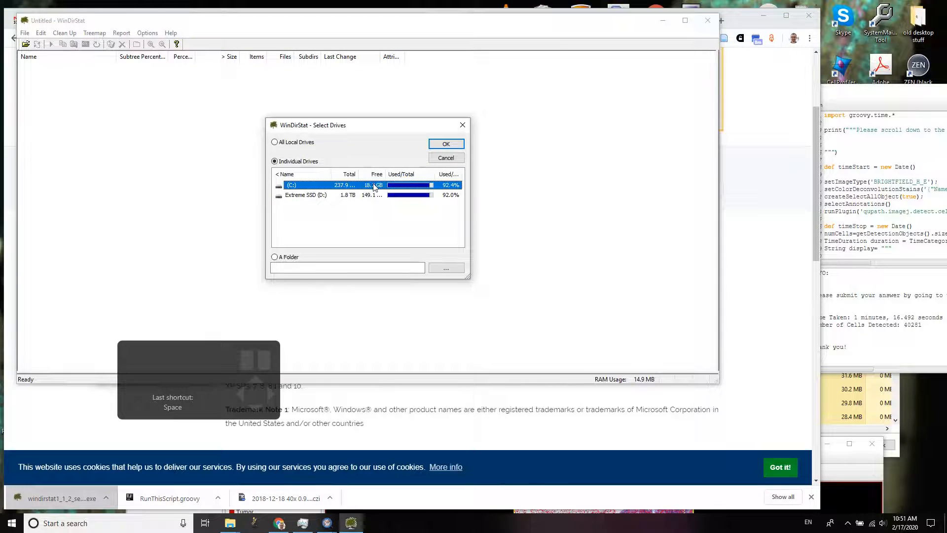
# - Scan drive C:, then expand Users and the main user folder to check Downloads and Documents usage
pyautogui.click(446, 143)
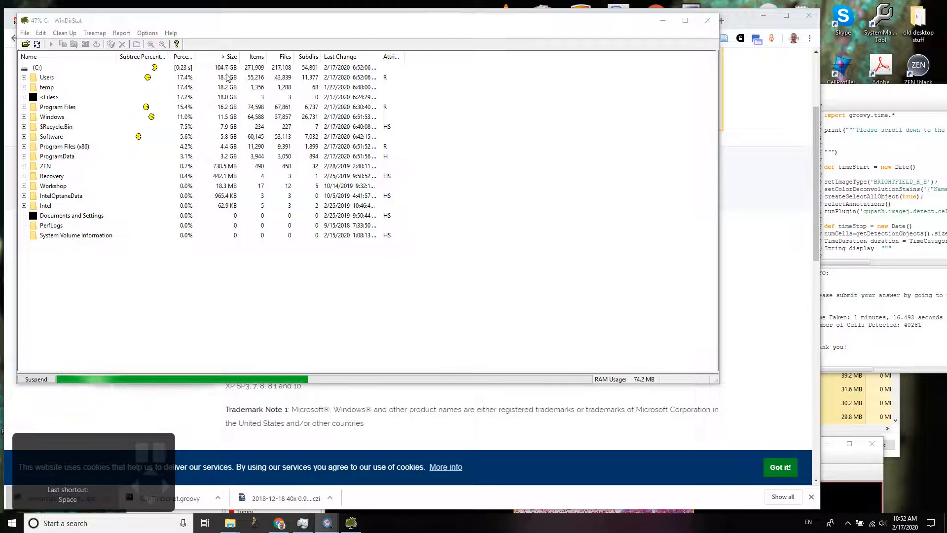
pyautogui.click(48, 77)
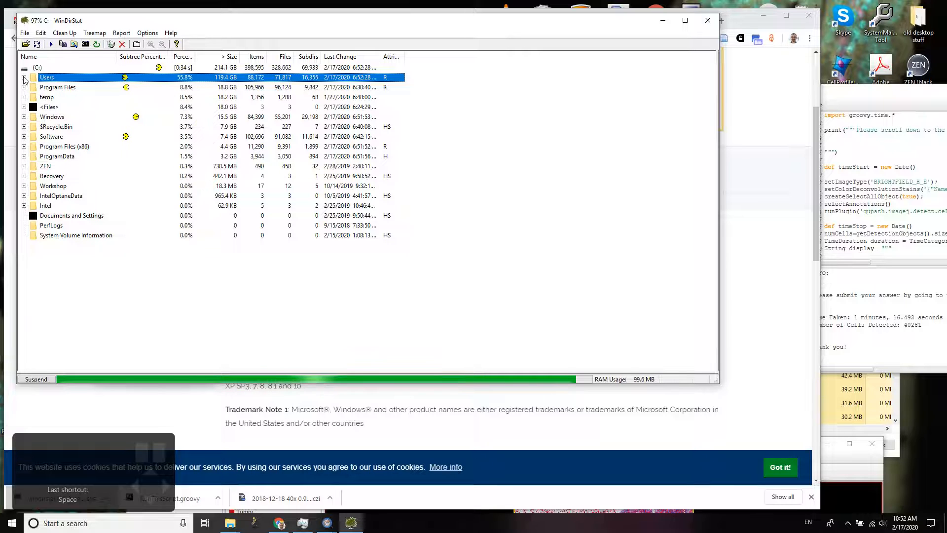
pyautogui.click(24, 77)
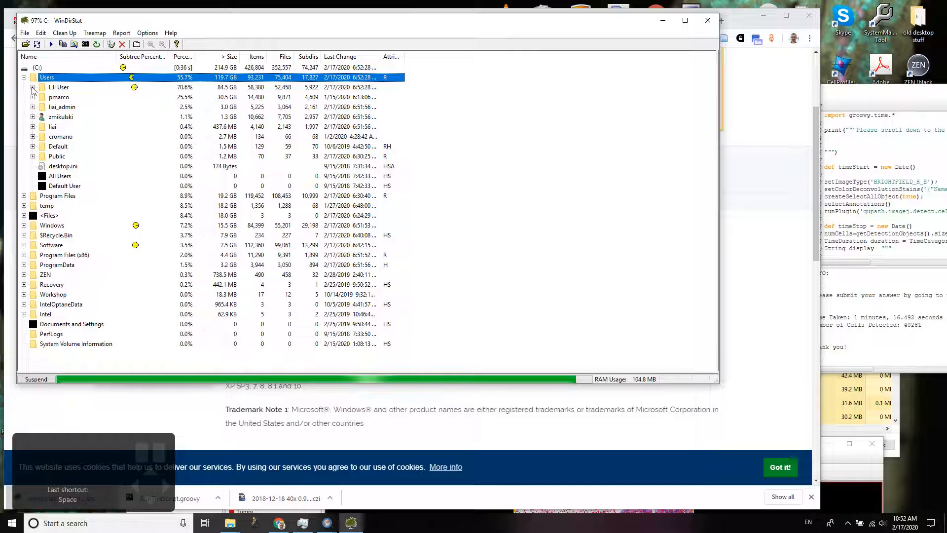
pyautogui.click(33, 86)
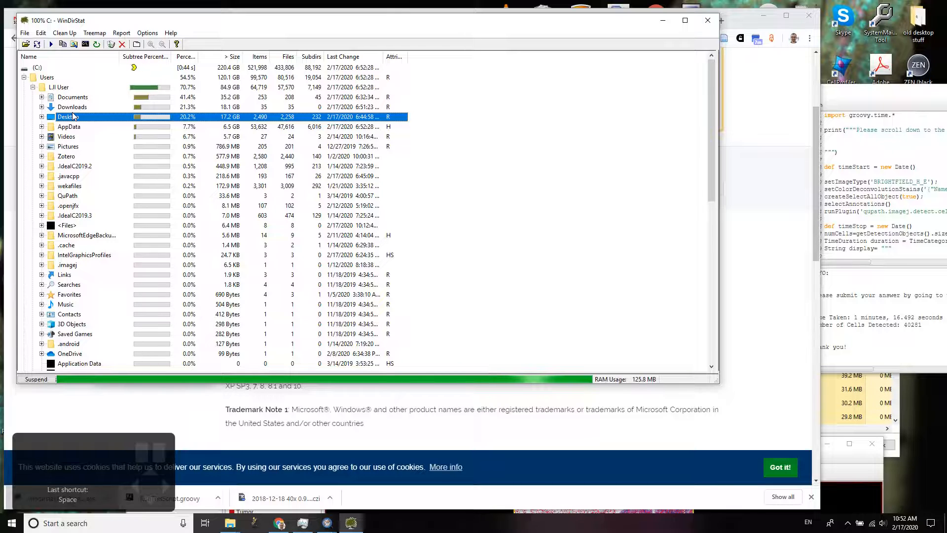
pyautogui.click(73, 107)
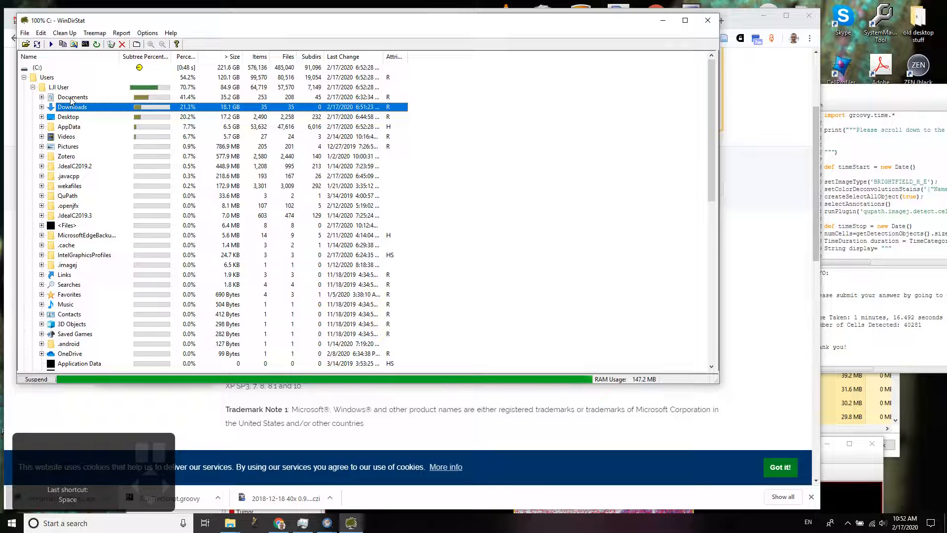
pyautogui.click(72, 97)
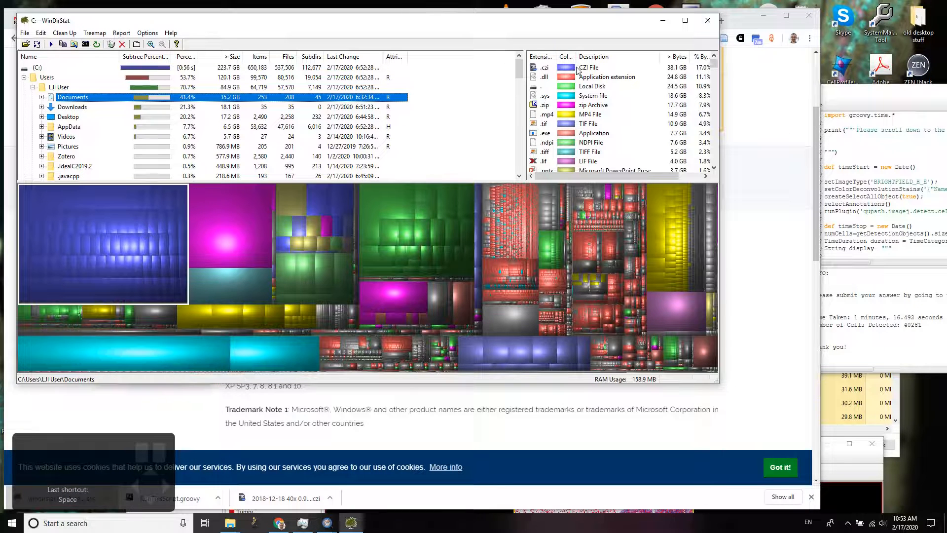
# - Select the .czi extension (38.1 GB) to highlight all CZI files in the treemap
pyautogui.click(545, 67)
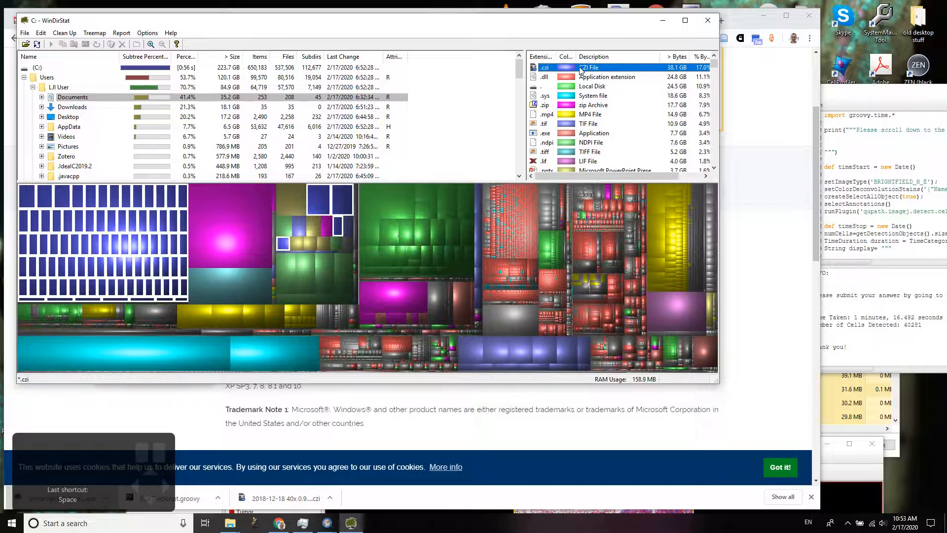
pyautogui.moveTo(84, 112)
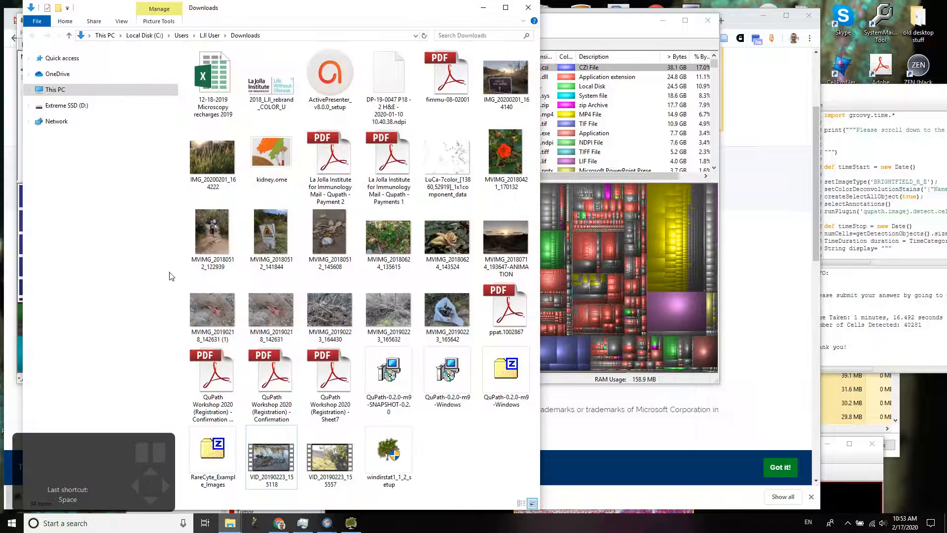
# - Show This PC and read Local Disk (C:) free space: 18.1 GB of 237 GB
pyautogui.click(54, 90)
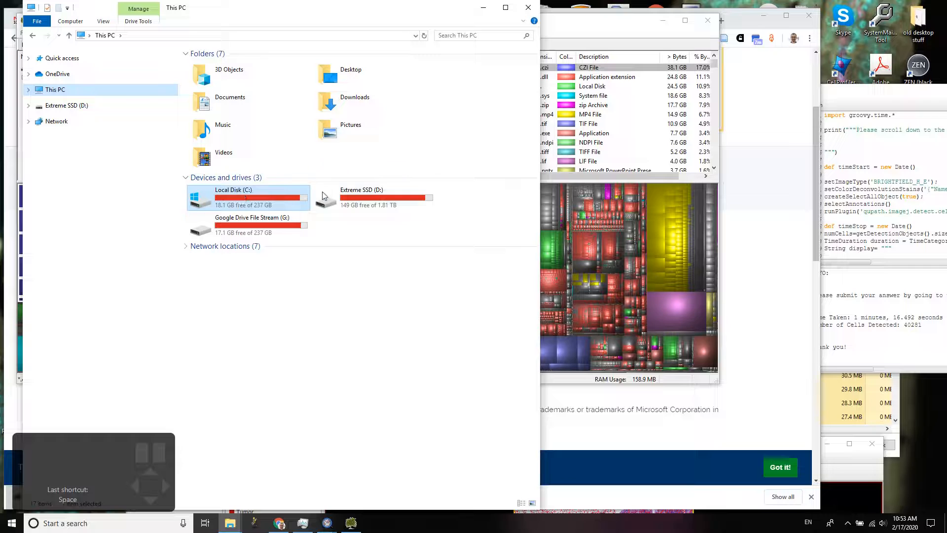
pyautogui.moveTo(301, 210)
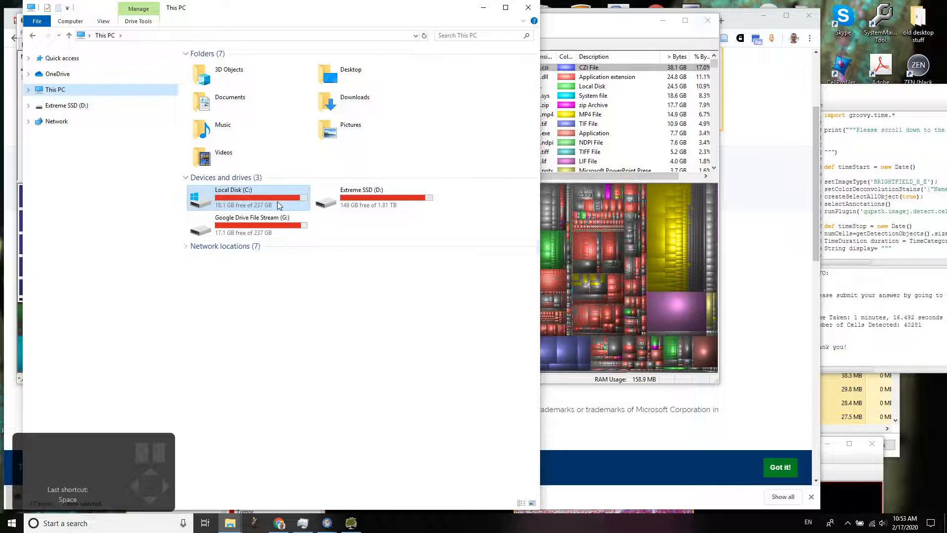
pyautogui.moveTo(281, 204)
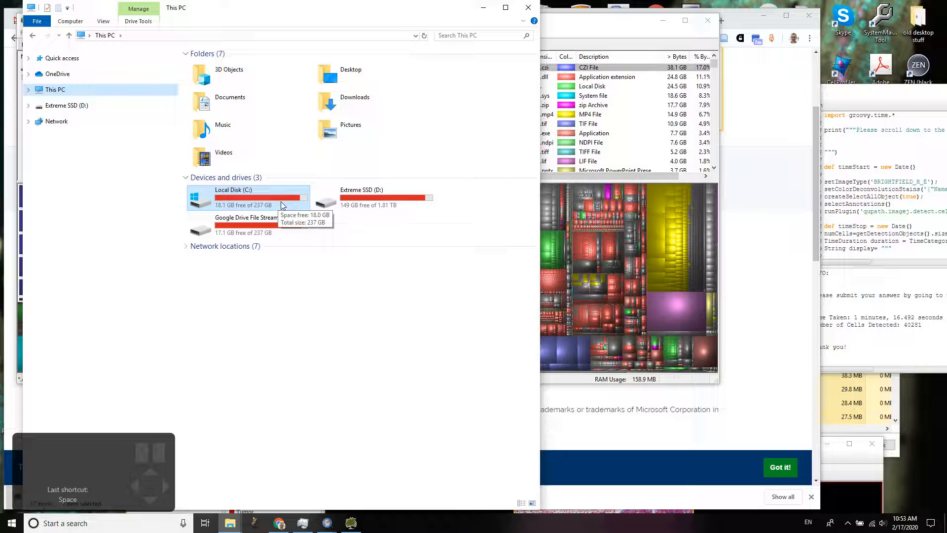
pyautogui.moveTo(307, 202)
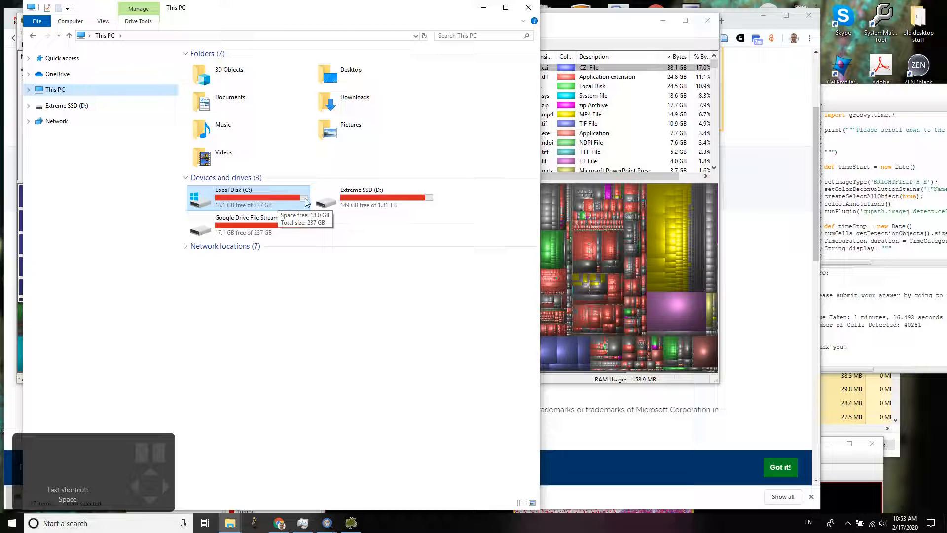
pyautogui.moveTo(304, 318)
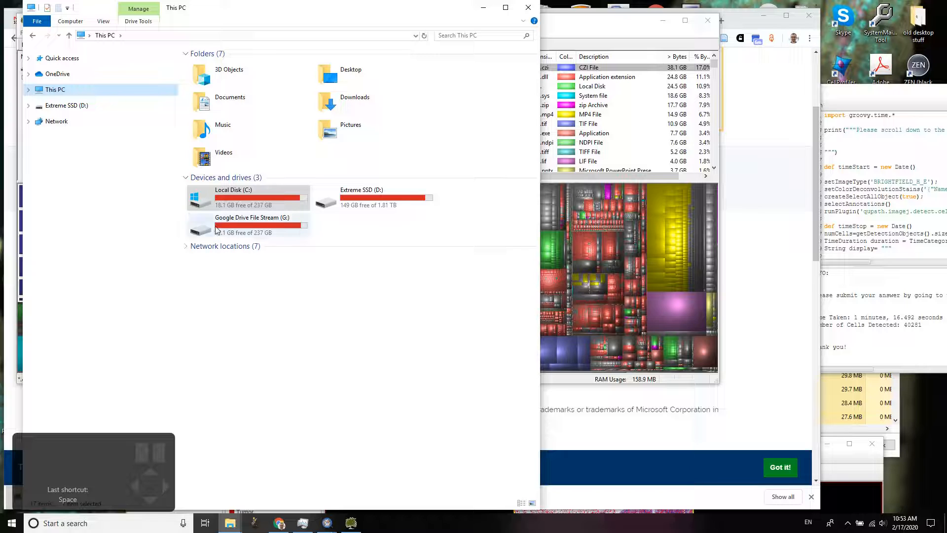
pyautogui.click(232, 197)
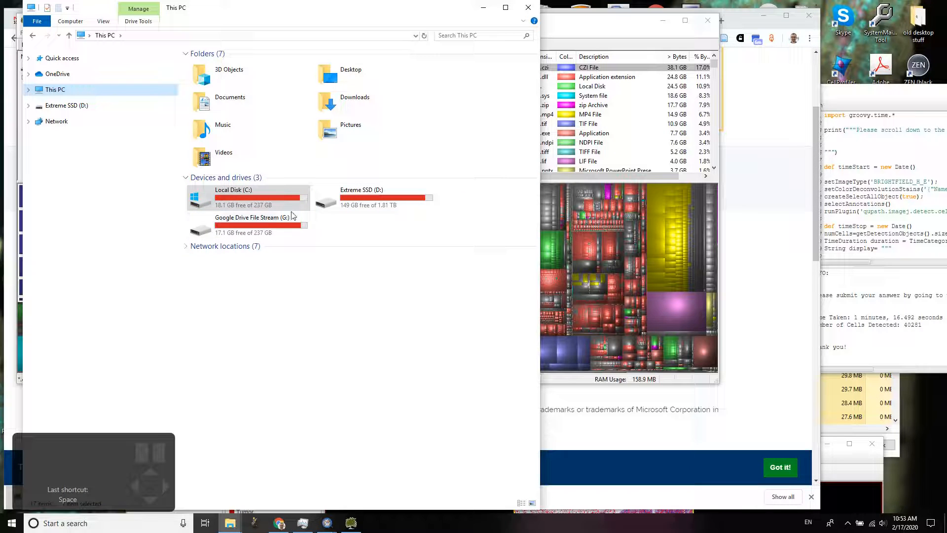
pyautogui.moveTo(260, 285)
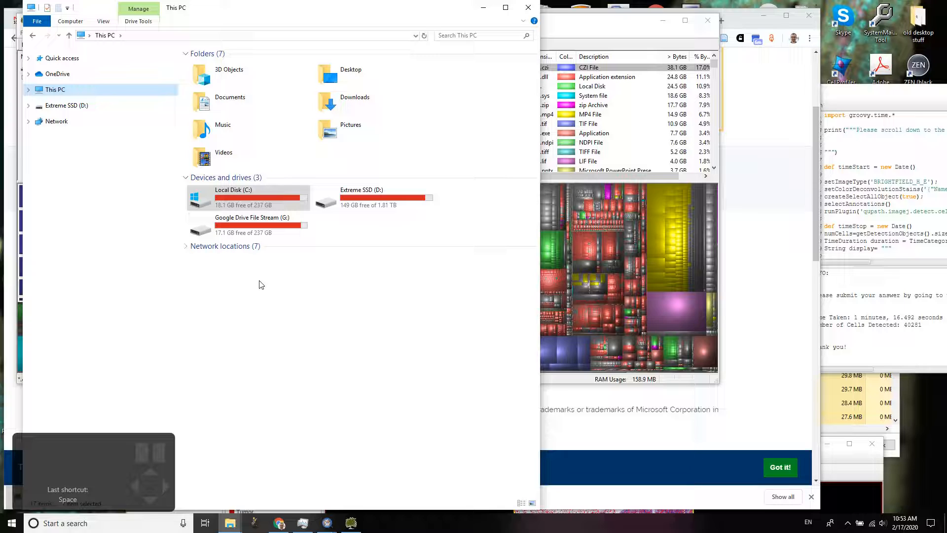
pyautogui.moveTo(264, 425)
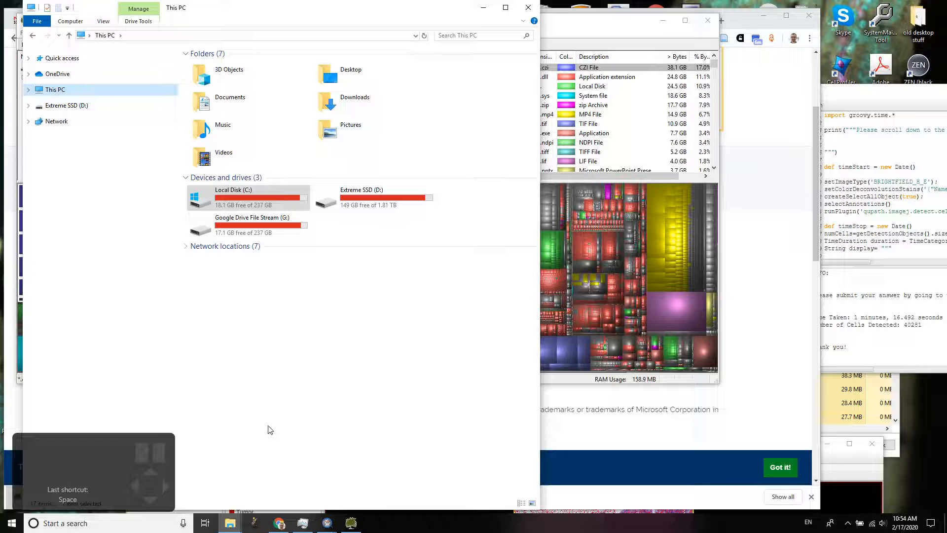
pyautogui.moveTo(337, 433)
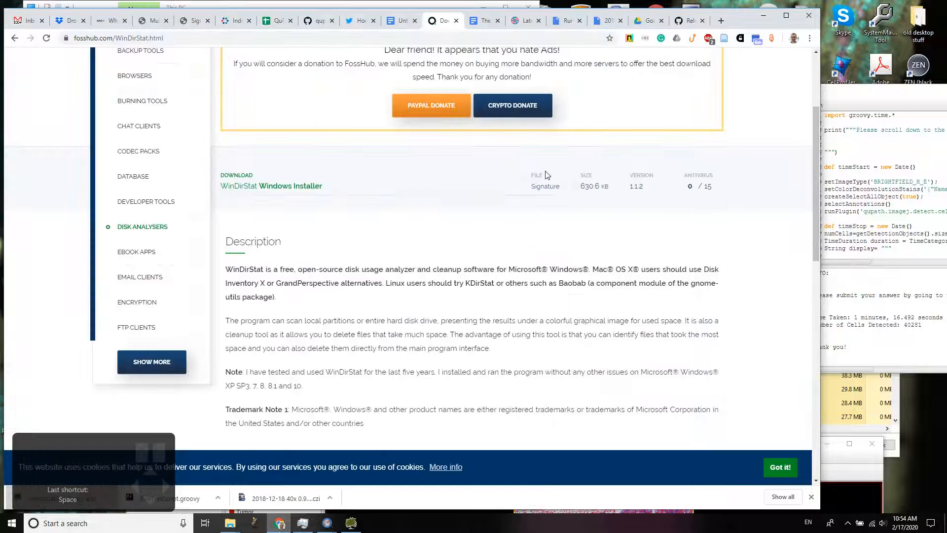
# - Search Google for 'sandisk 2tb' from a new Chrome tab
pyautogui.click(719, 19)
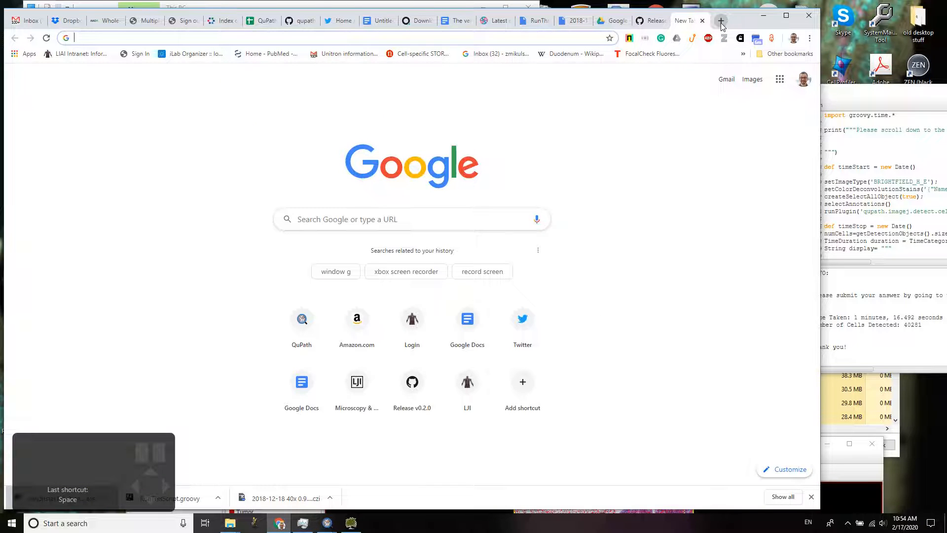
pyautogui.write('sandisk 2tb')
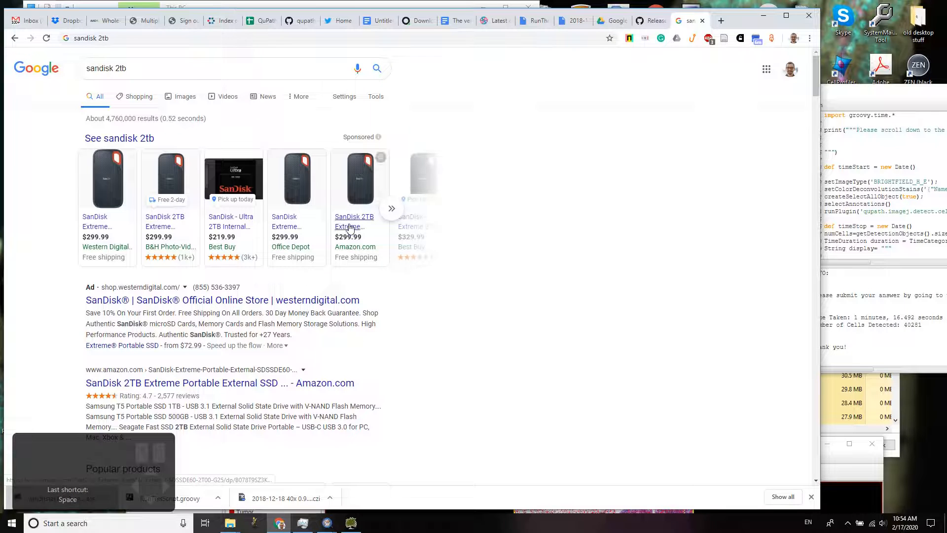
# - Open the Amazon SanDisk Extreme listing, dismiss tech support pop-ups, and choose 1TB at $159.99
pyautogui.click(354, 221)
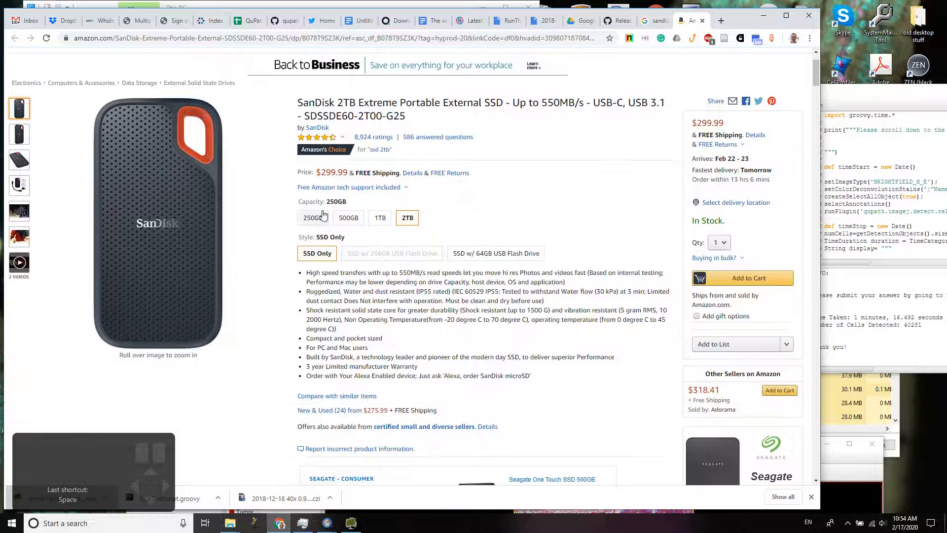
pyautogui.click(349, 187)
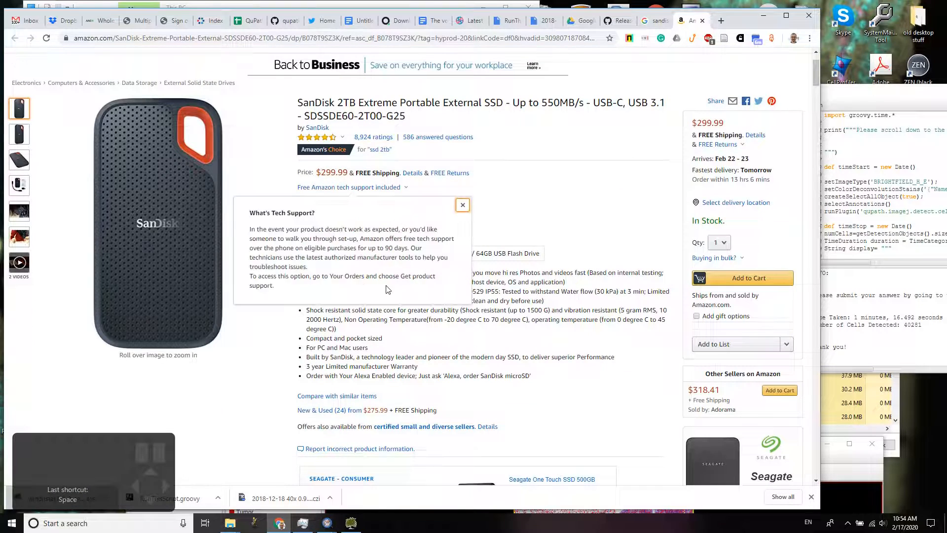
pyautogui.click(462, 204)
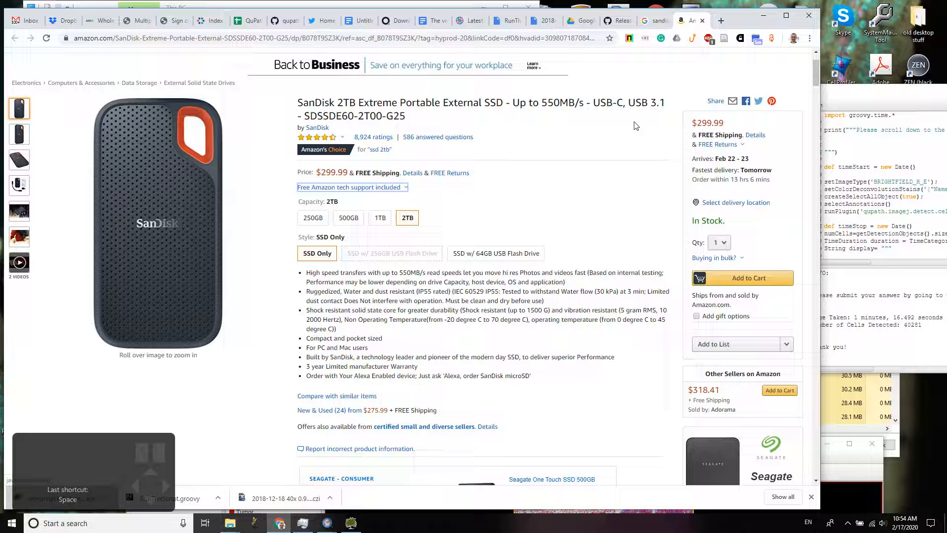
pyautogui.click(380, 218)
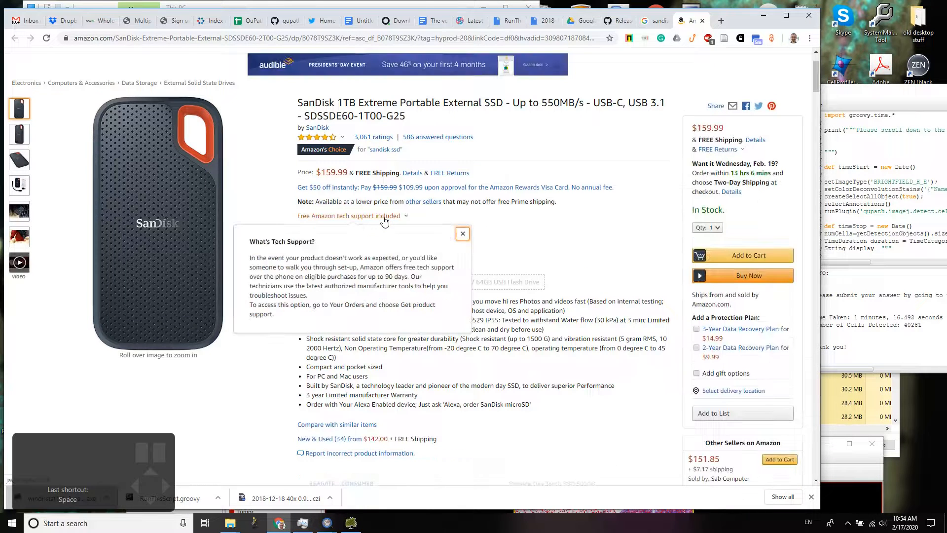
pyautogui.click(462, 233)
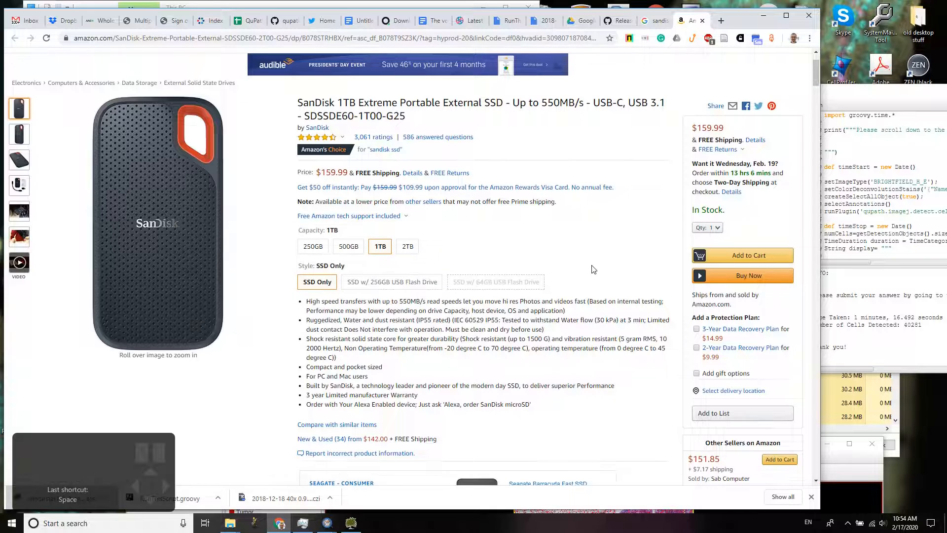